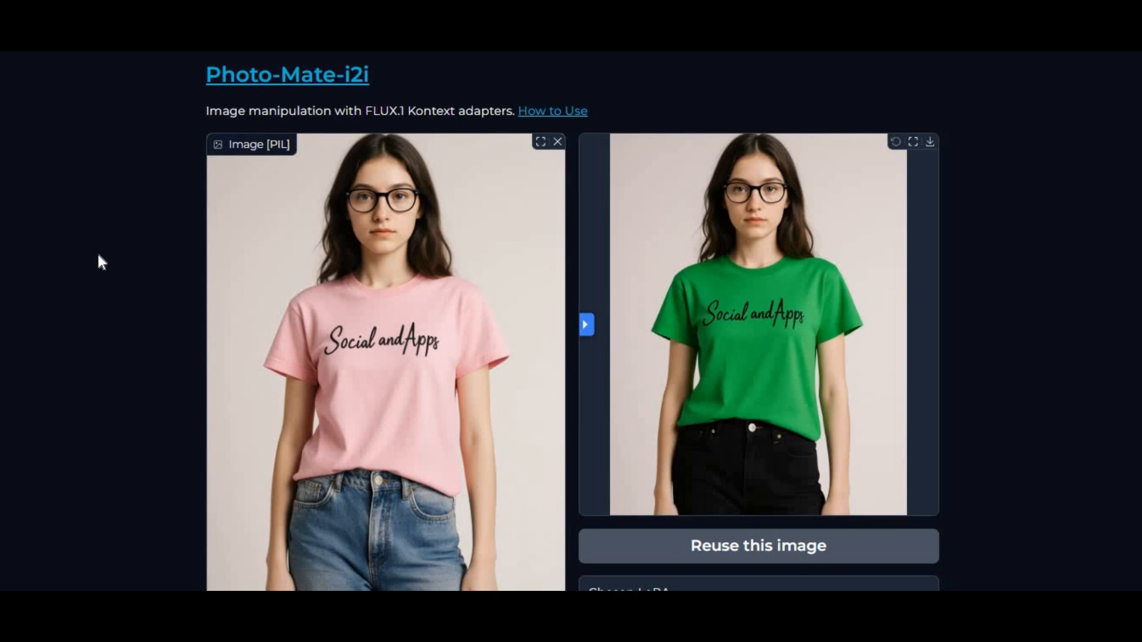
Review the Chosen LoRA adapter list, keeping PhotoCleanser selected.
{"action": "scroll", "scroll_direction": "down", "scroll_amount": 3}
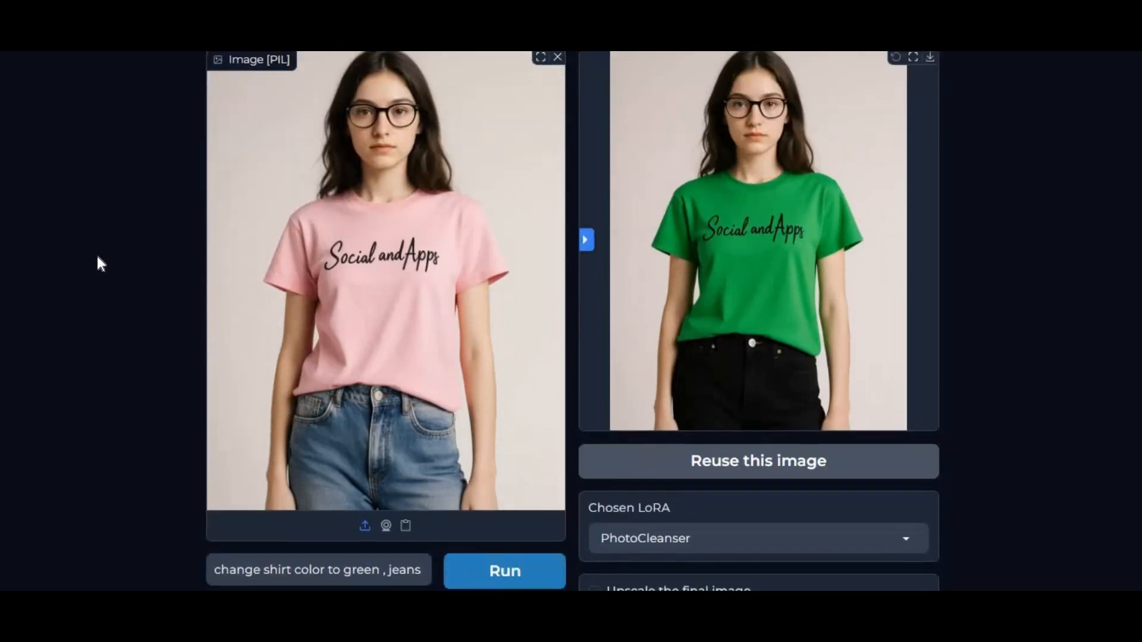
{"action": "scroll", "scroll_direction": "up", "scroll_amount": 3}
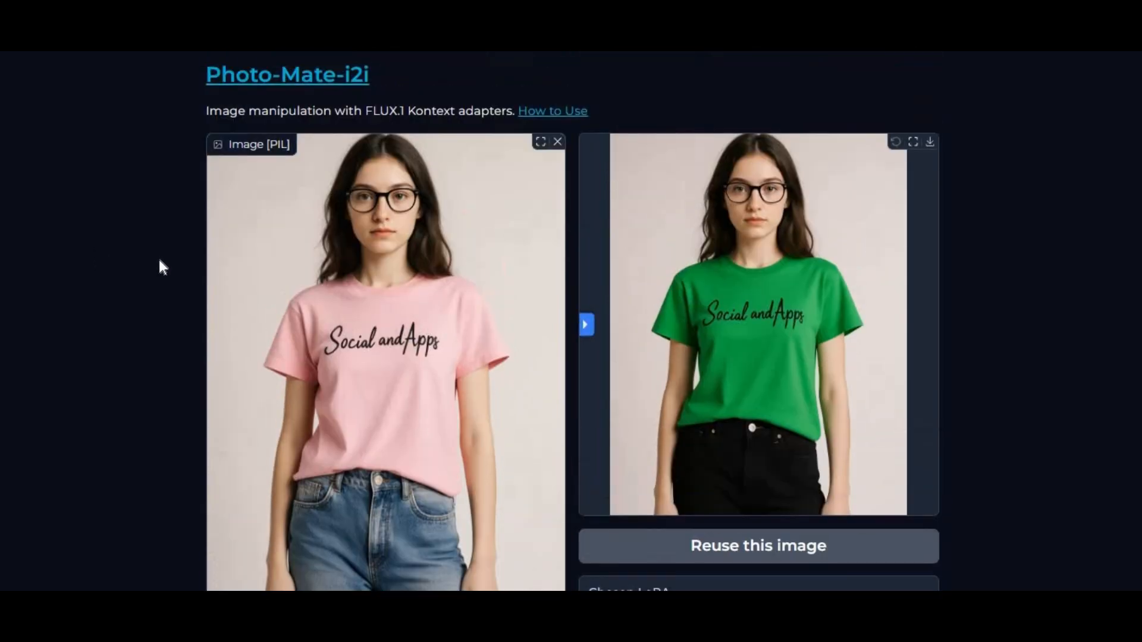
{"action": "mouse_move", "coordinate": [1008, 314]}
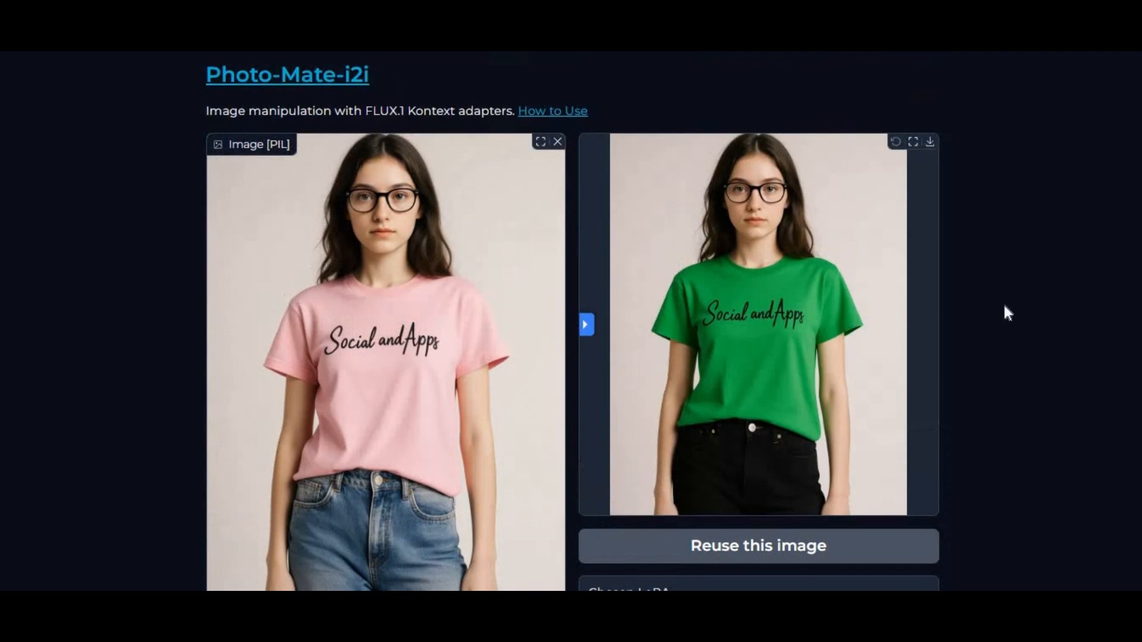
{"action": "mouse_move", "coordinate": [966, 378]}
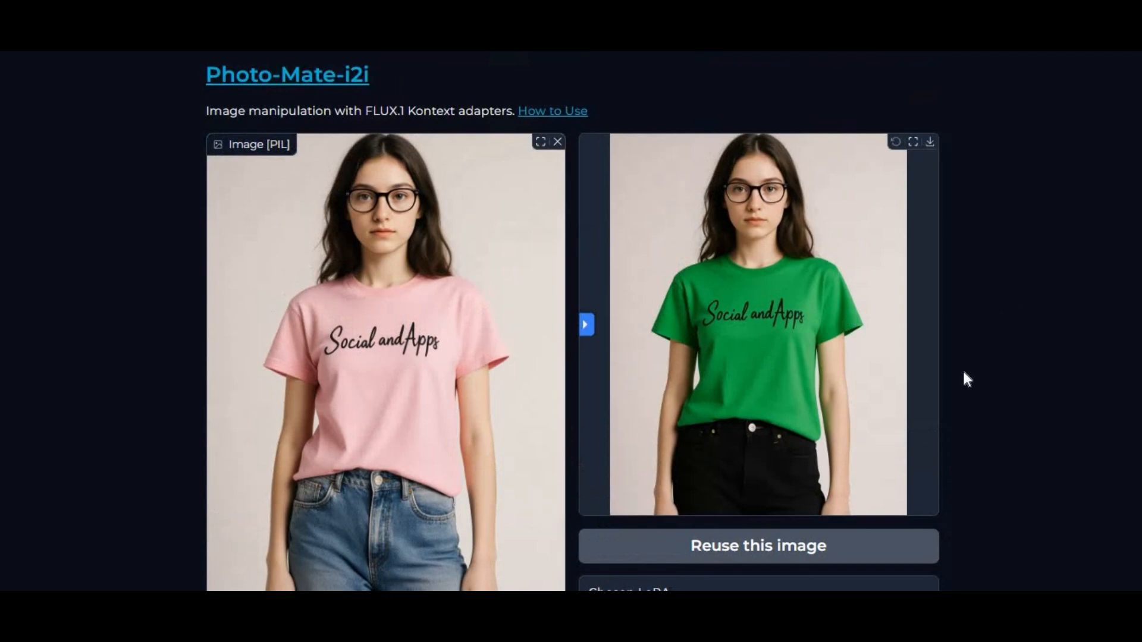
{"action": "scroll", "scroll_direction": "down", "scroll_amount": 3}
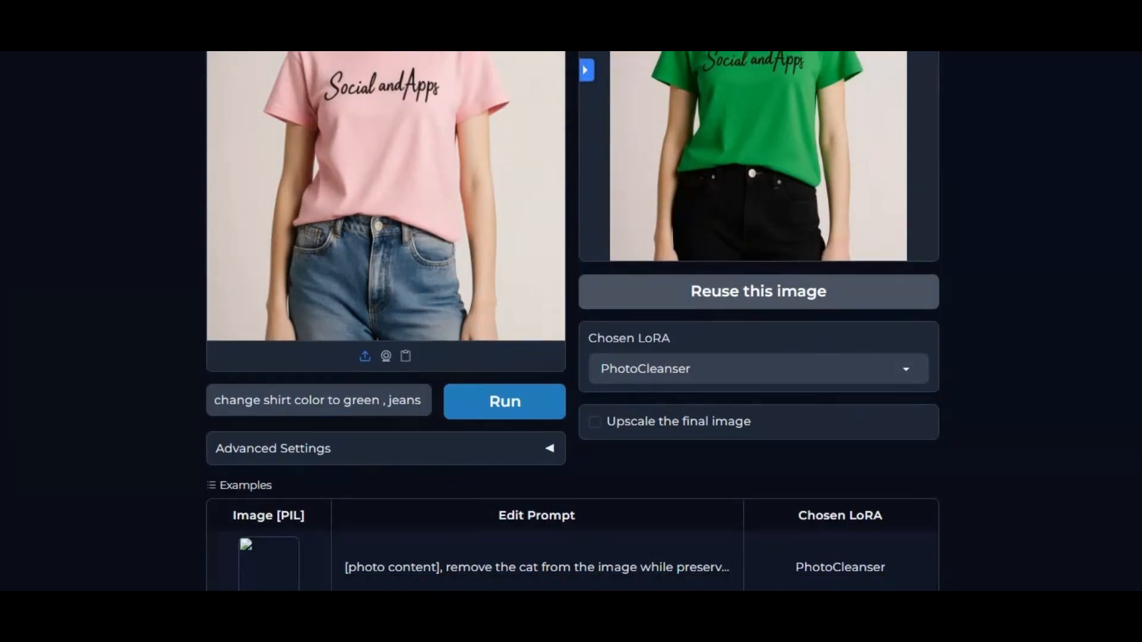
{"action": "left_click", "coordinate": [756, 369]}
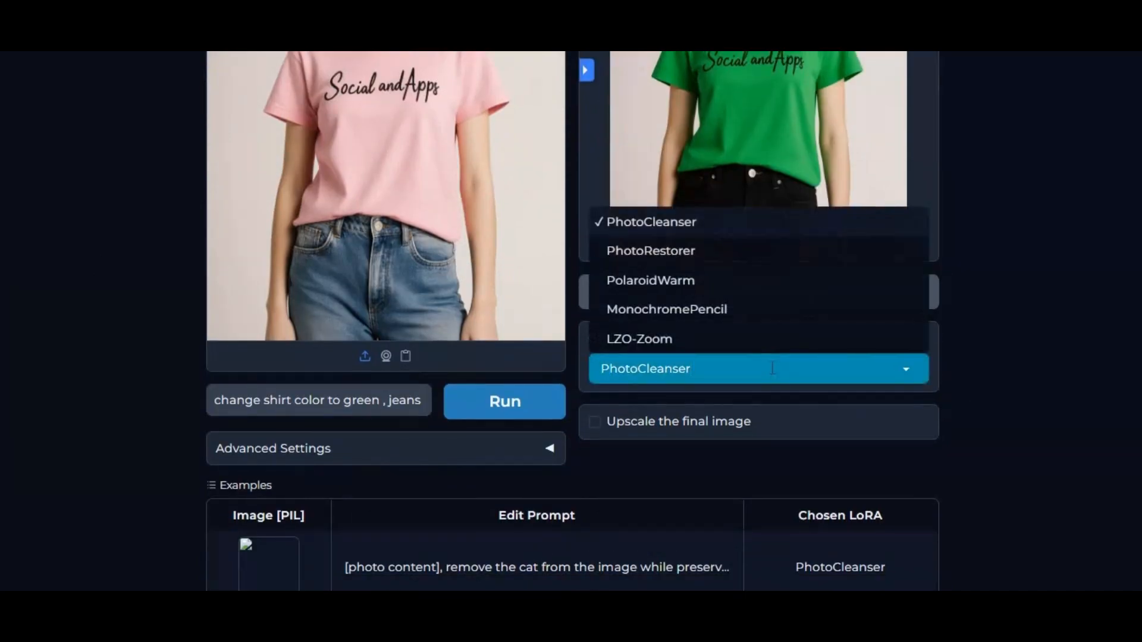
{"action": "mouse_move", "coordinate": [691, 251]}
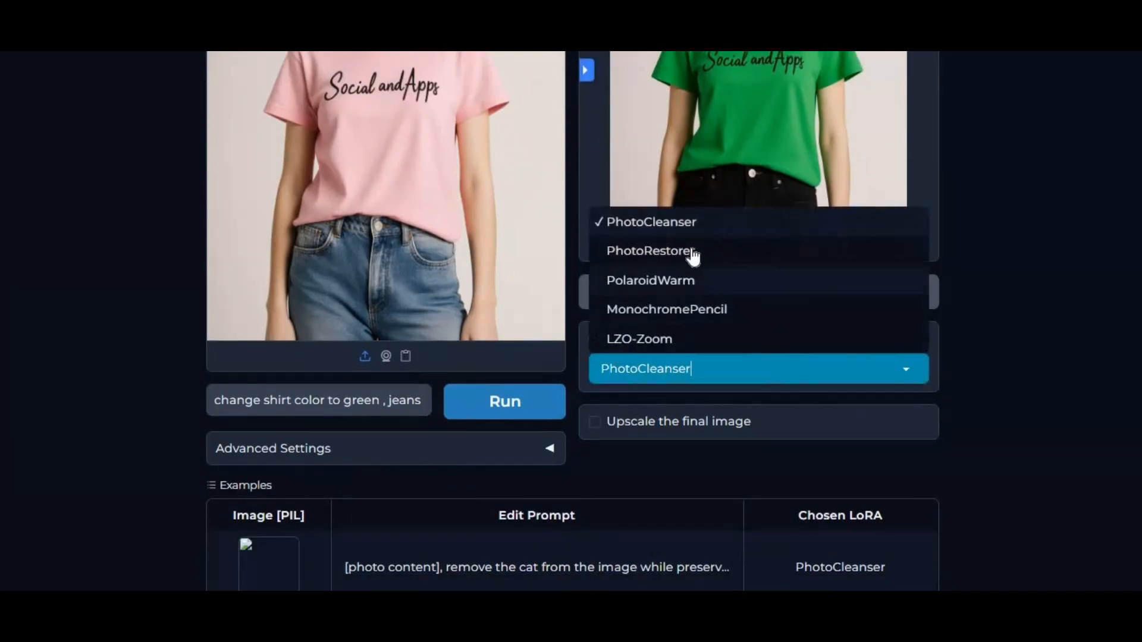
{"action": "mouse_move", "coordinate": [690, 285]}
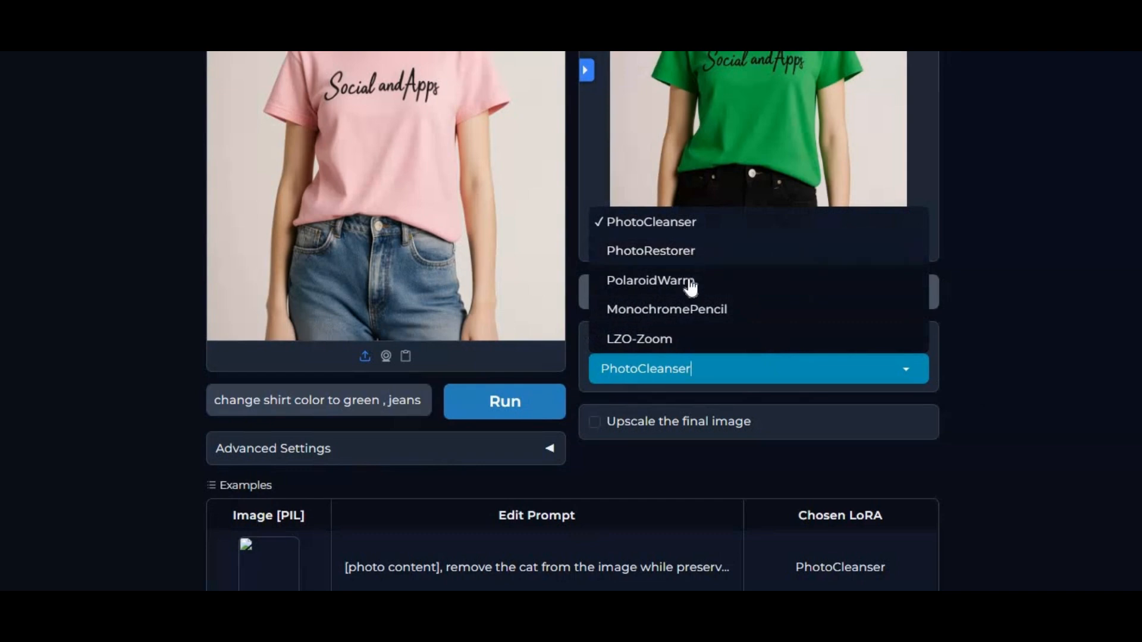
{"action": "mouse_move", "coordinate": [743, 320]}
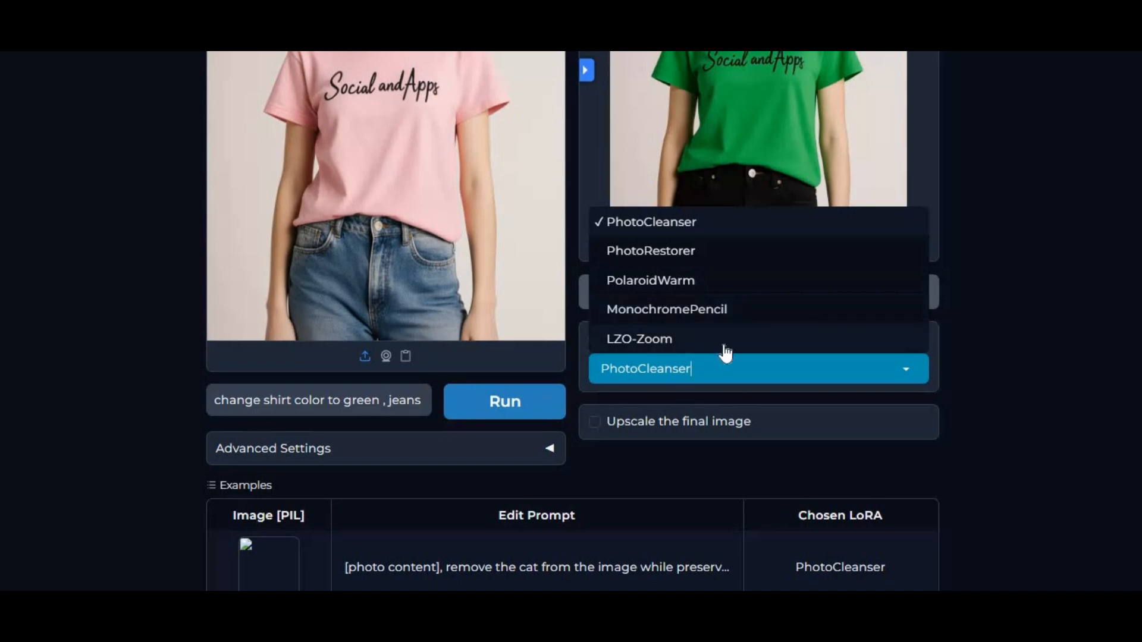
{"action": "mouse_move", "coordinate": [1035, 354]}
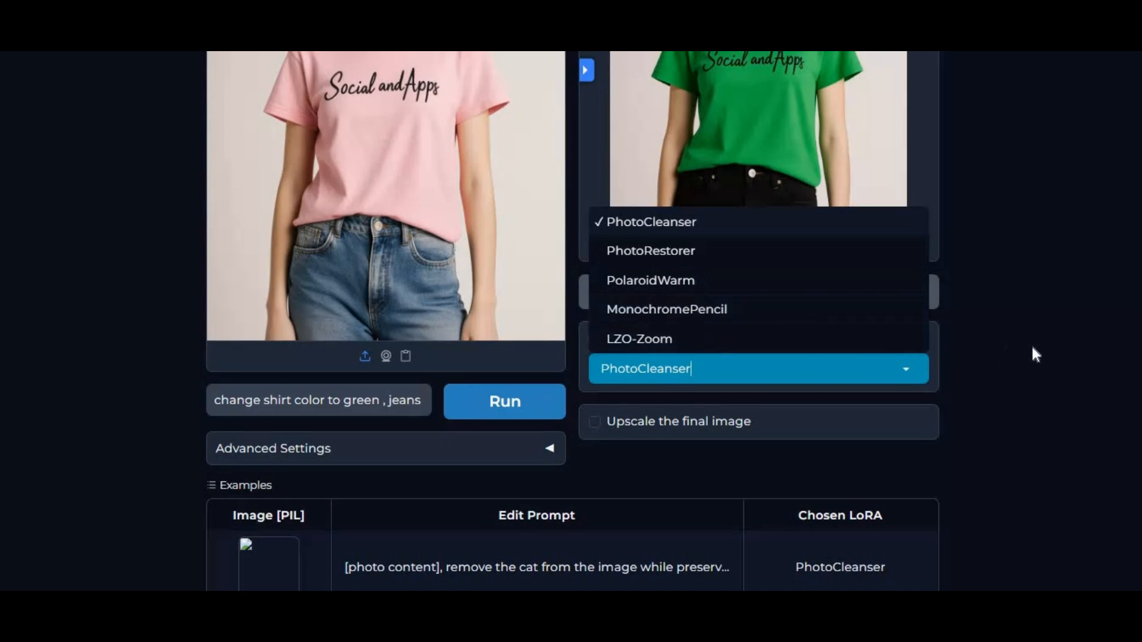
{"action": "left_click", "coordinate": [649, 221]}
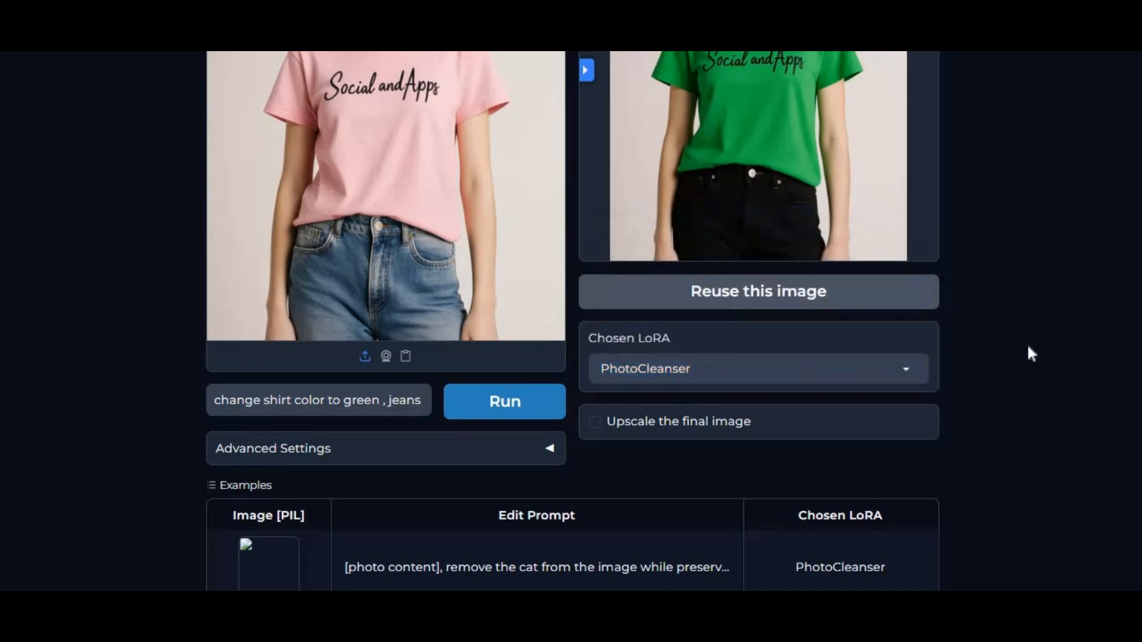
{"action": "mouse_move", "coordinate": [691, 424]}
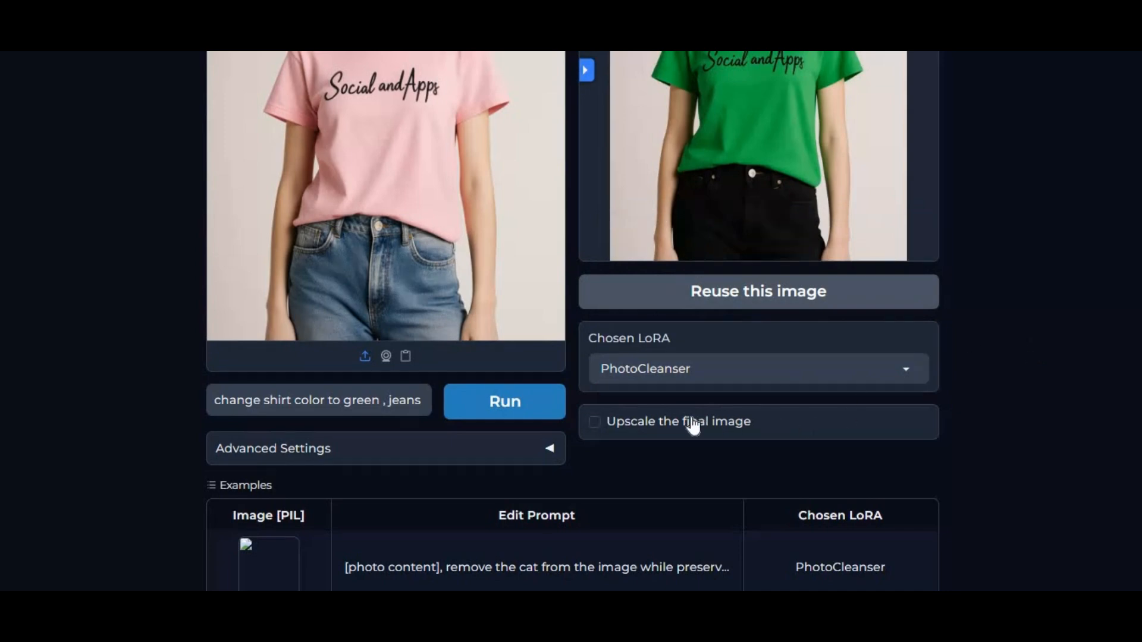
Enable 'Upscale the final image' and expand Advanced Settings.
{"action": "left_click", "coordinate": [594, 422]}
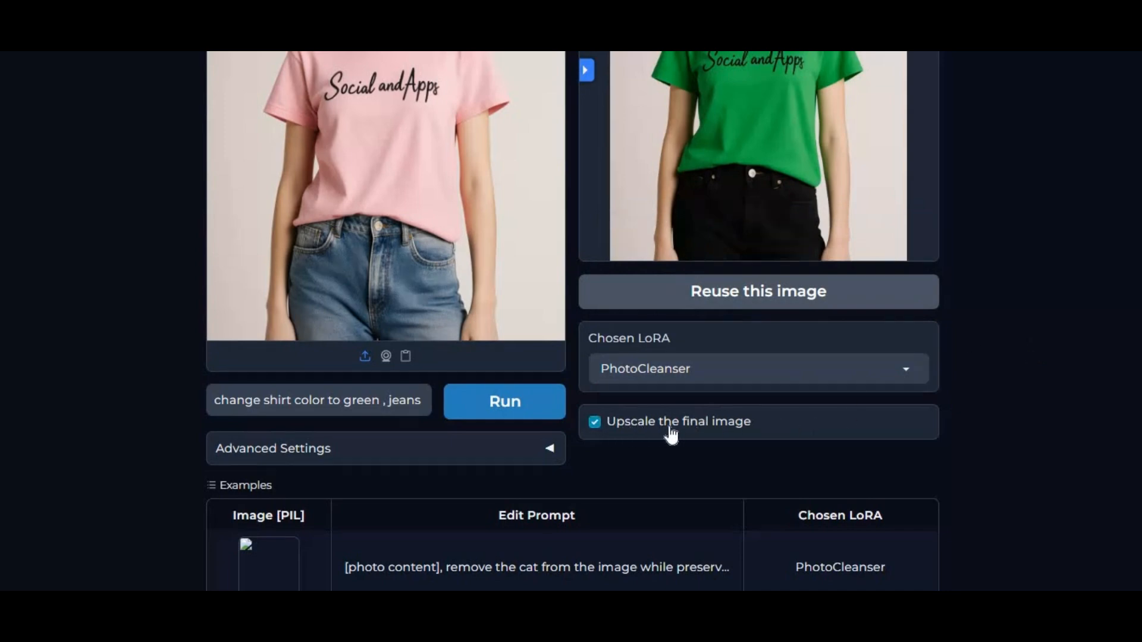
{"action": "left_click", "coordinate": [385, 448]}
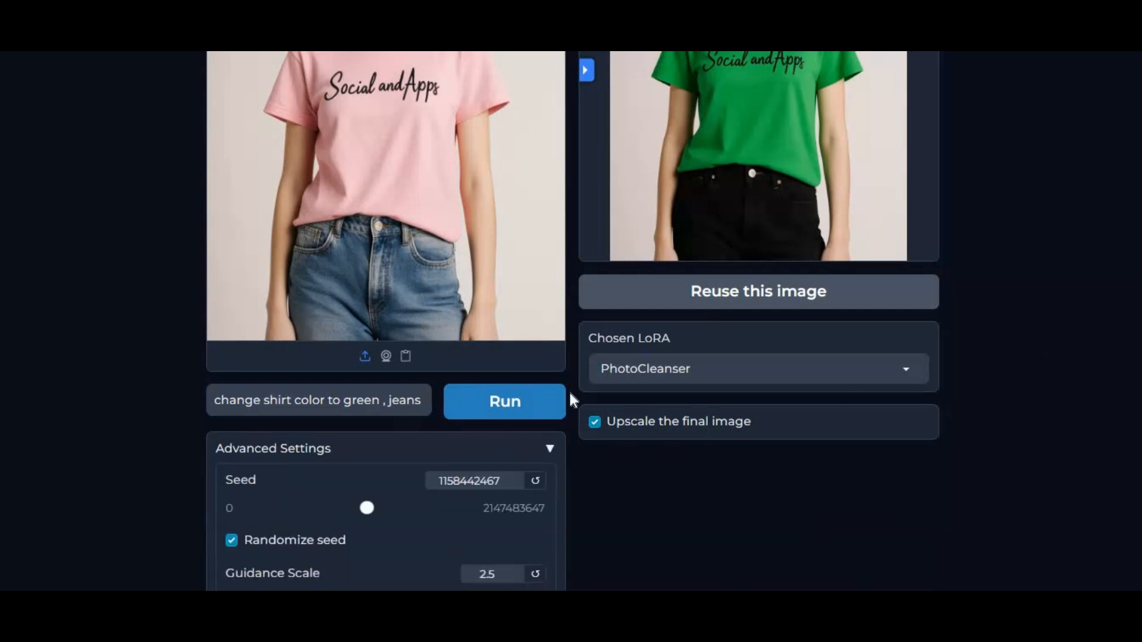
{"action": "scroll", "scroll_direction": "down", "scroll_amount": 3}
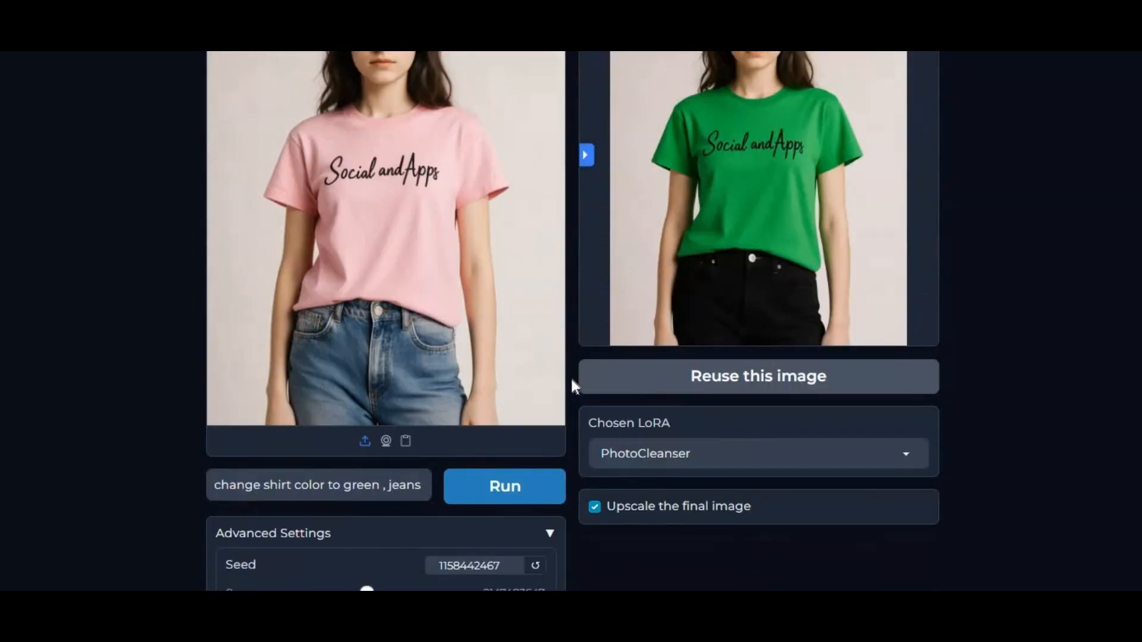
{"action": "scroll", "scroll_direction": "up", "scroll_amount": 3}
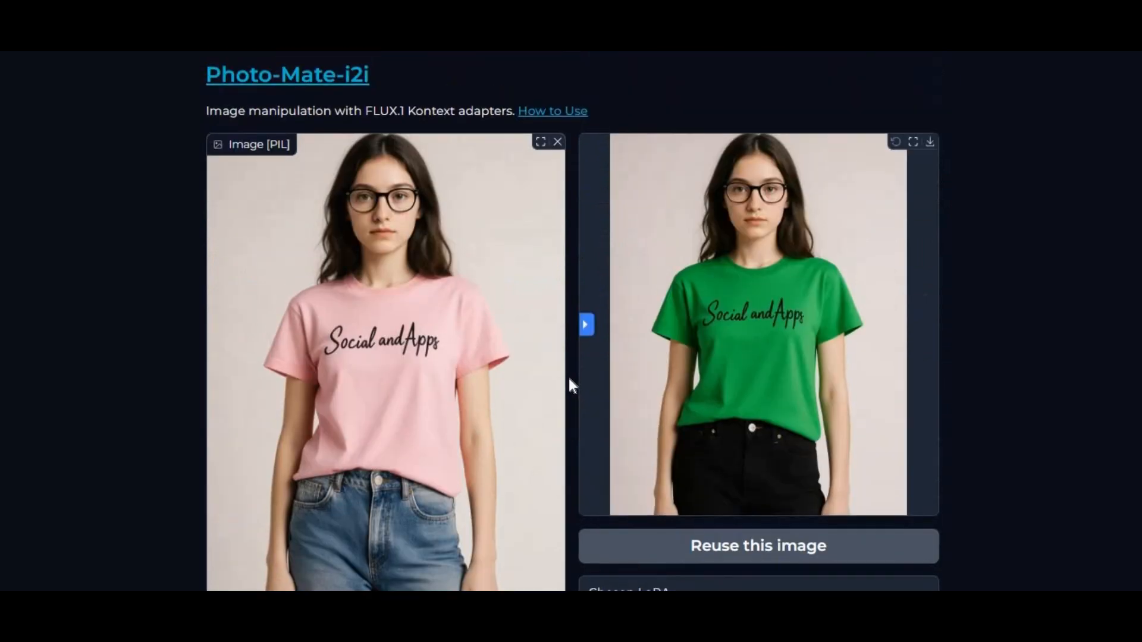
{"action": "mouse_move", "coordinate": [567, 379]}
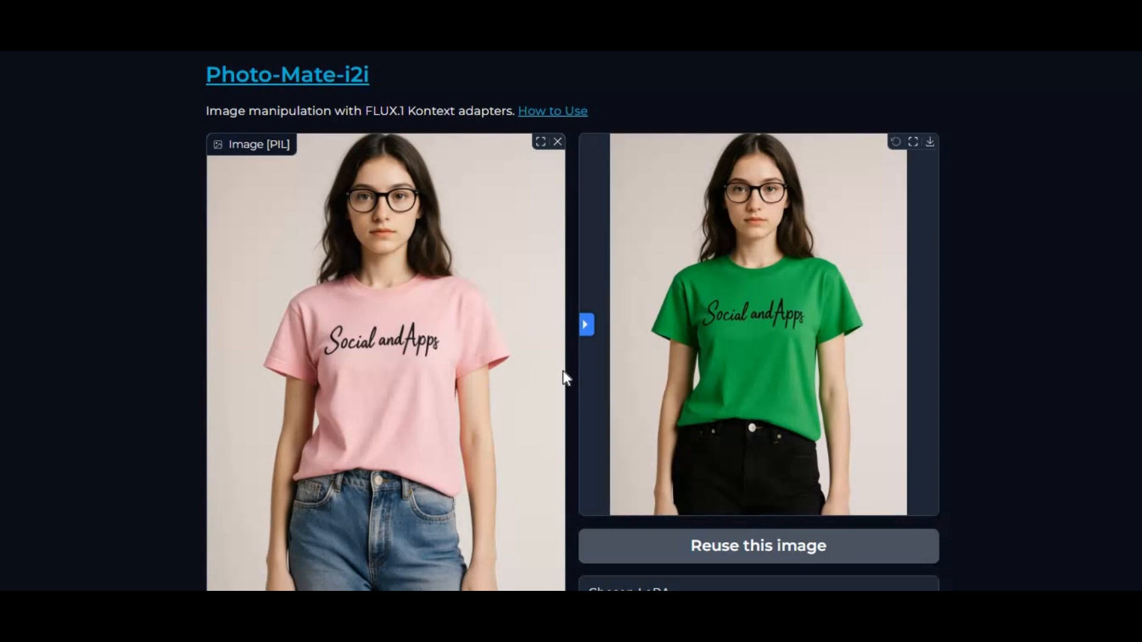
{"action": "scroll", "scroll_direction": "down", "scroll_amount": 3}
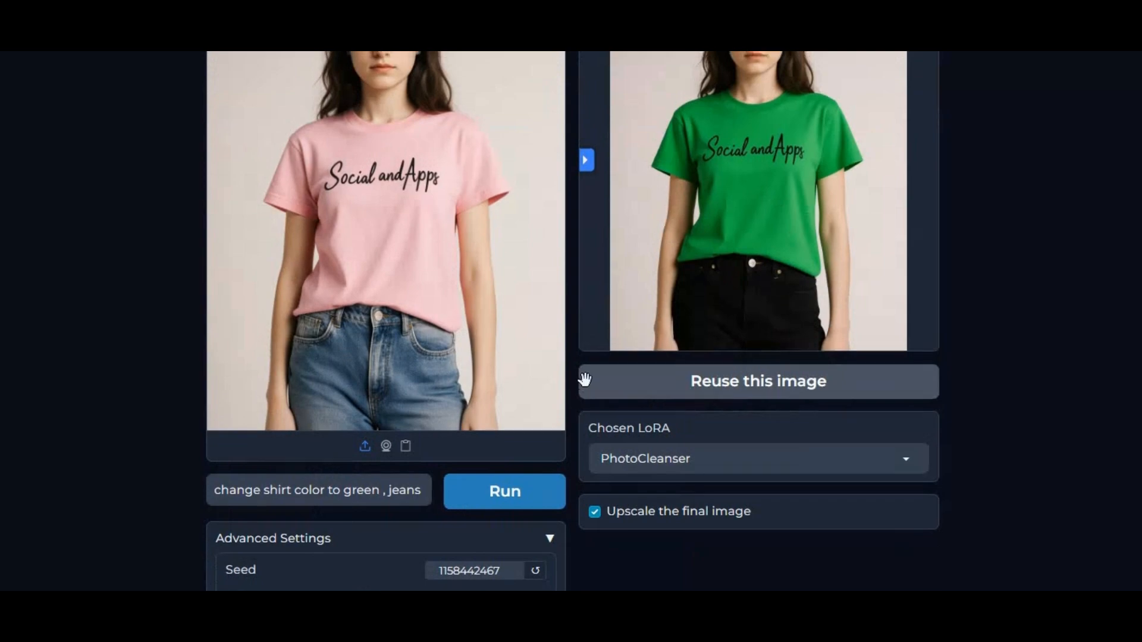
Open Photo-Mate-i2i.ipynb from the modal_notebooks repository file list on GitHub.
{"action": "left_click", "coordinate": [116, 32]}
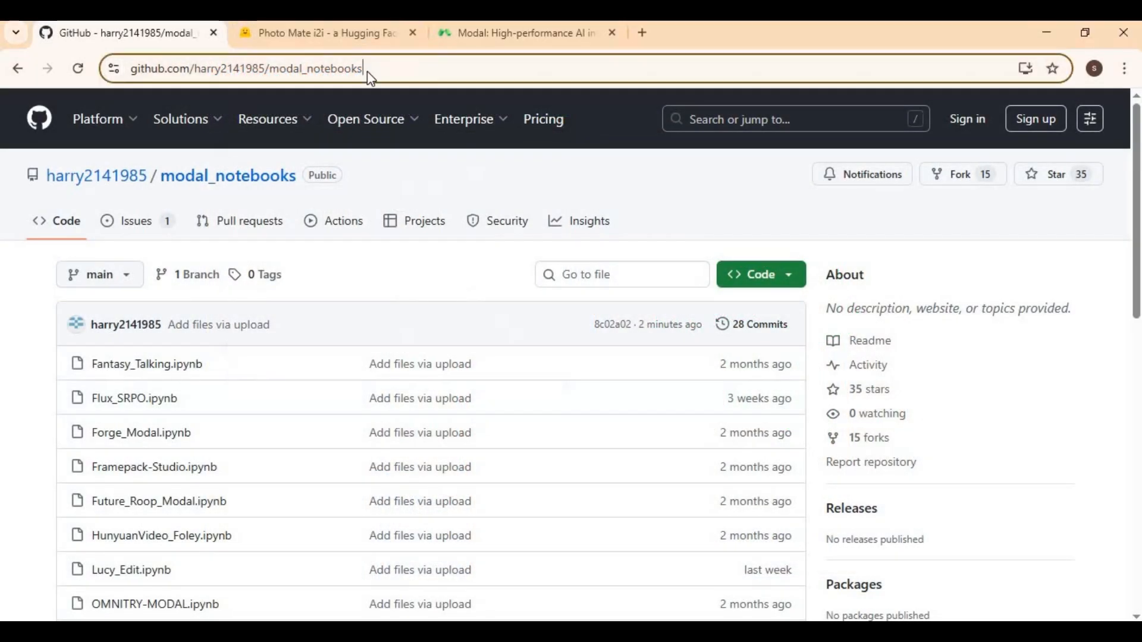
{"action": "left_click", "coordinate": [255, 67]}
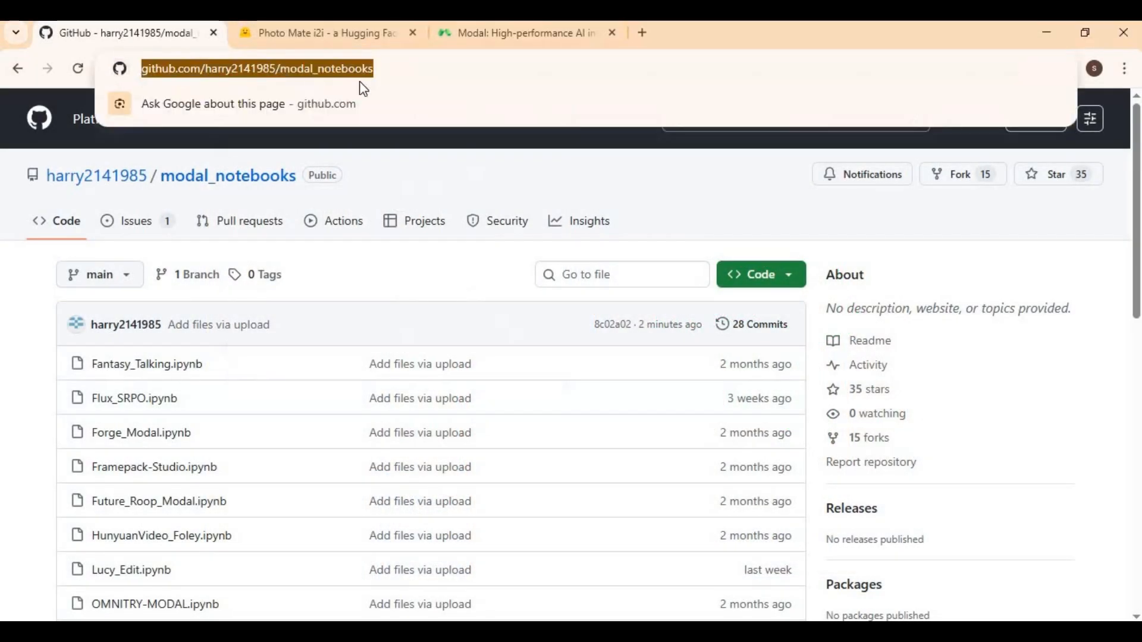
{"action": "mouse_move", "coordinate": [628, 297]}
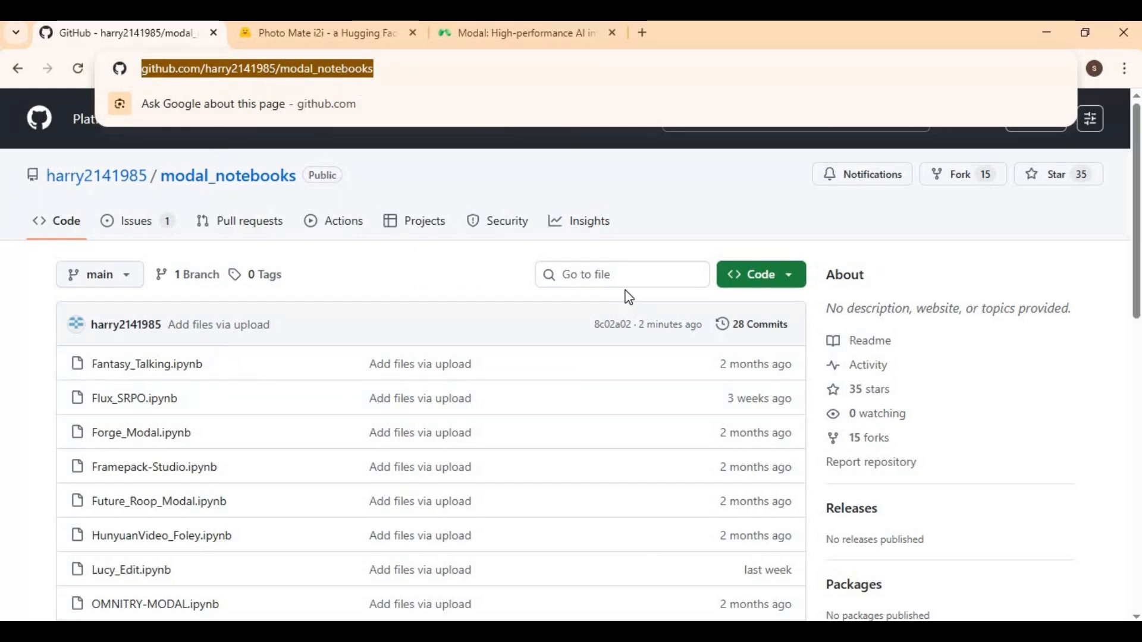
{"action": "scroll", "scroll_direction": "down", "scroll_amount": 3}
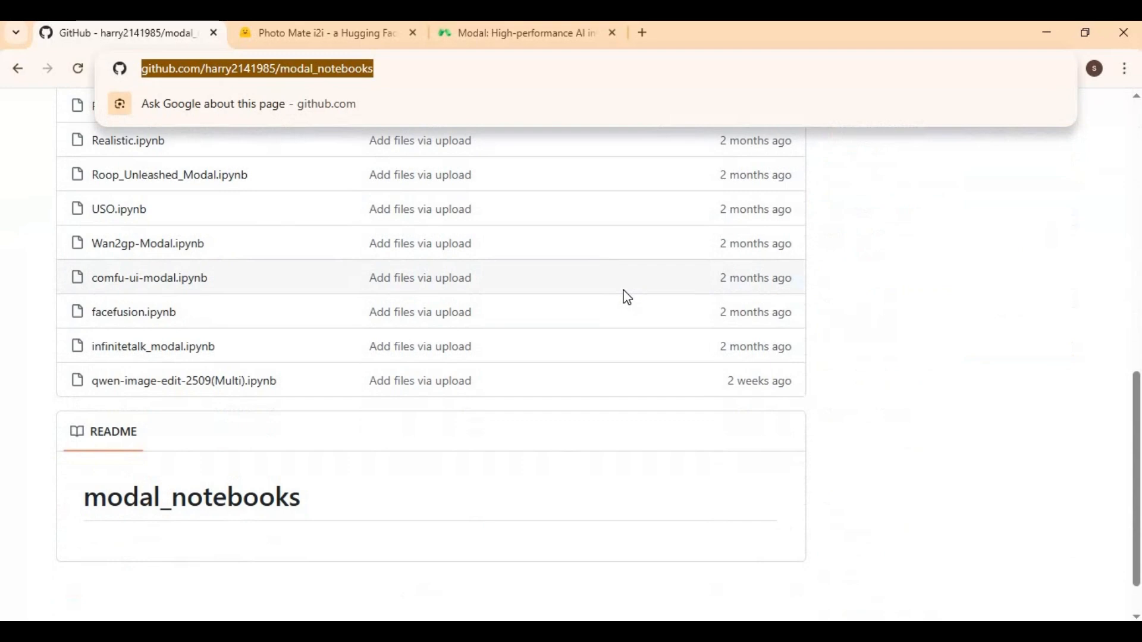
{"action": "scroll", "scroll_direction": "up", "scroll_amount": 3}
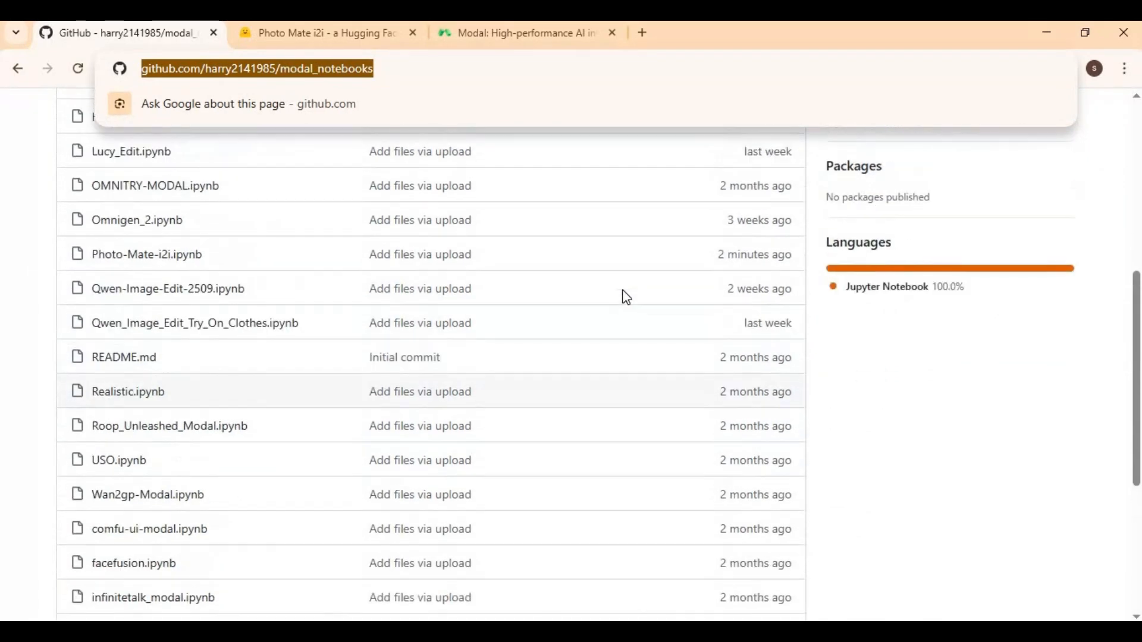
{"action": "scroll", "scroll_direction": "up", "scroll_amount": 3}
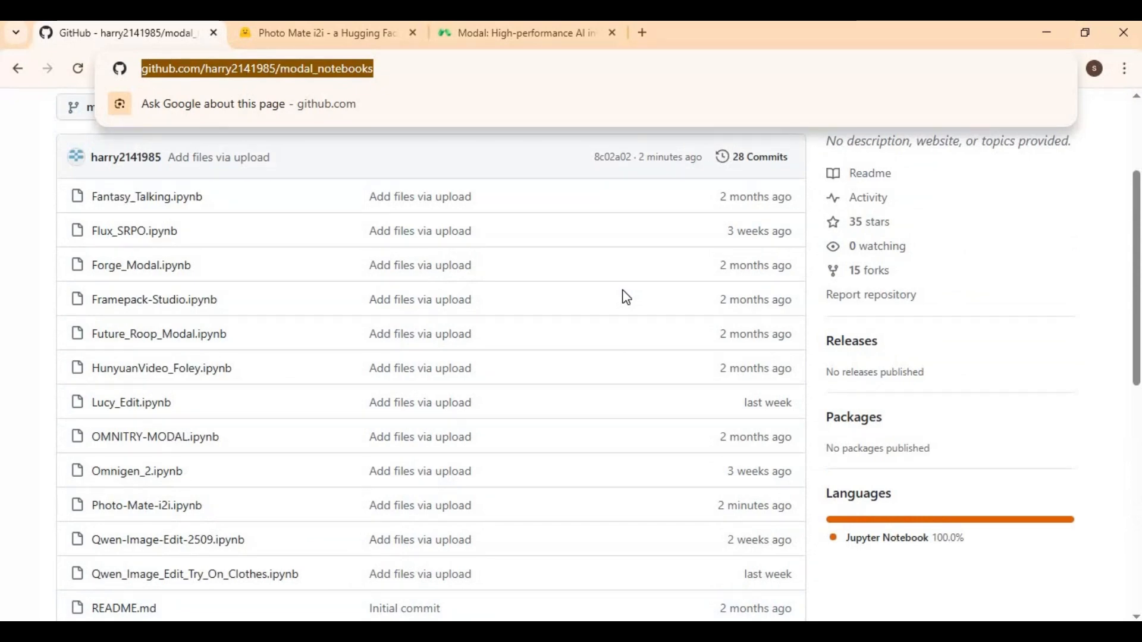
{"action": "scroll", "scroll_direction": "down", "scroll_amount": 3}
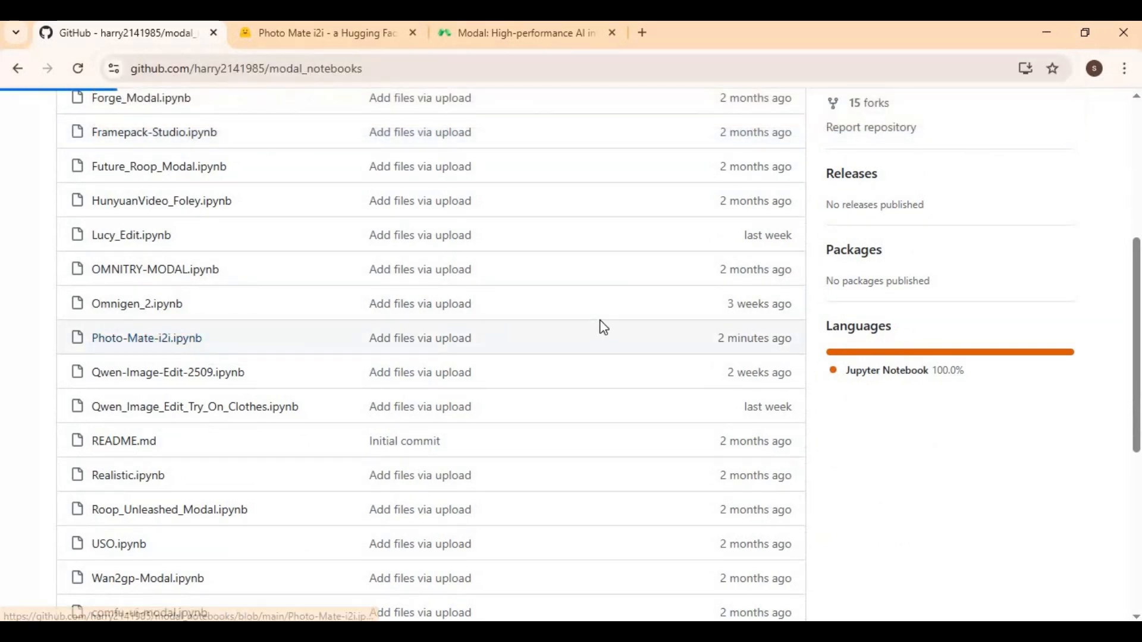
{"action": "left_click", "coordinate": [147, 338]}
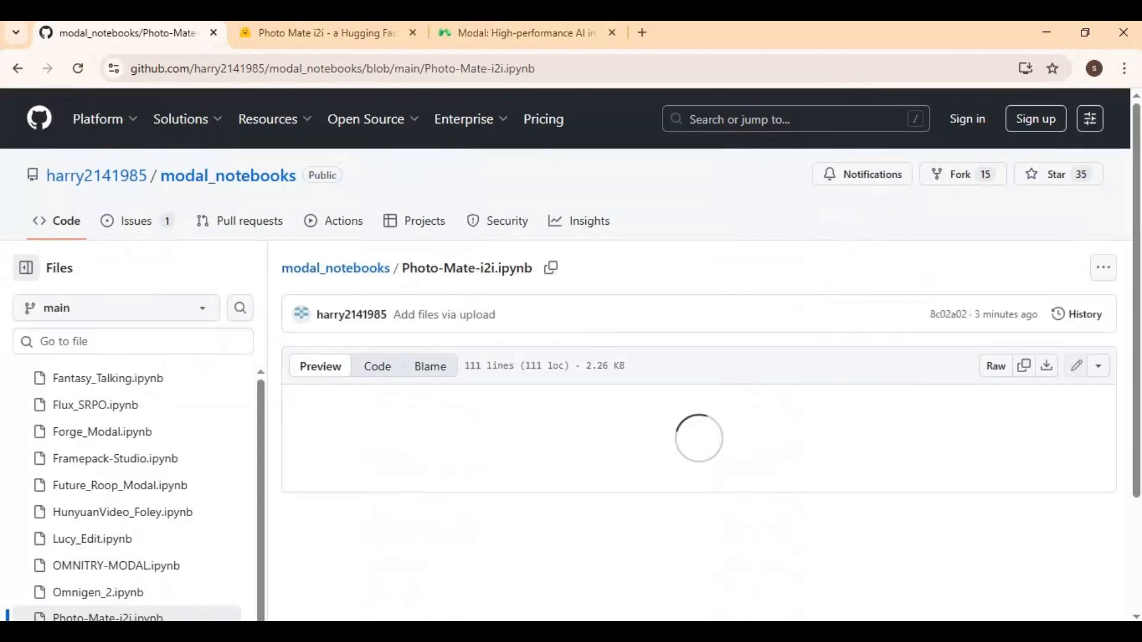
{"action": "mouse_move", "coordinate": [1045, 366]}
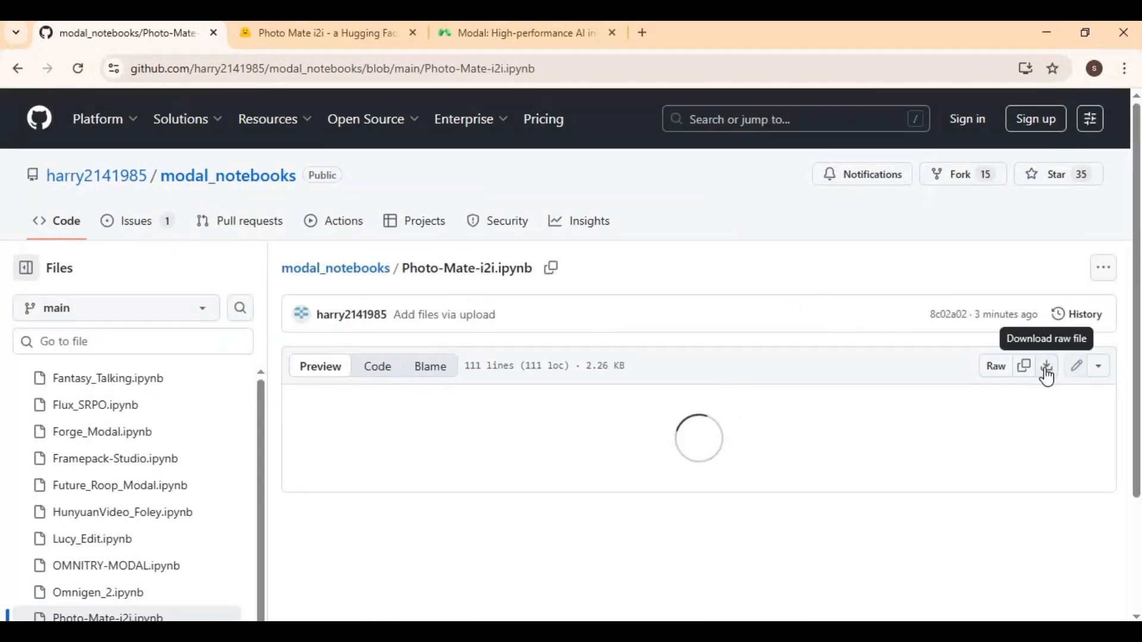
{"action": "mouse_move", "coordinate": [414, 415]}
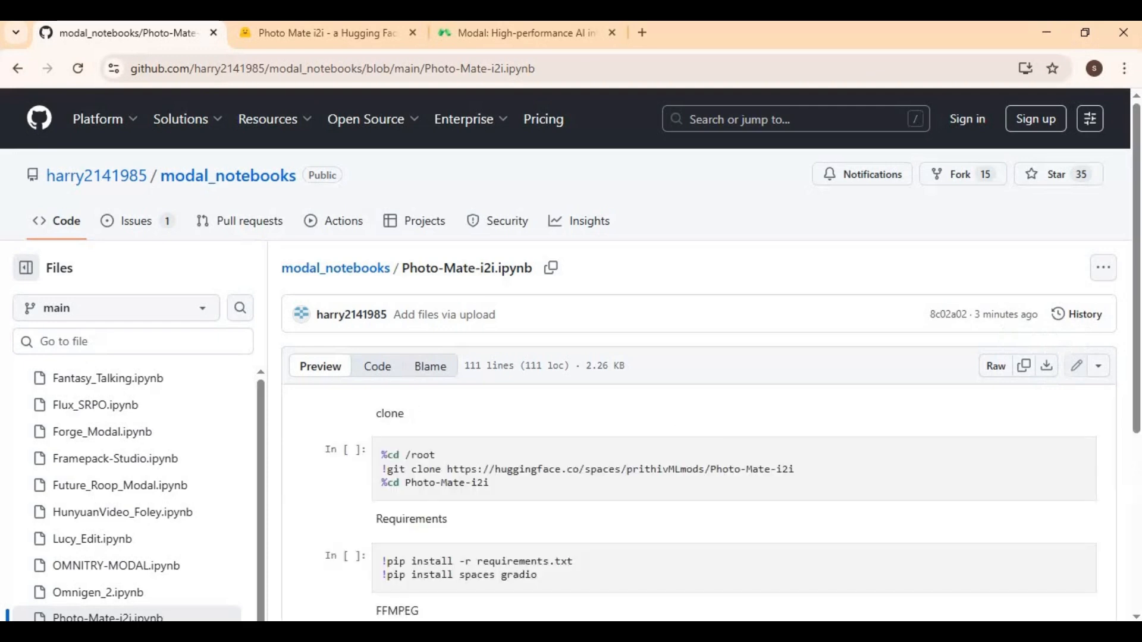
Browse the Photo-Mate-i2i Space's example edits, then switch to the Modal homepage.
{"action": "left_click", "coordinate": [328, 32]}
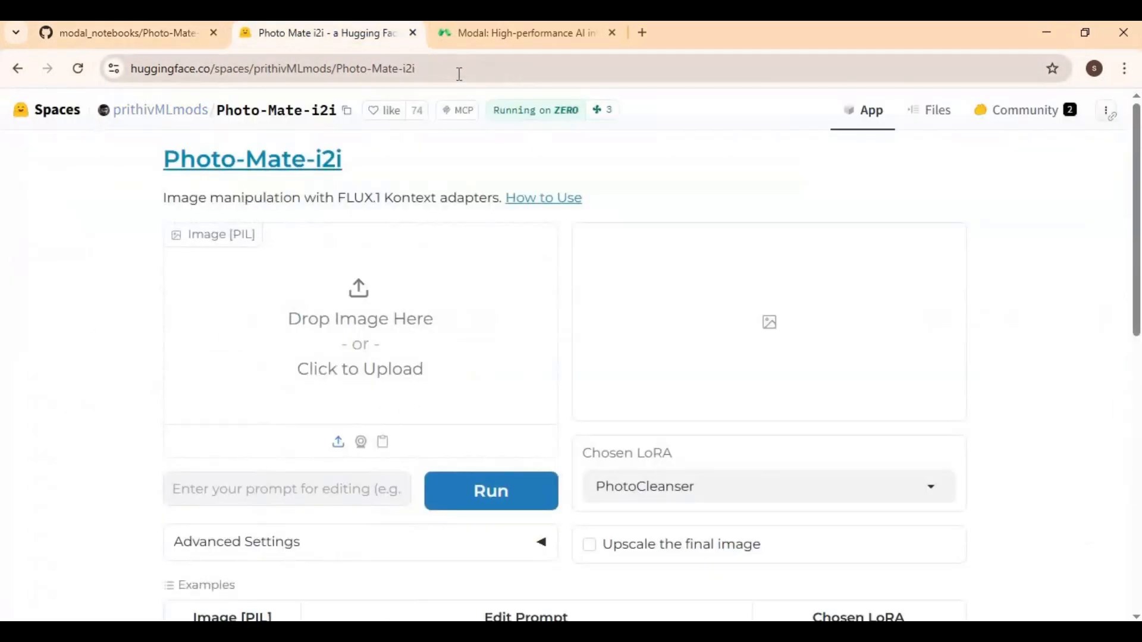
{"action": "left_click", "coordinate": [273, 68]}
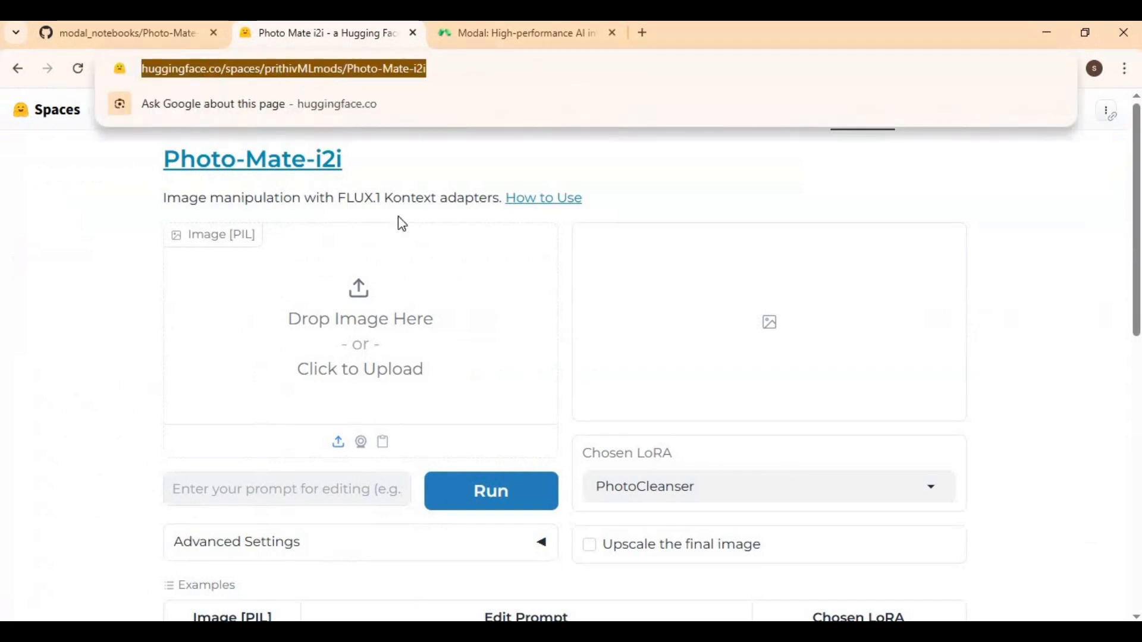
{"action": "scroll", "scroll_direction": "down", "scroll_amount": 3}
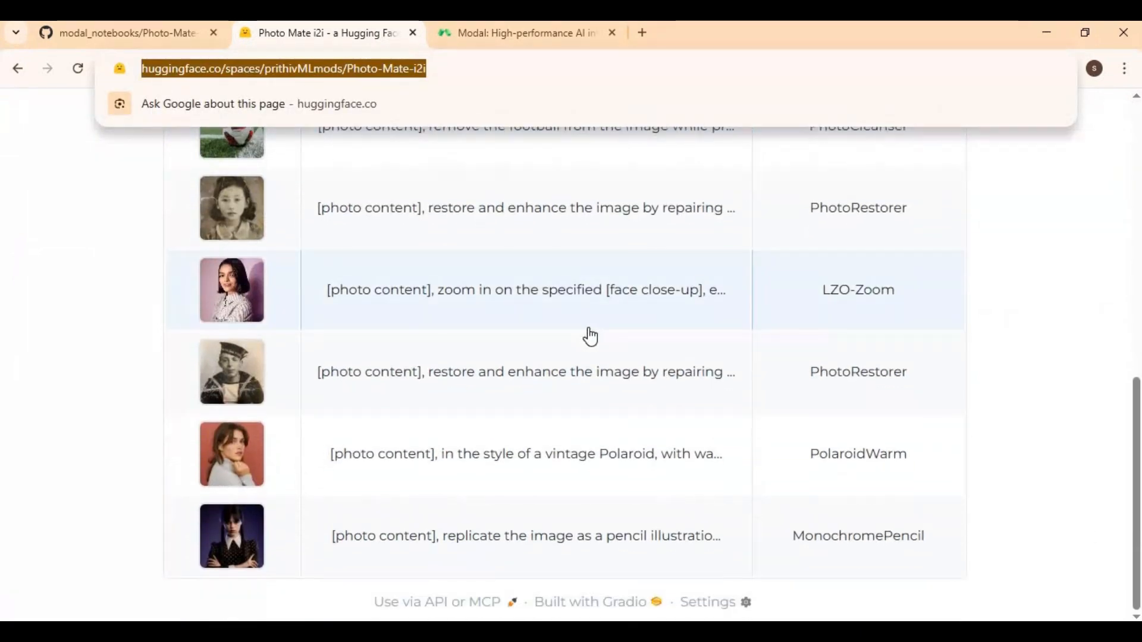
{"action": "scroll", "scroll_direction": "up", "scroll_amount": 3}
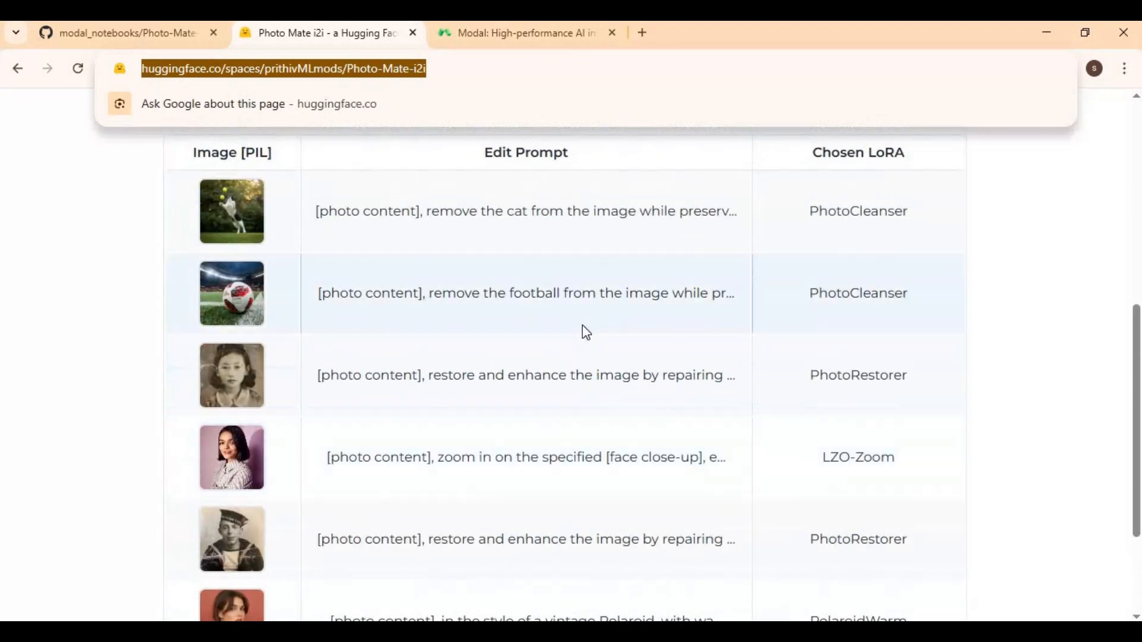
{"action": "scroll", "scroll_direction": "up", "scroll_amount": 3}
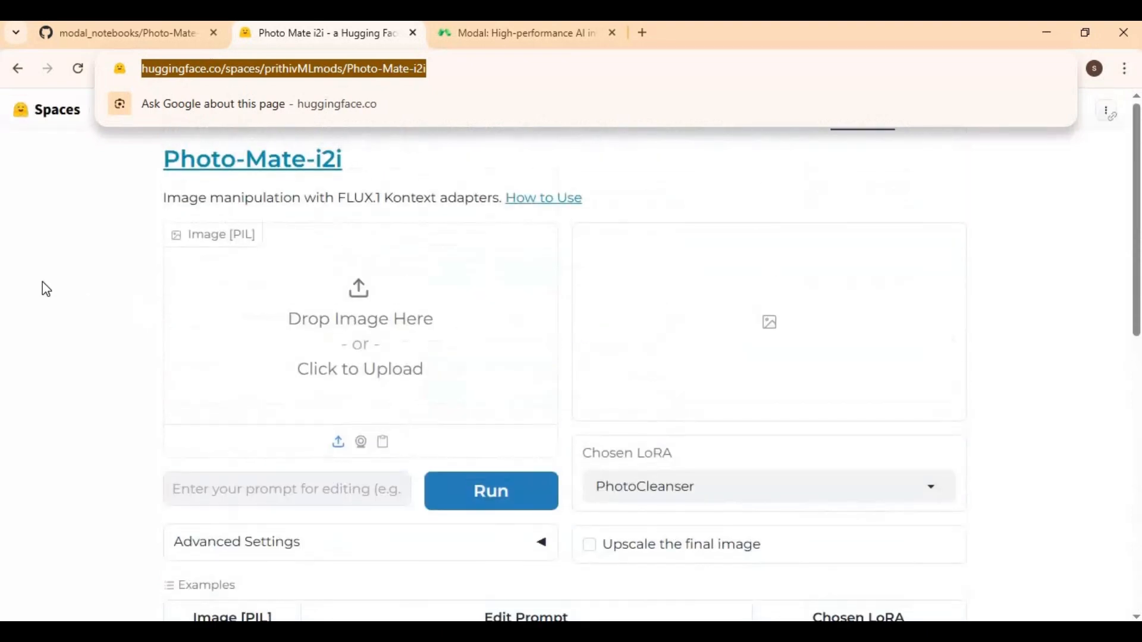
{"action": "left_click", "coordinate": [523, 33]}
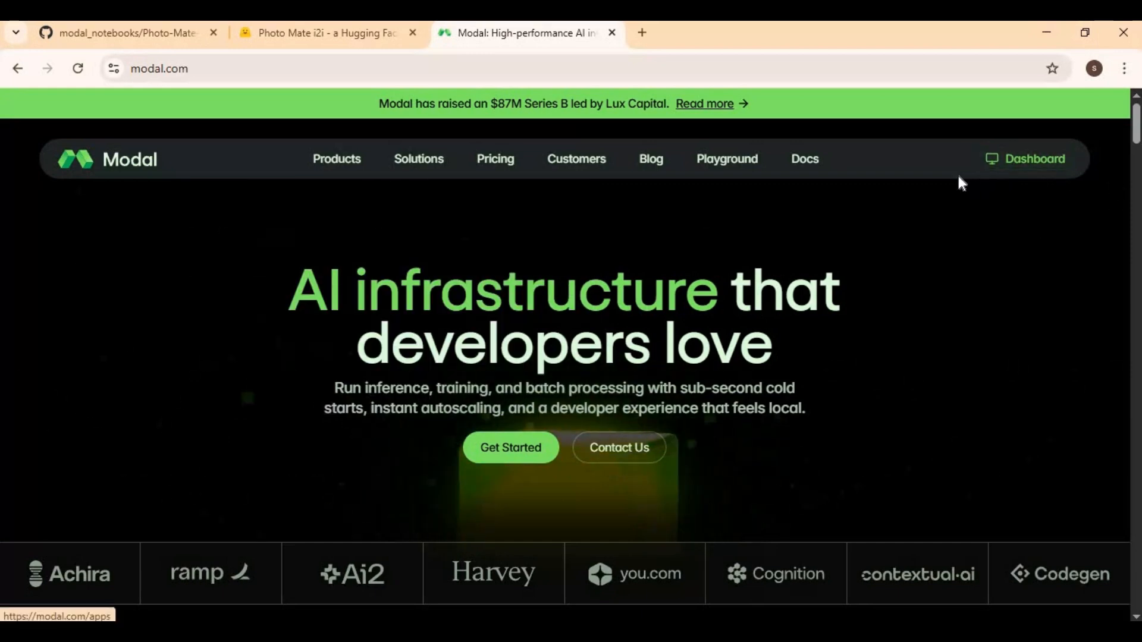
Go from the Modal dashboard to Notebooks and start importing a notebook.
{"action": "left_click", "coordinate": [1031, 159]}
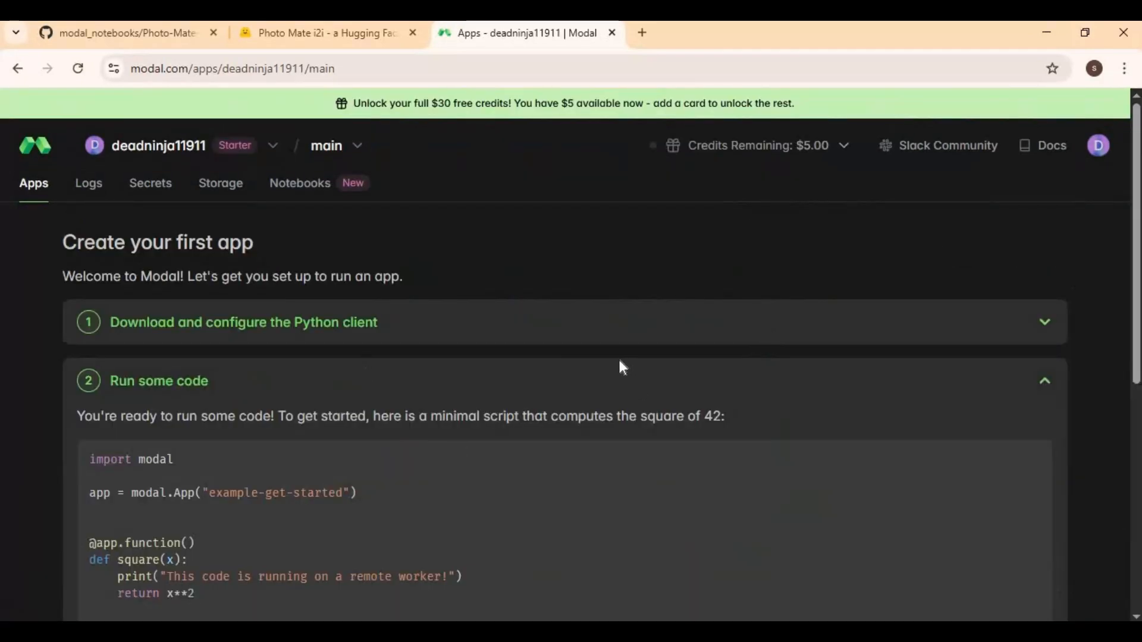
{"action": "mouse_move", "coordinate": [299, 182]}
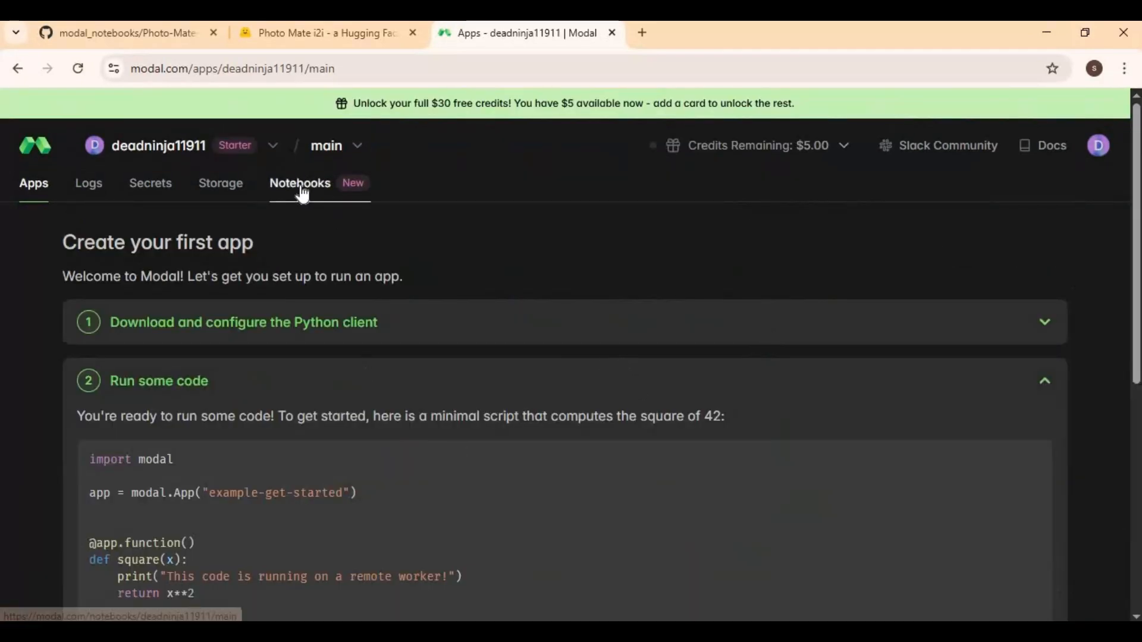
{"action": "left_click", "coordinate": [299, 183]}
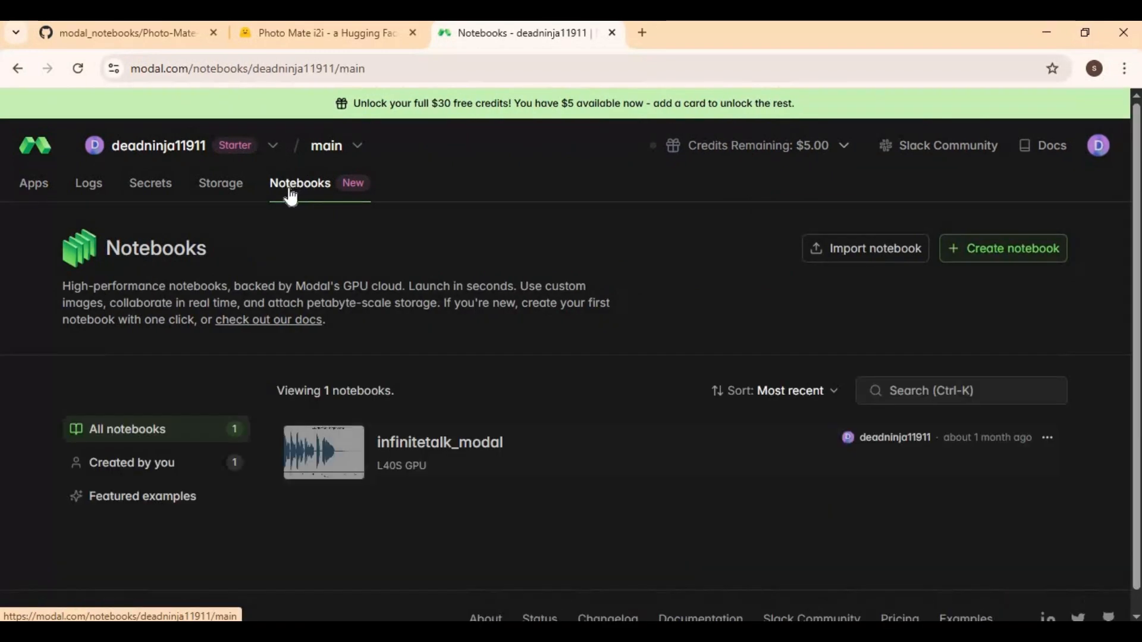
{"action": "left_click", "coordinate": [865, 249]}
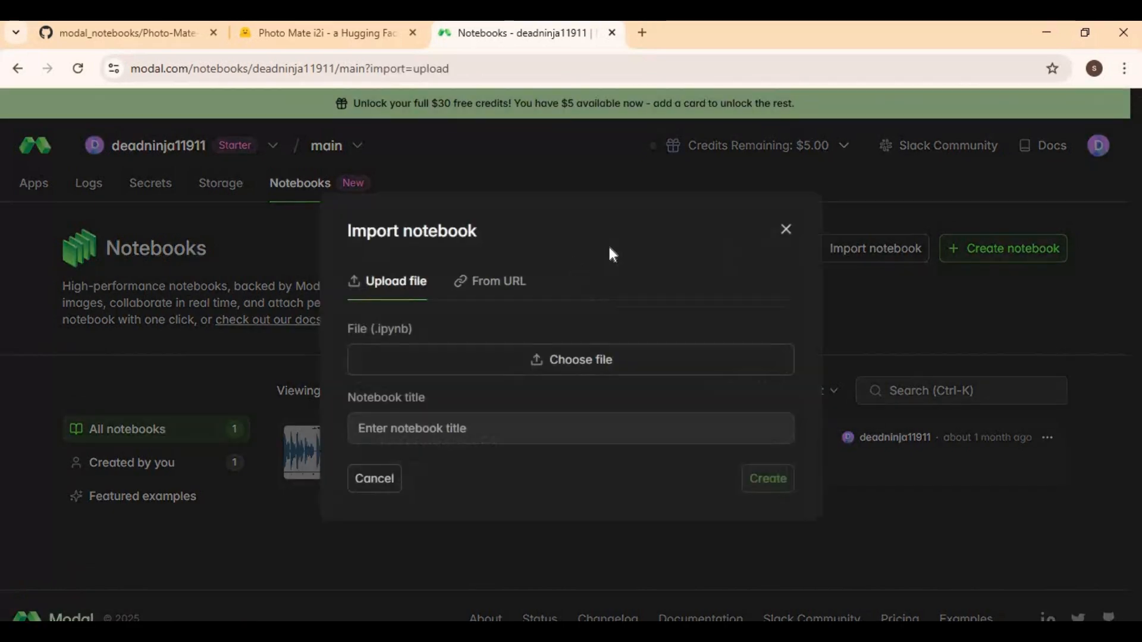
Choose Photo-Mate-i2i.ipynb as the file and create the Photo-Mate-i2i notebook.
{"action": "left_click", "coordinate": [570, 359]}
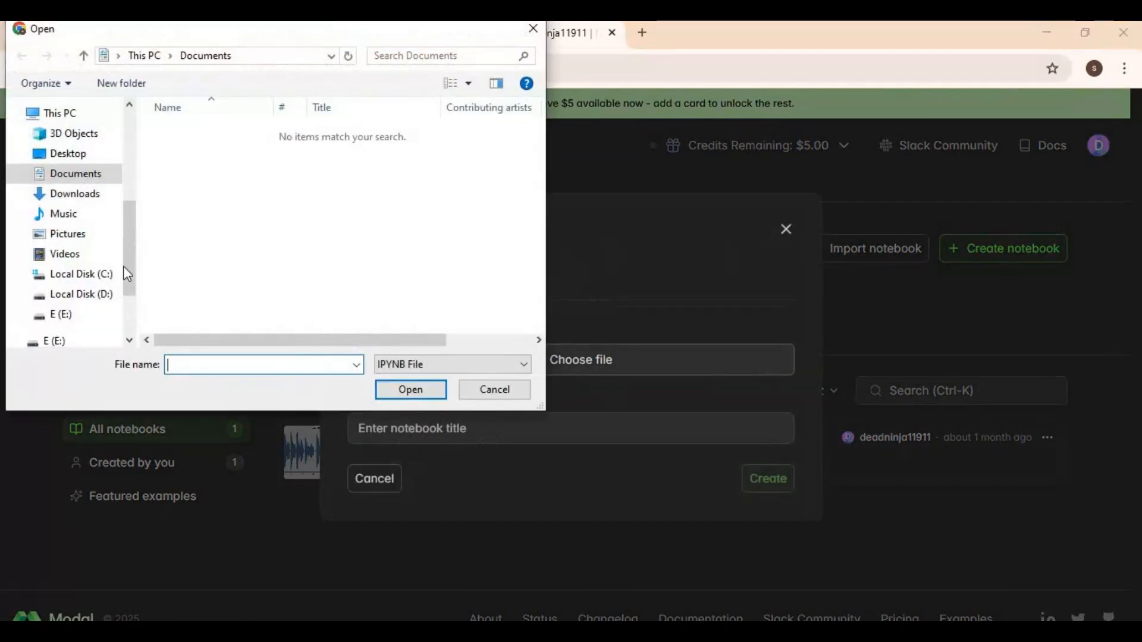
{"action": "left_click", "coordinate": [74, 192]}
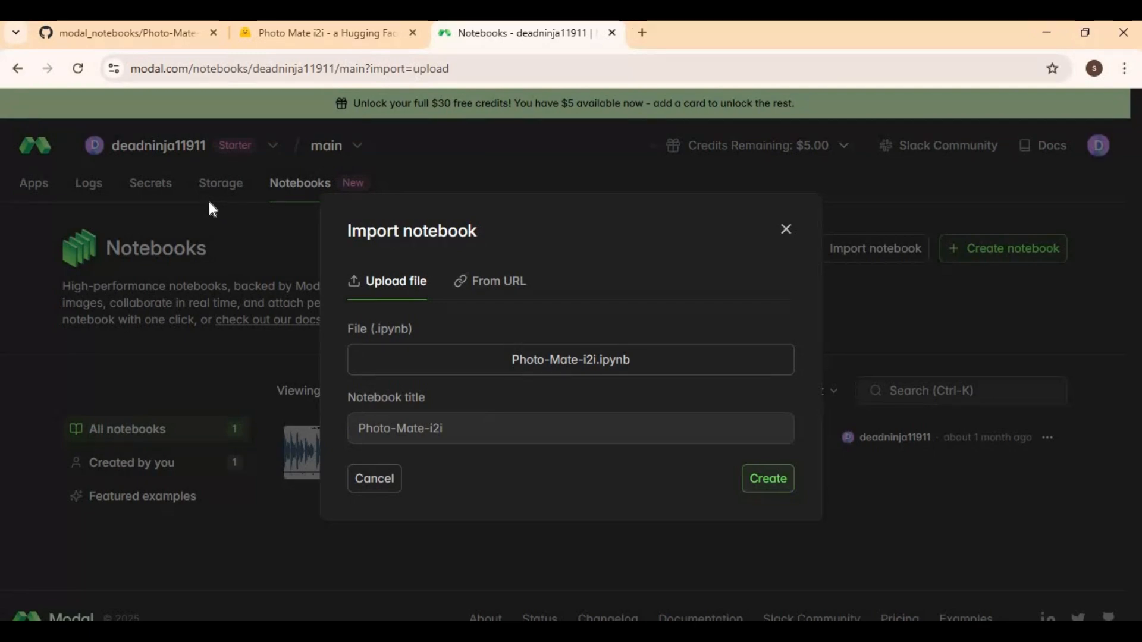
{"action": "left_click", "coordinate": [766, 478]}
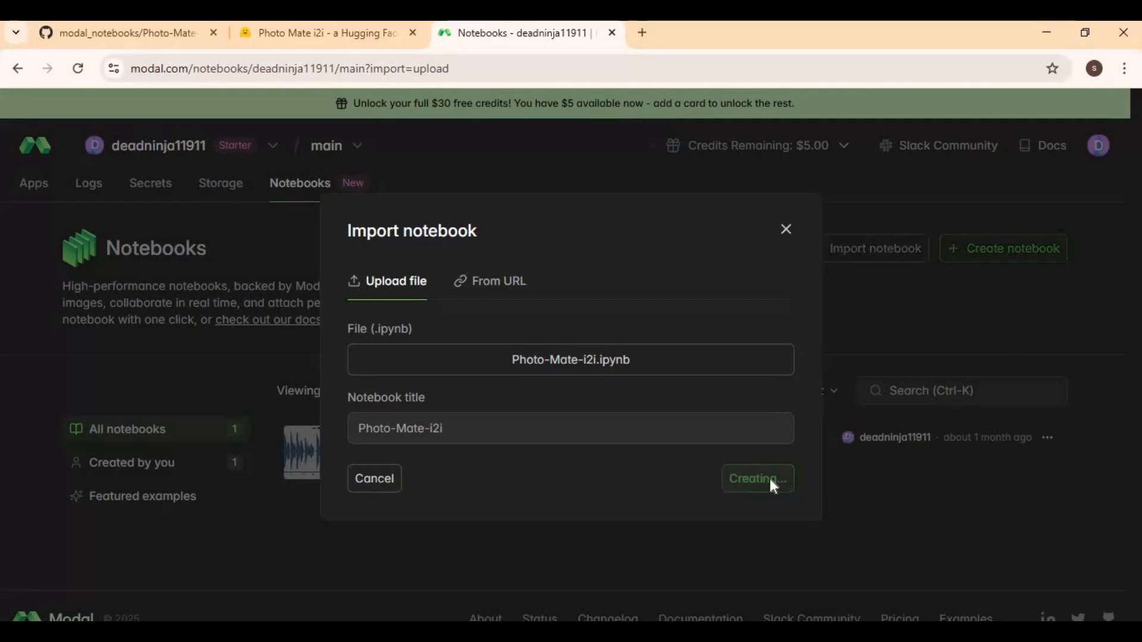
{"action": "left_click", "coordinate": [756, 478]}
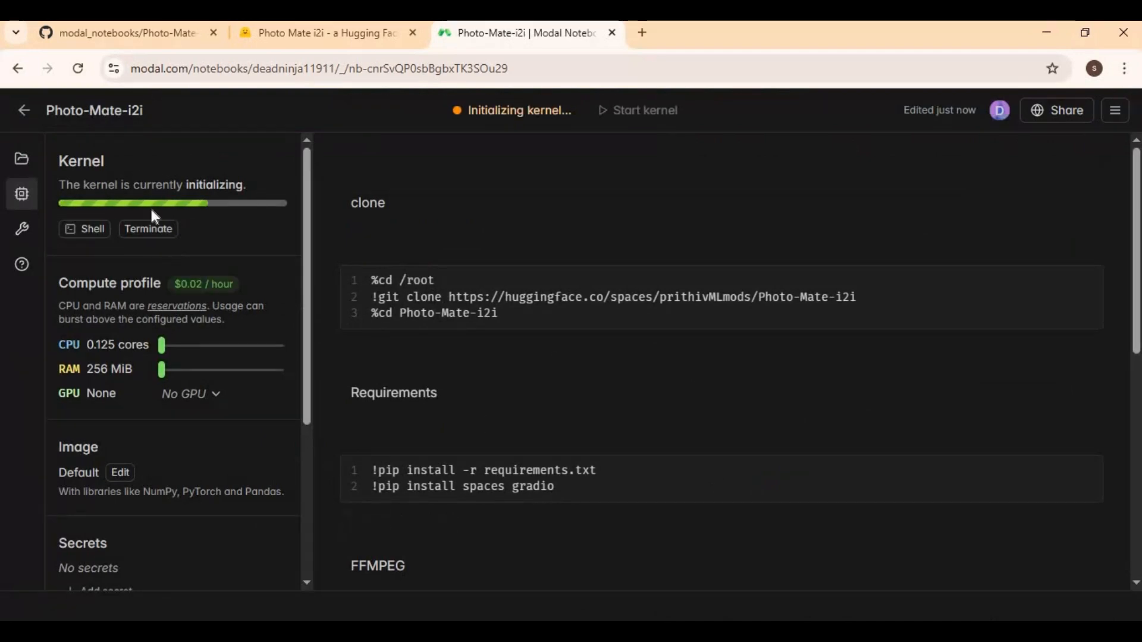
Terminate the kernel and save 2 CPU cores, 32 GiB RAM, Nvidia A100 80 GB GPU.
{"action": "left_click", "coordinate": [148, 228]}
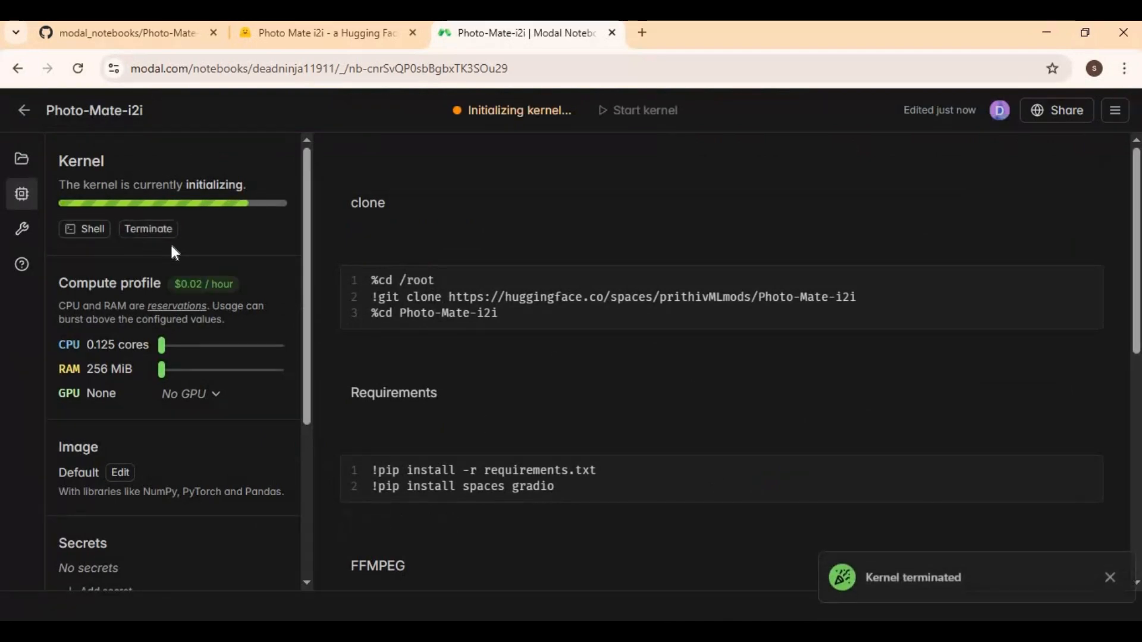
{"action": "left_click", "coordinate": [148, 228]}
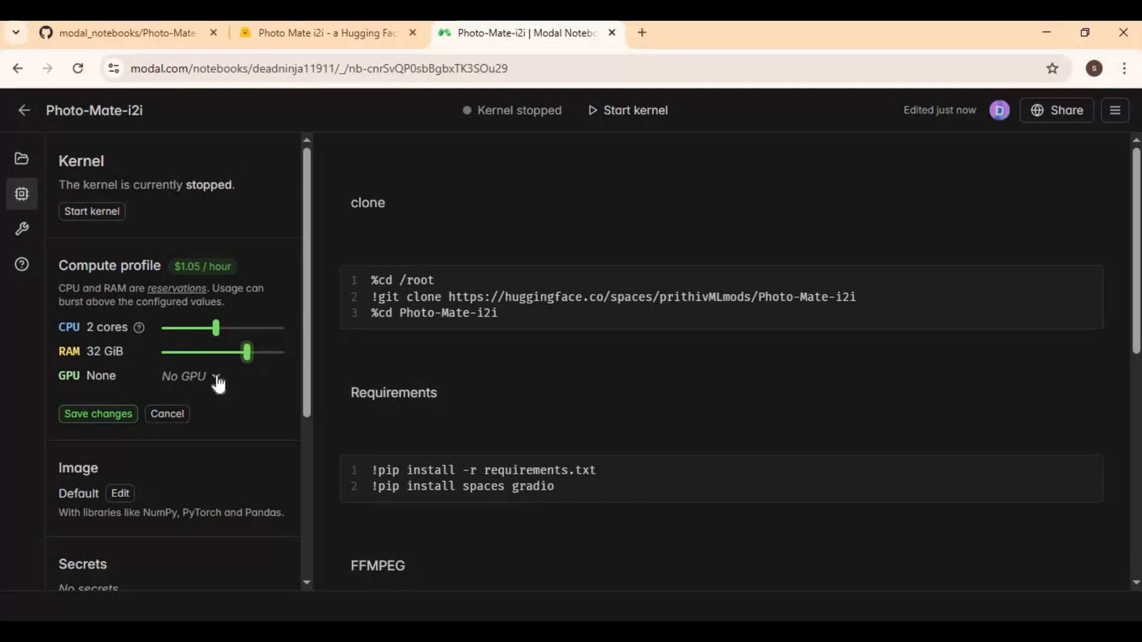
{"action": "left_click", "coordinate": [184, 376]}
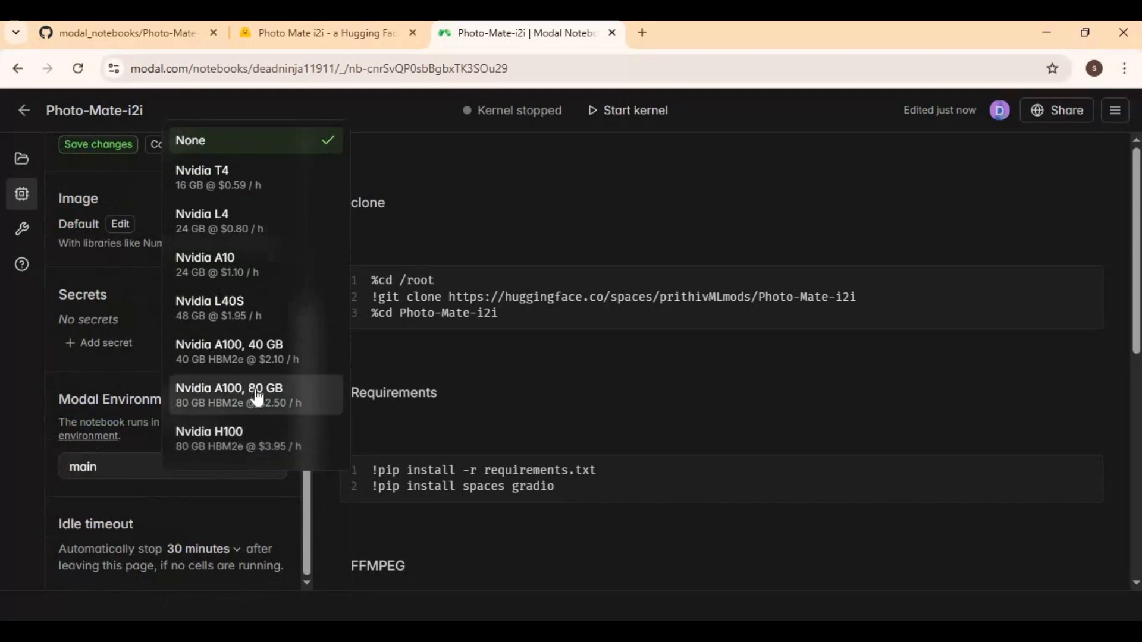
{"action": "left_click", "coordinate": [228, 395]}
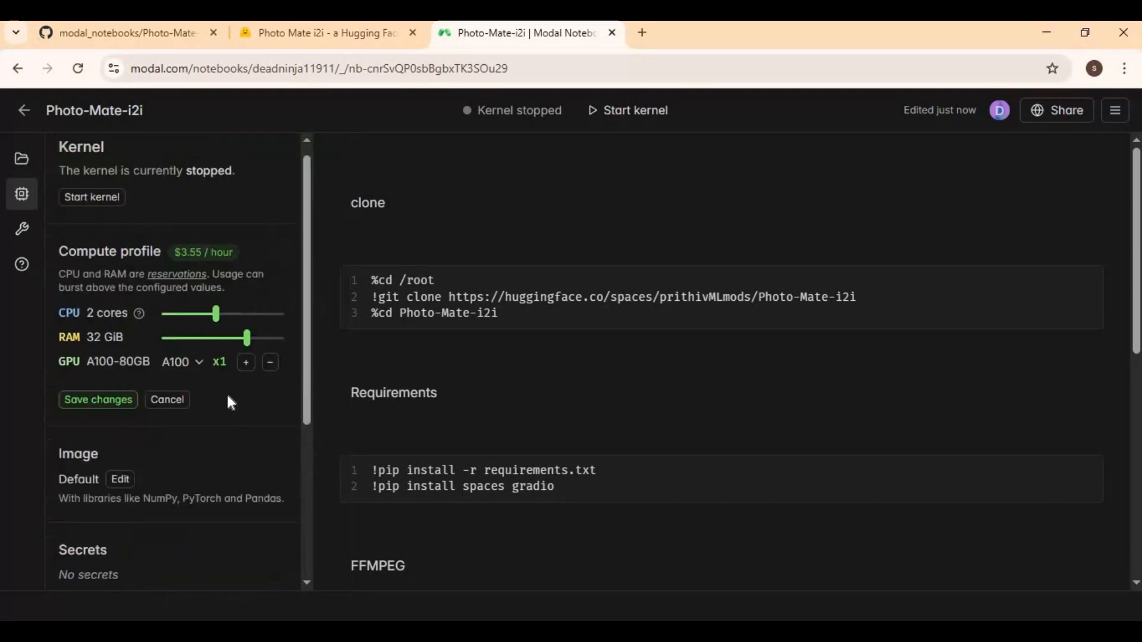
{"action": "mouse_move", "coordinate": [40, 444]}
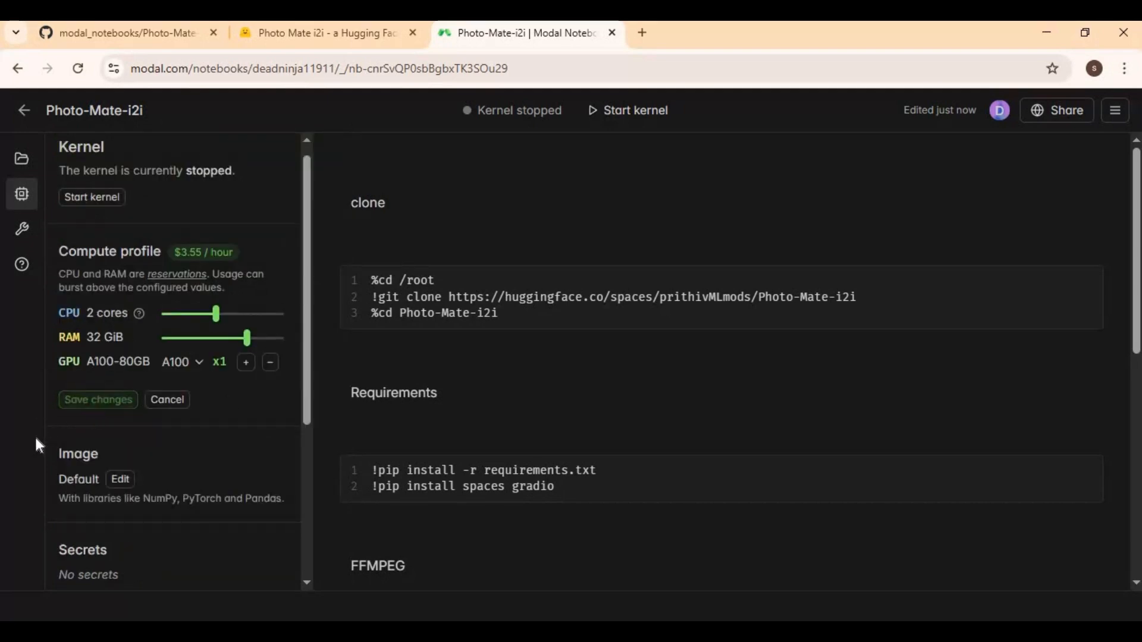
{"action": "left_click", "coordinate": [97, 399]}
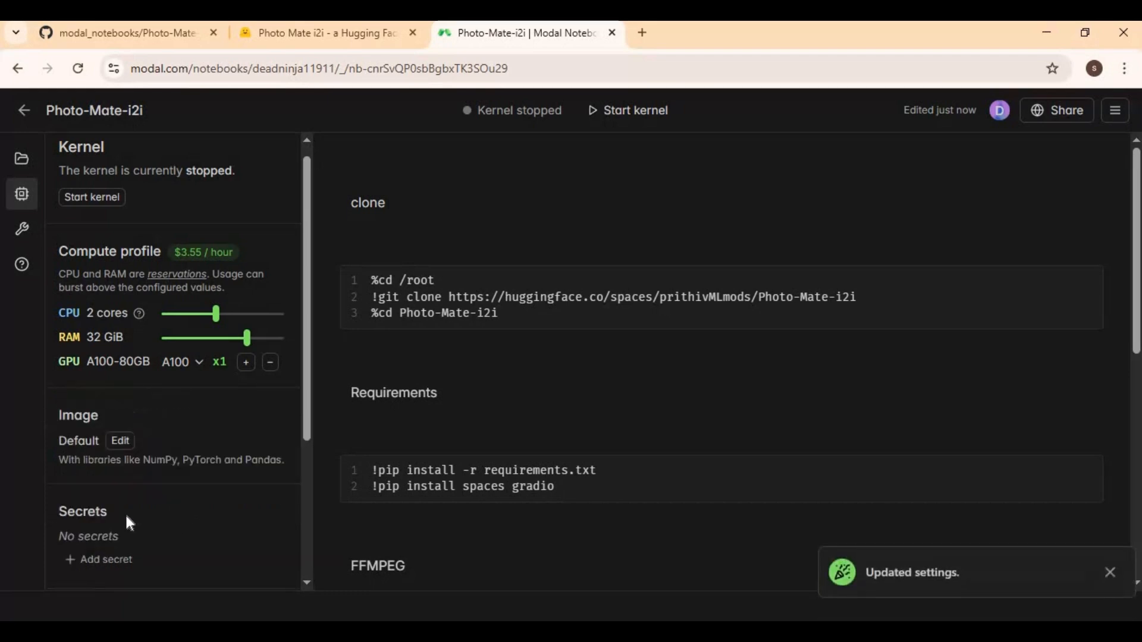
{"action": "scroll", "scroll_direction": "down", "scroll_amount": 3}
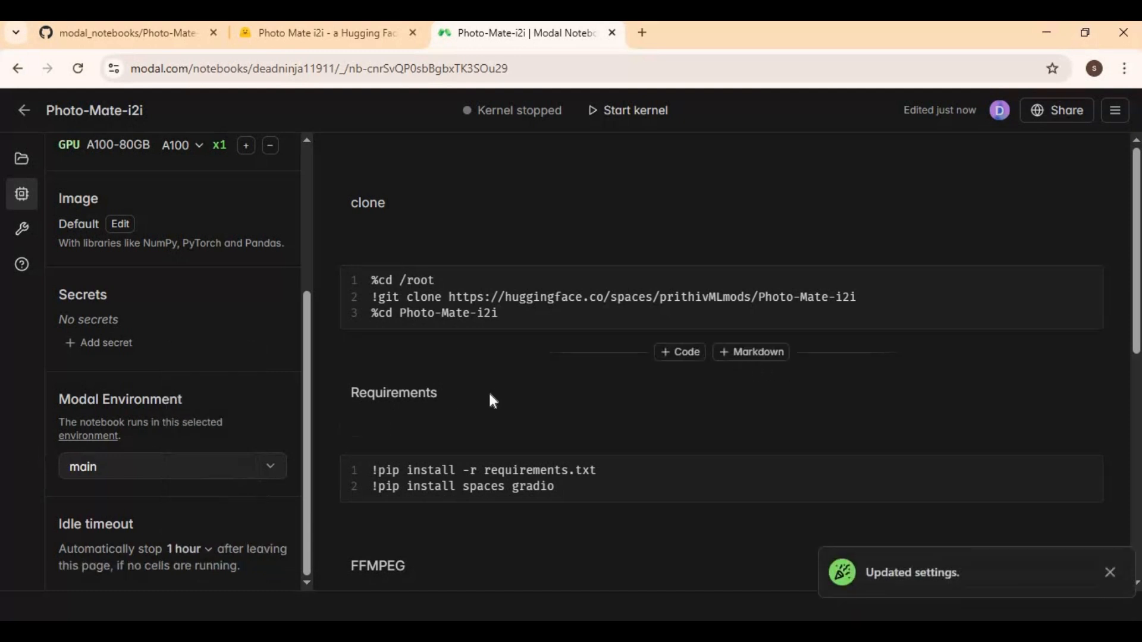
{"action": "scroll", "scroll_direction": "up", "scroll_amount": 3}
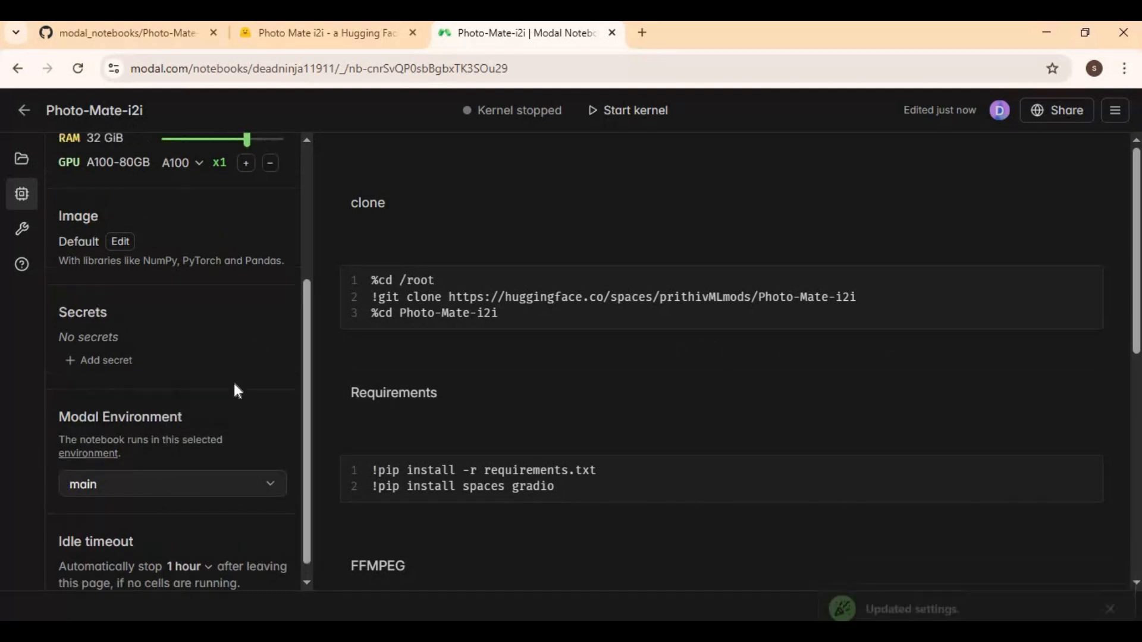
{"action": "scroll", "scroll_direction": "up", "scroll_amount": 3}
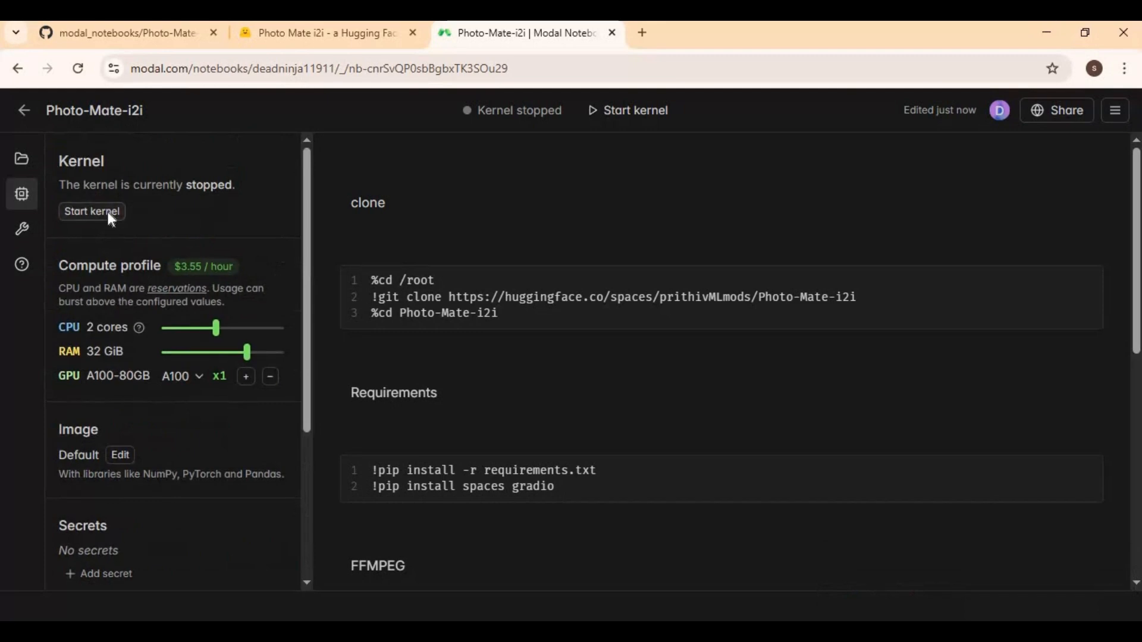
Start the A100 kernel and run the cell cloning the Space into /root/Photo-Mate-i2i.
{"action": "left_click", "coordinate": [91, 212]}
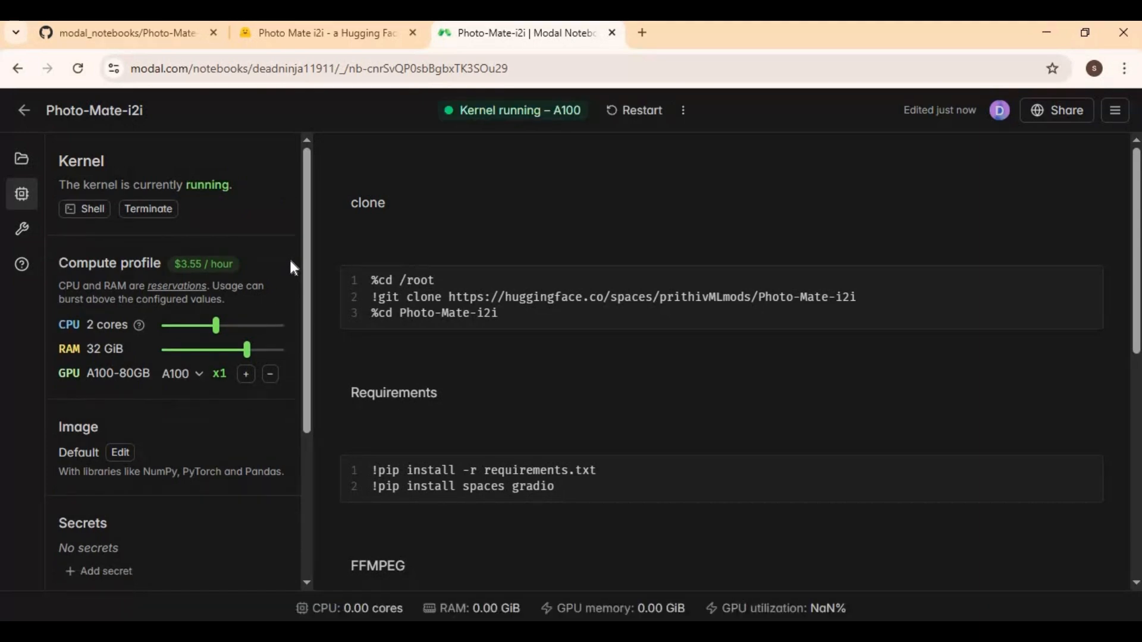
{"action": "mouse_move", "coordinate": [539, 116]}
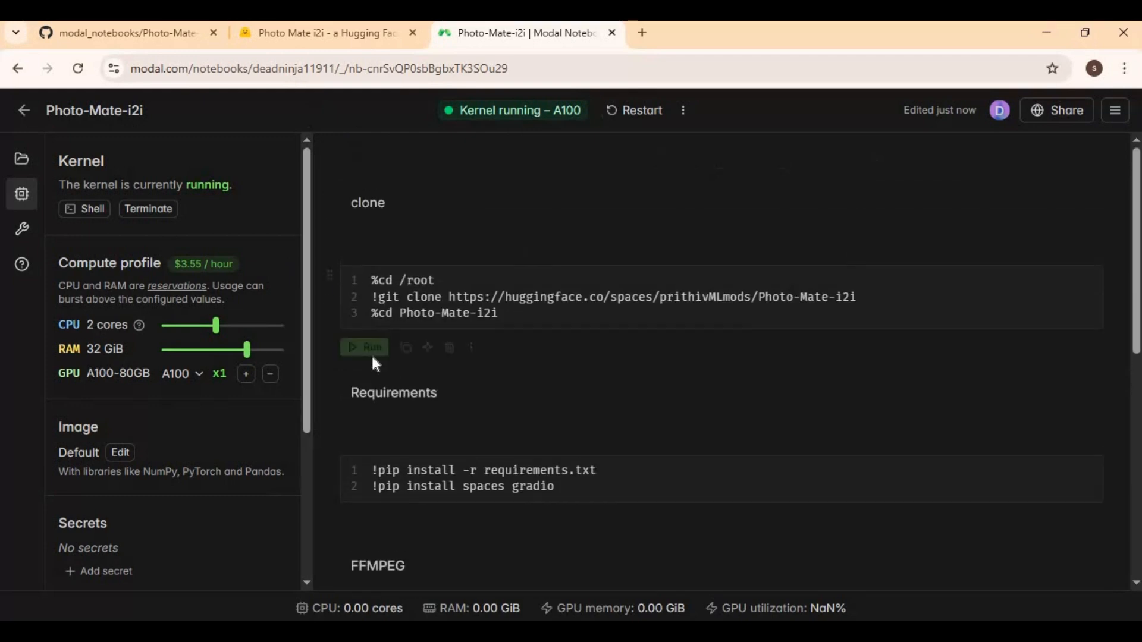
{"action": "left_click", "coordinate": [364, 347]}
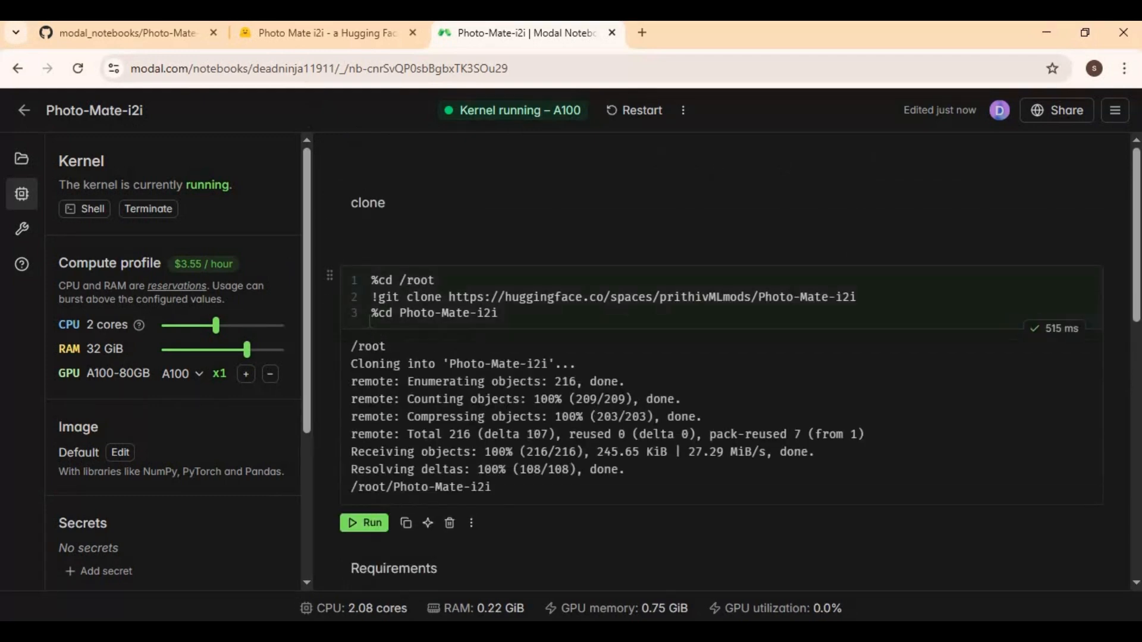
{"action": "mouse_move", "coordinate": [366, 327]}
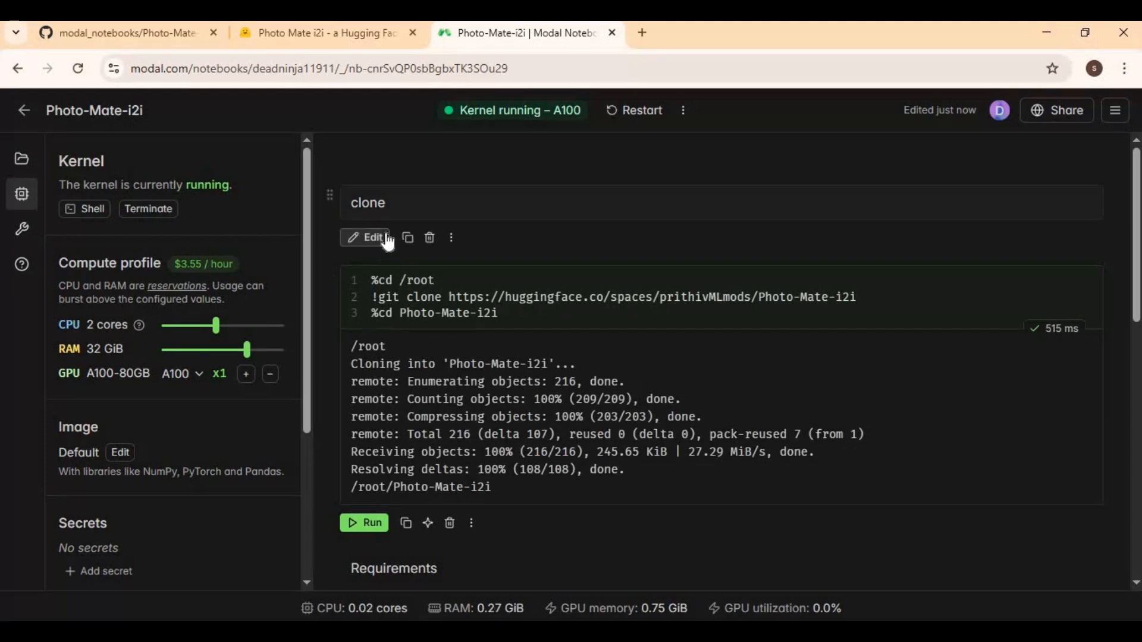
{"action": "scroll", "scroll_direction": "down", "scroll_amount": 3}
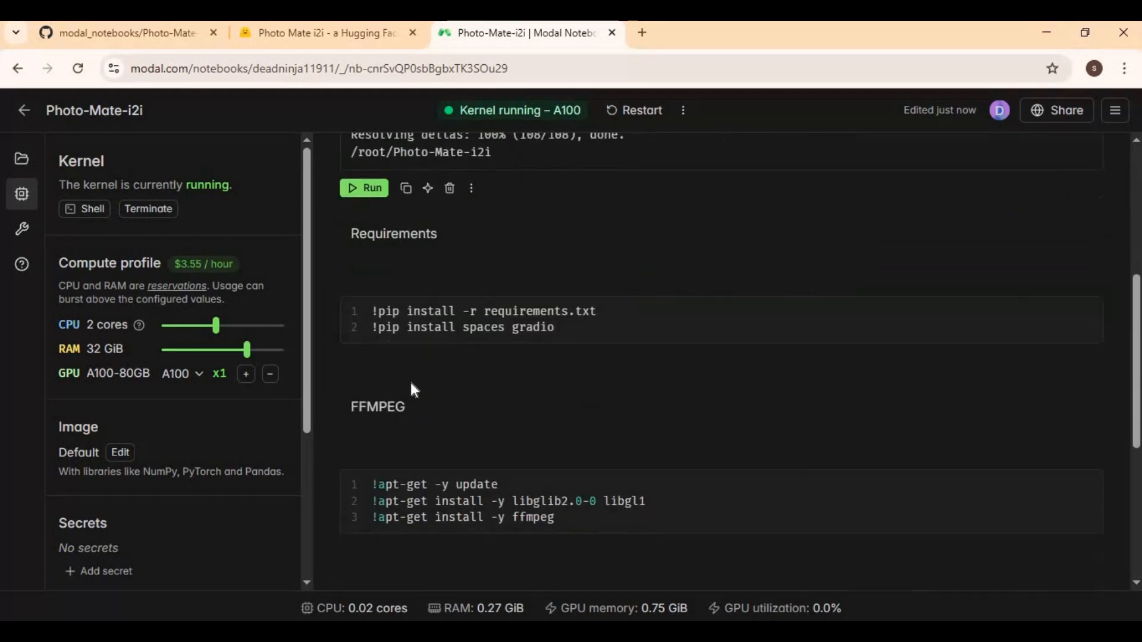
Run the requirements cell with pip, declining the uv switch, until installs finish.
{"action": "left_click", "coordinate": [364, 188]}
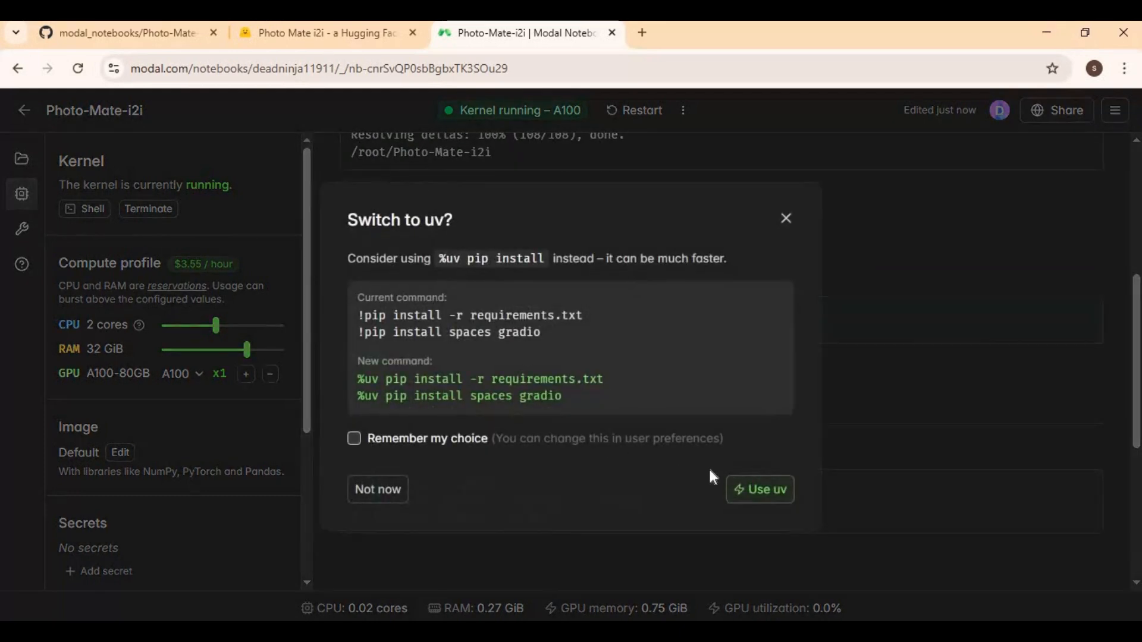
{"action": "left_click", "coordinate": [377, 489]}
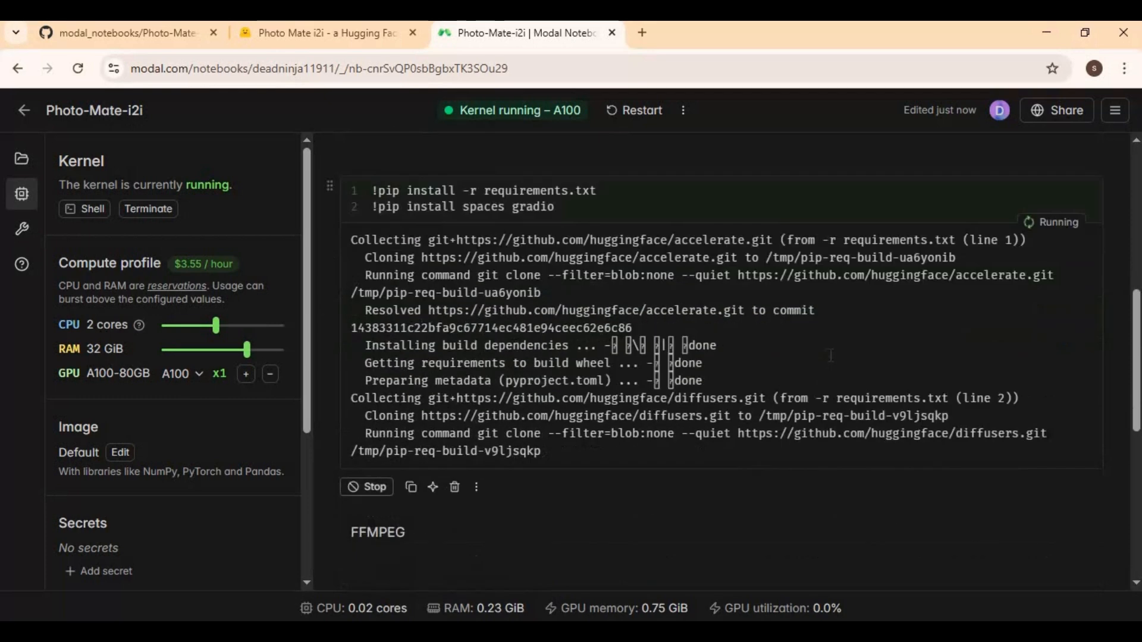
{"action": "scroll", "scroll_direction": "down", "scroll_amount": 3}
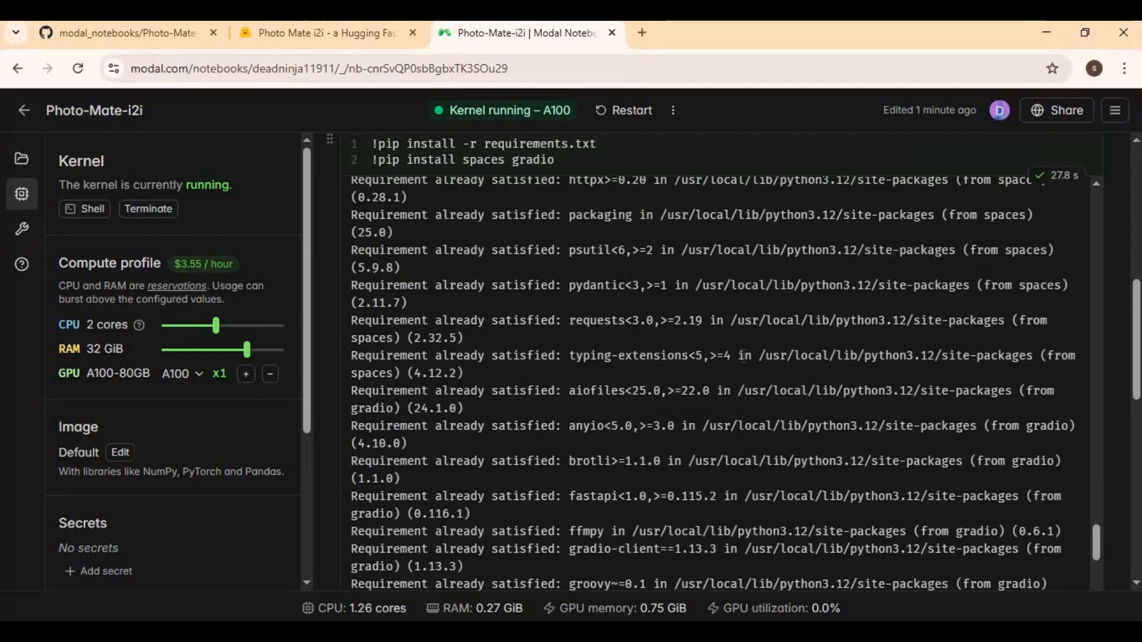
{"action": "scroll", "scroll_direction": "down", "scroll_amount": 3}
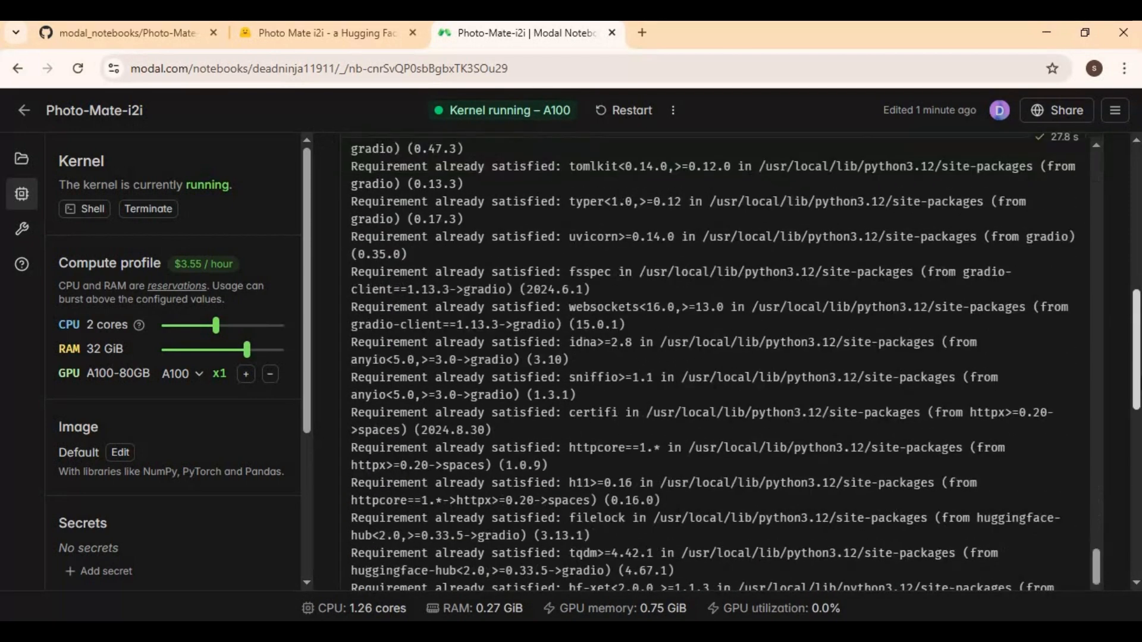
{"action": "scroll", "scroll_direction": "down", "scroll_amount": 3}
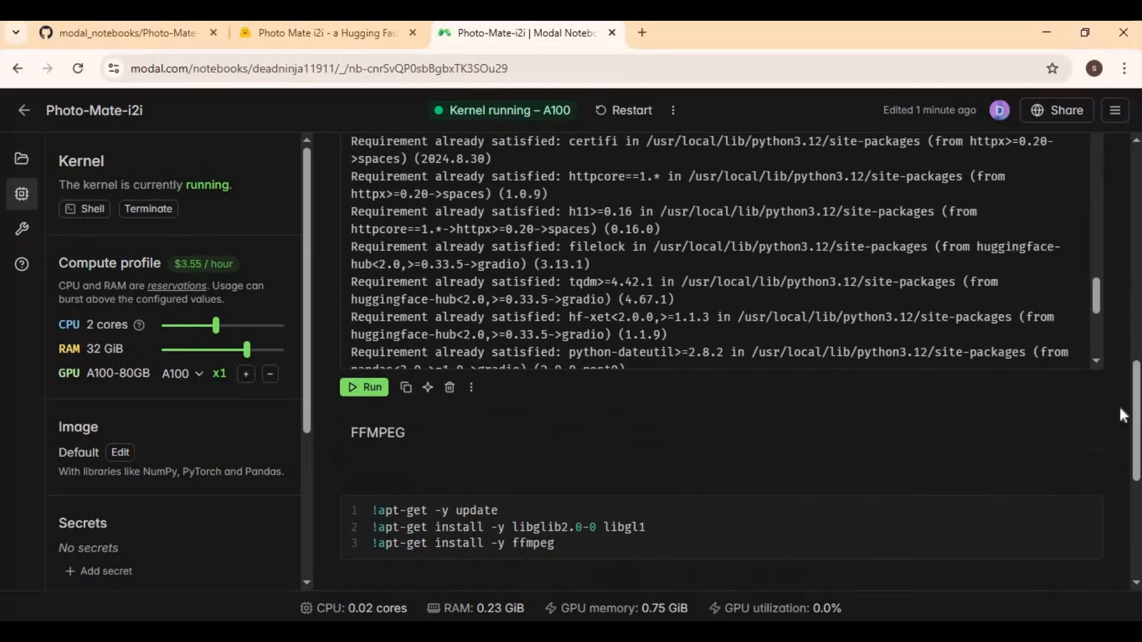
{"action": "scroll", "scroll_direction": "down", "scroll_amount": 3}
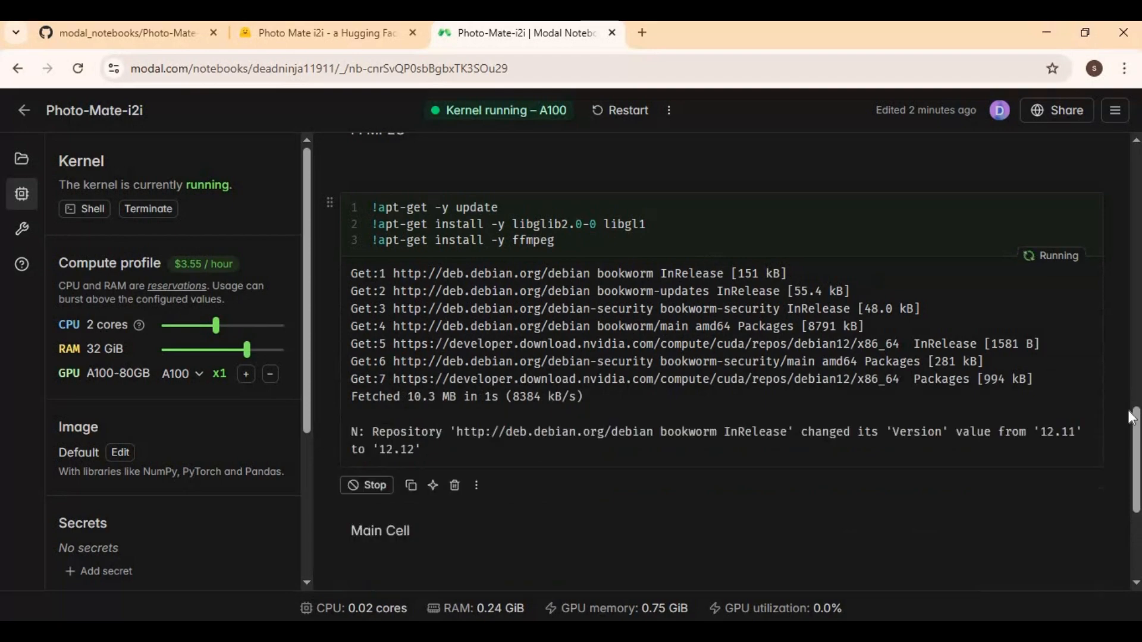
{"action": "scroll", "scroll_direction": "down", "scroll_amount": 3}
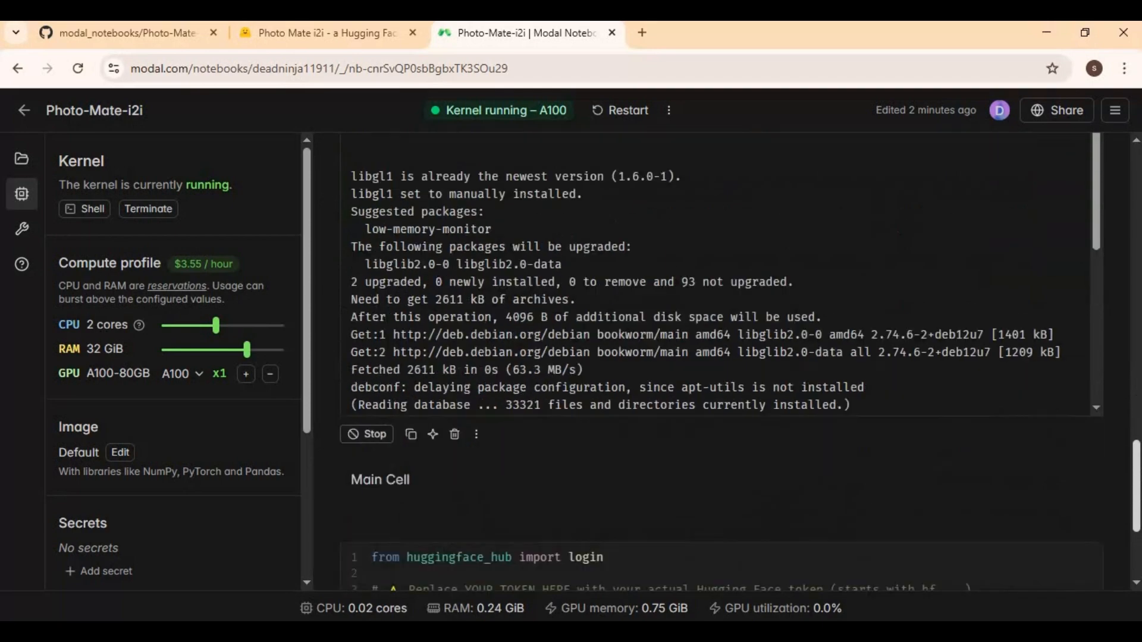
{"action": "scroll", "scroll_direction": "down", "scroll_amount": 3}
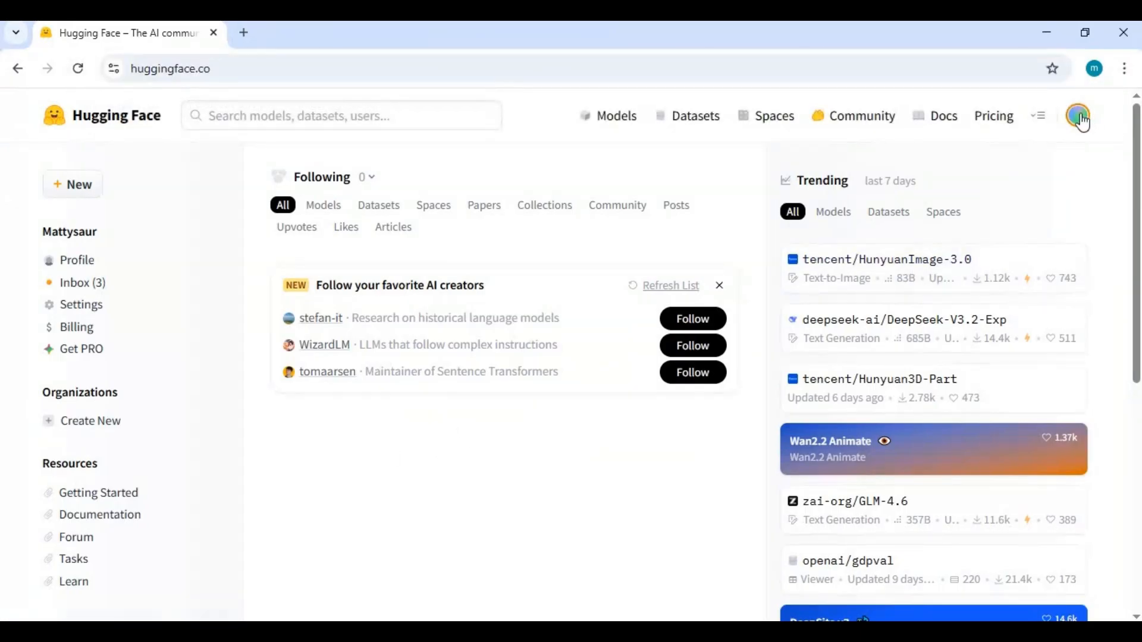
Start a new Hugging Face access token named fluxx with personal repo read access.
{"action": "left_click", "coordinate": [1081, 115]}
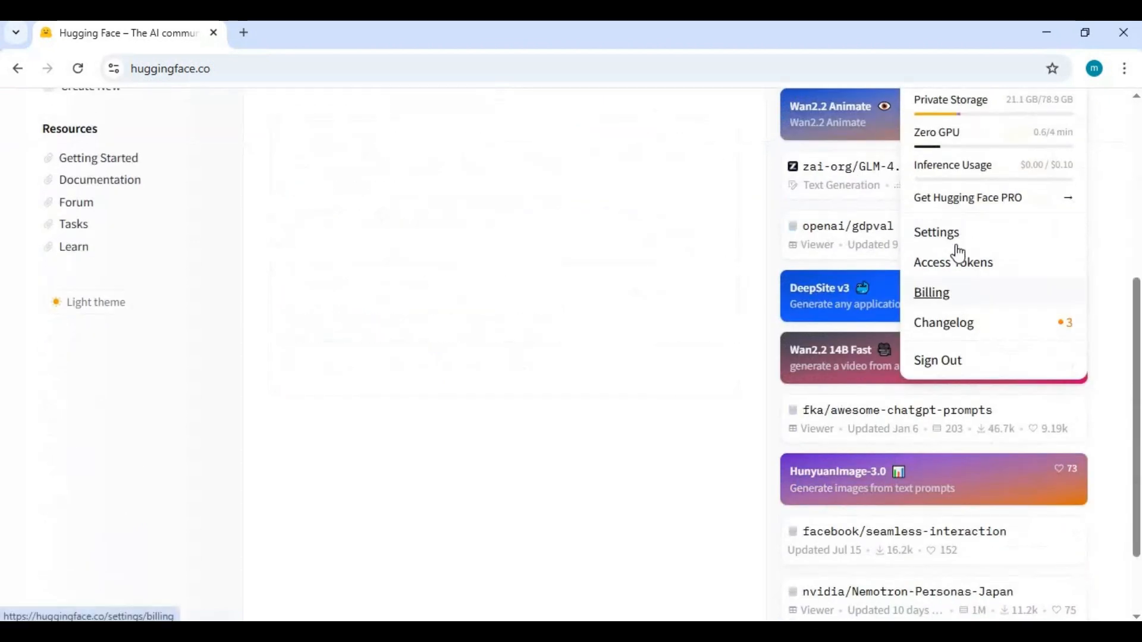
{"action": "left_click", "coordinate": [953, 263]}
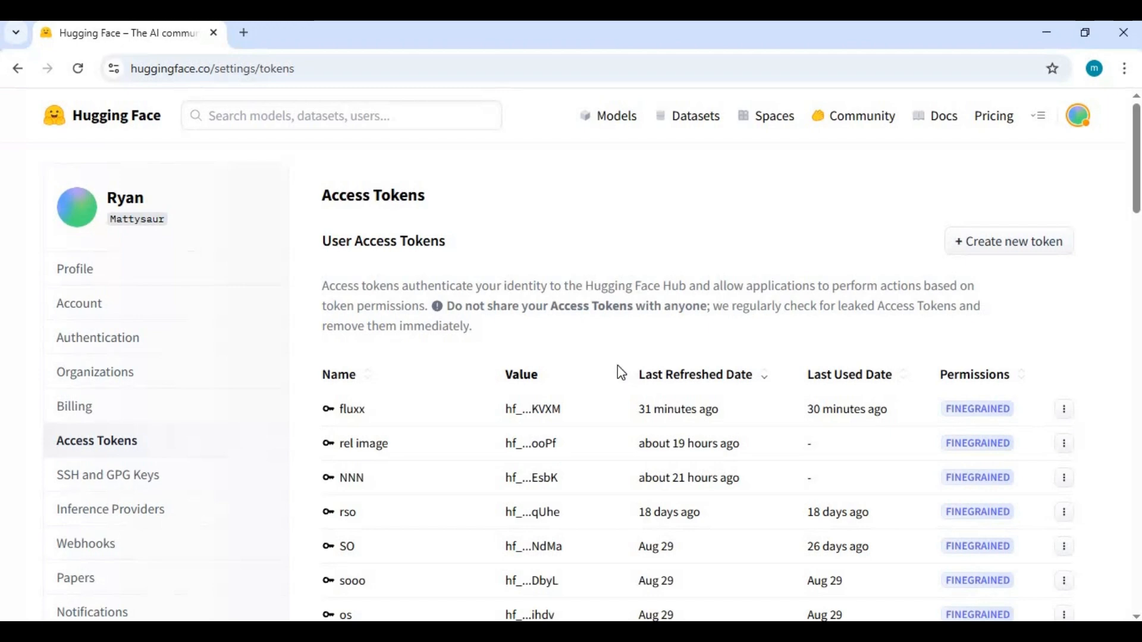
{"action": "mouse_move", "coordinate": [1012, 244]}
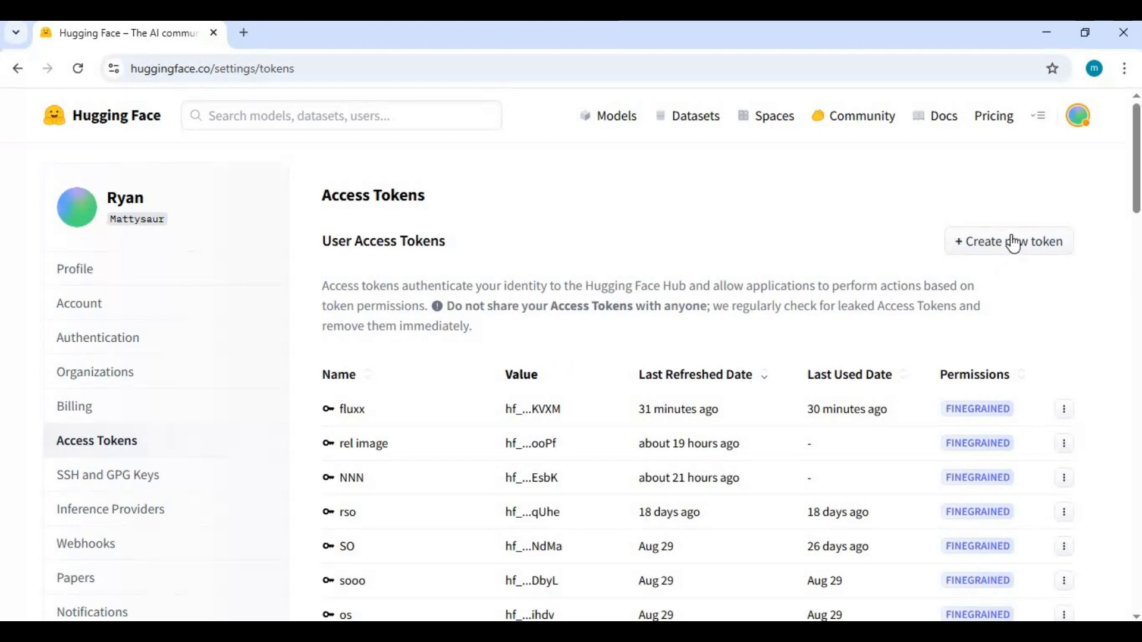
{"action": "left_click", "coordinate": [1008, 241]}
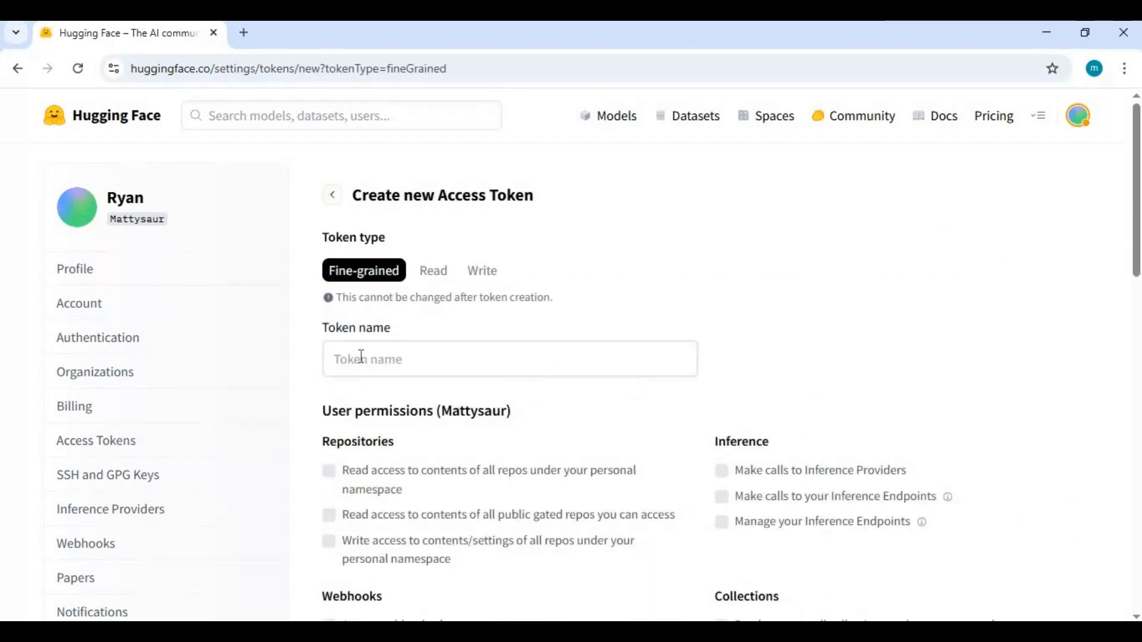
{"action": "type", "text": "fluxx"}
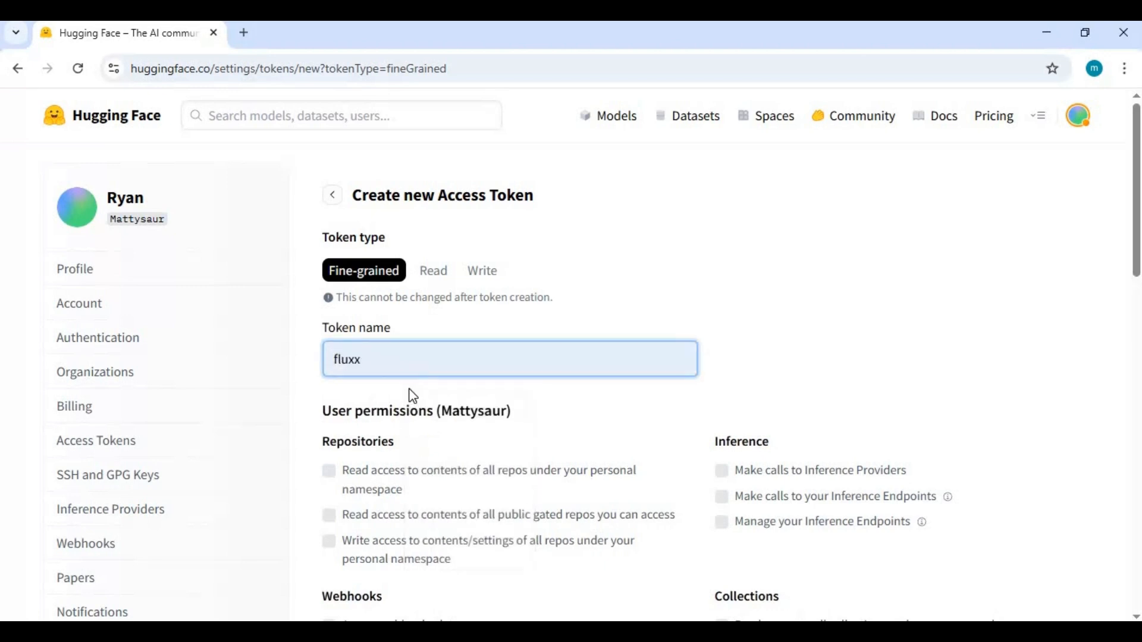
{"action": "left_click", "coordinate": [328, 470]}
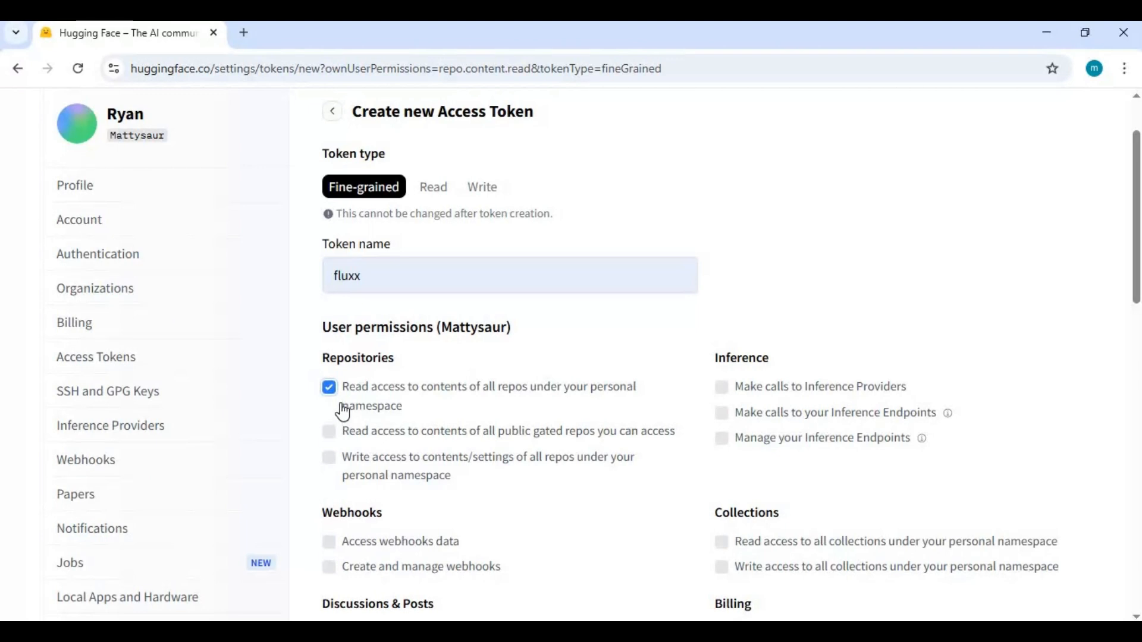
{"action": "mouse_move", "coordinate": [340, 408]}
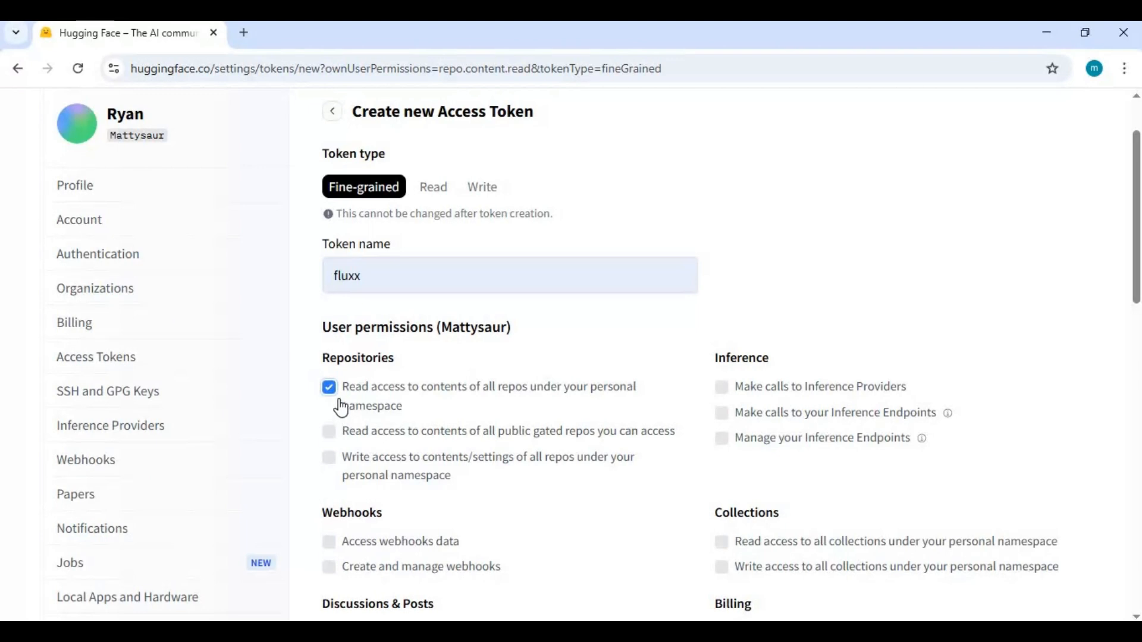
{"action": "mouse_move", "coordinate": [505, 305]}
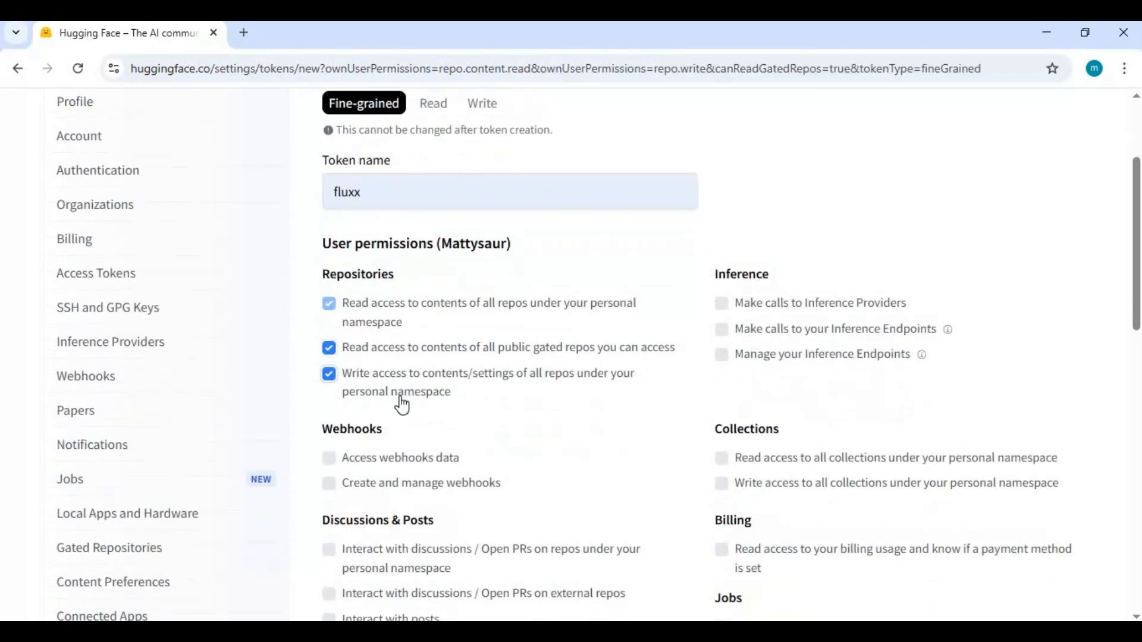
Add black-forest-labs/FLUX.1-dev to the fluxx token, create it, and copy its value.
{"action": "scroll", "scroll_direction": "down", "scroll_amount": 3}
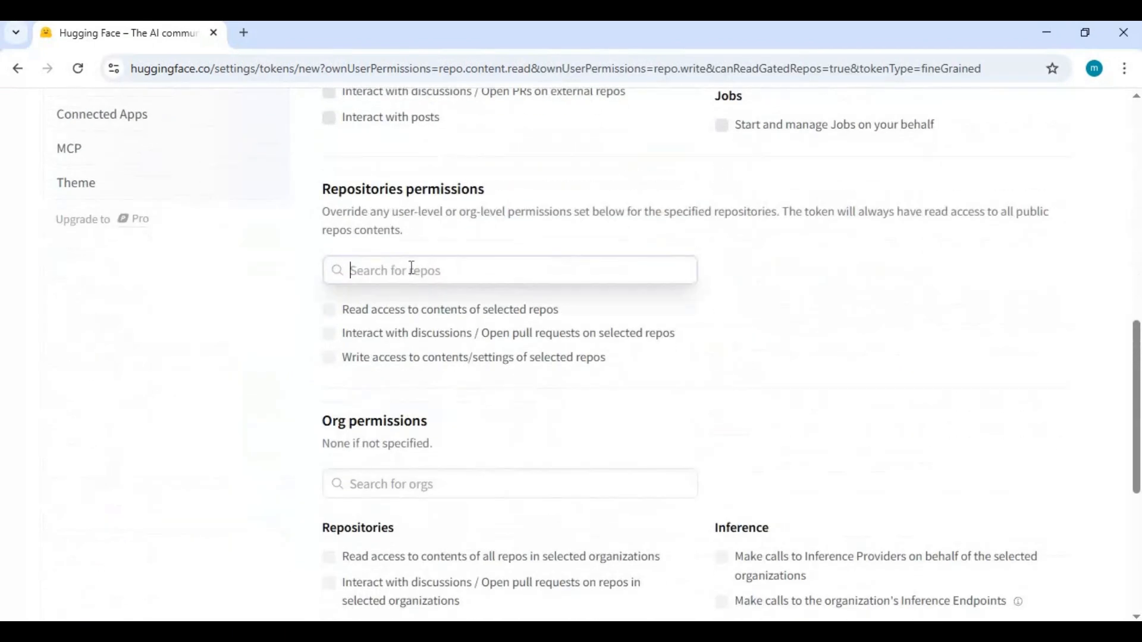
{"action": "type", "text": "fl"}
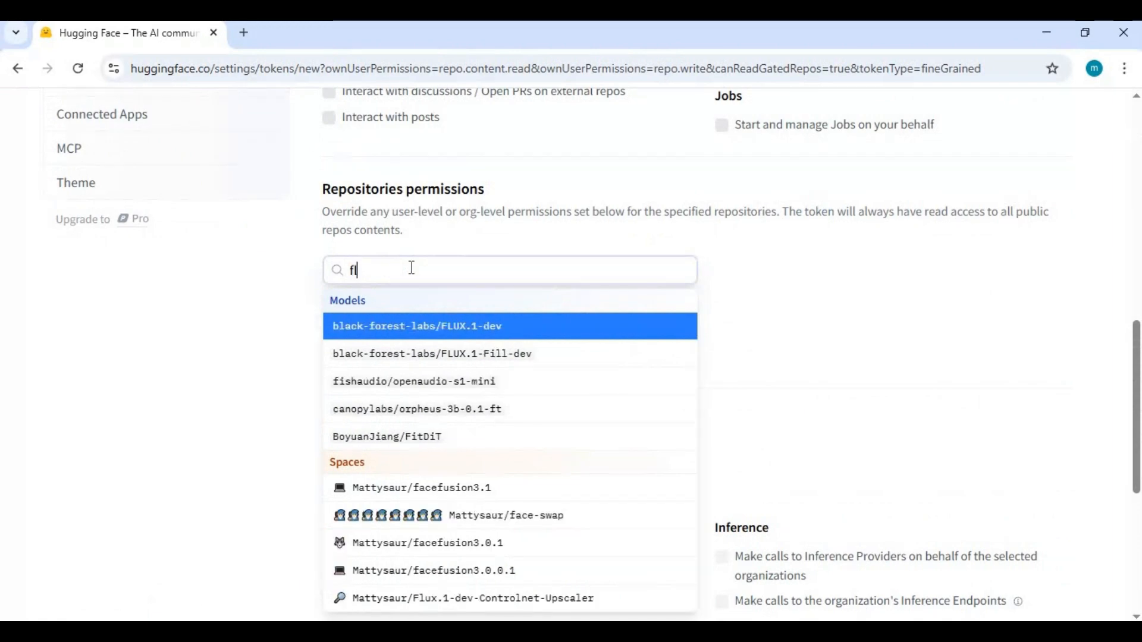
{"action": "type", "text": "ux"}
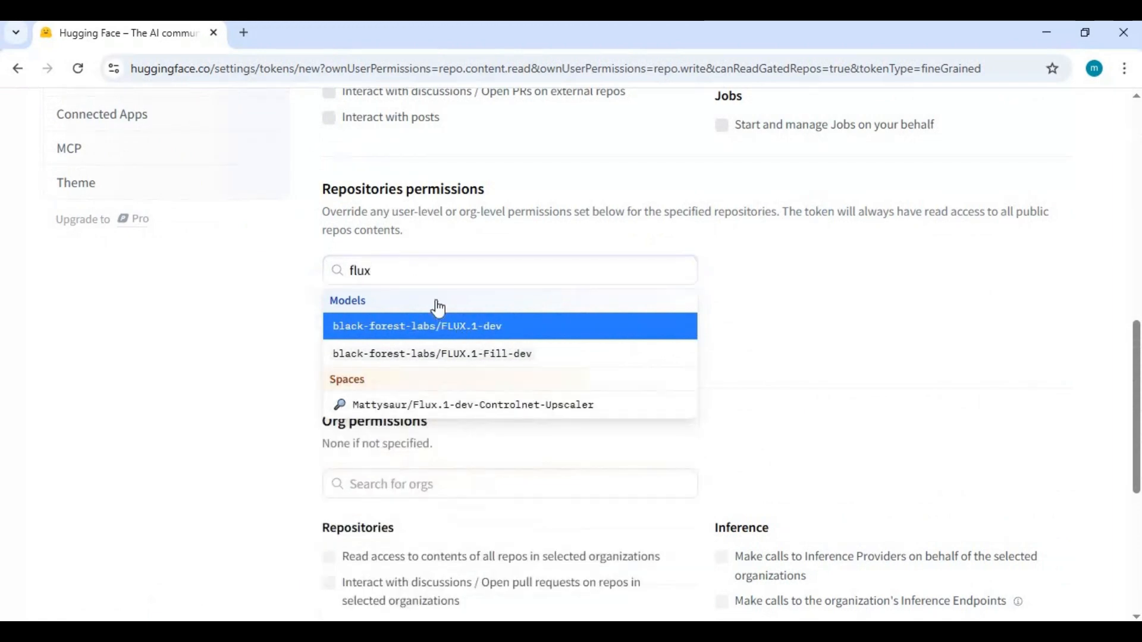
{"action": "left_click", "coordinate": [415, 326]}
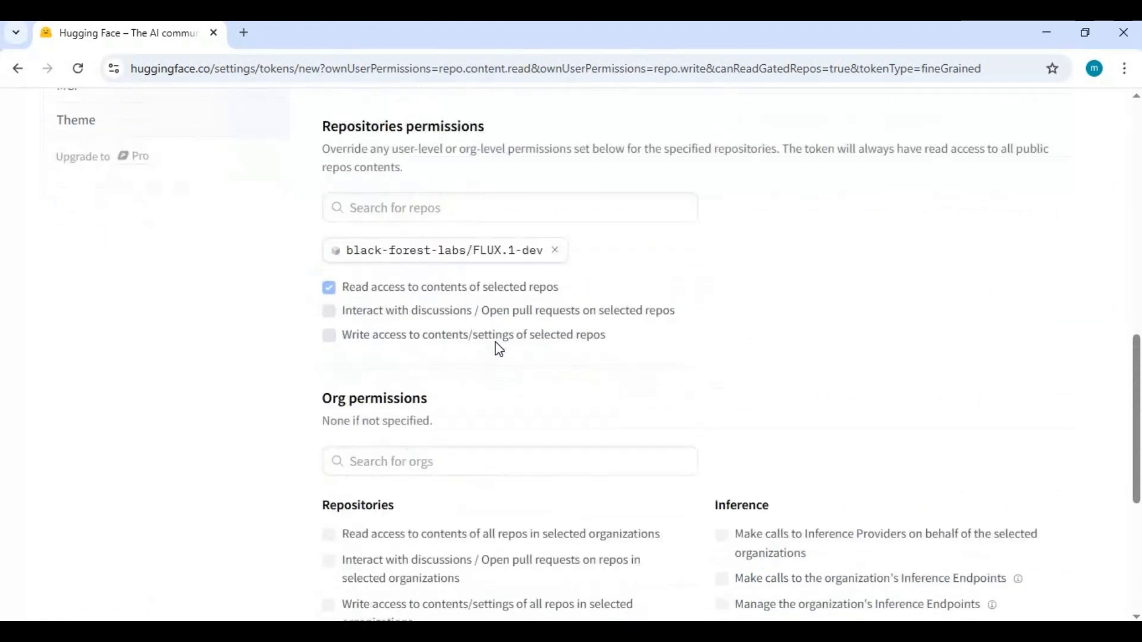
{"action": "scroll", "scroll_direction": "down", "scroll_amount": 3}
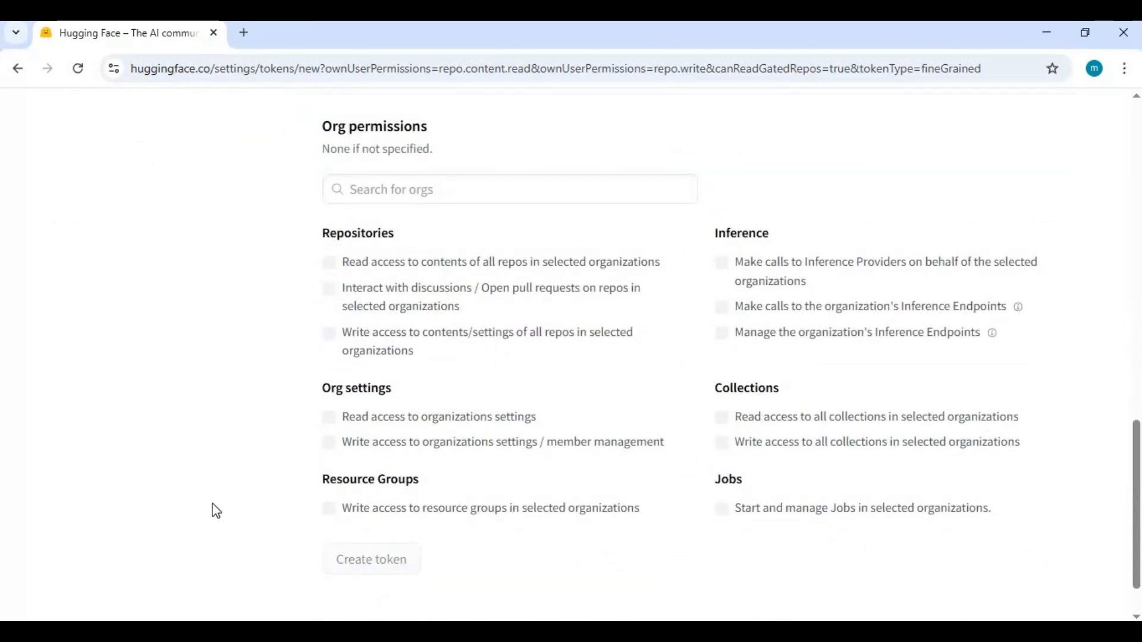
{"action": "left_click", "coordinate": [371, 559]}
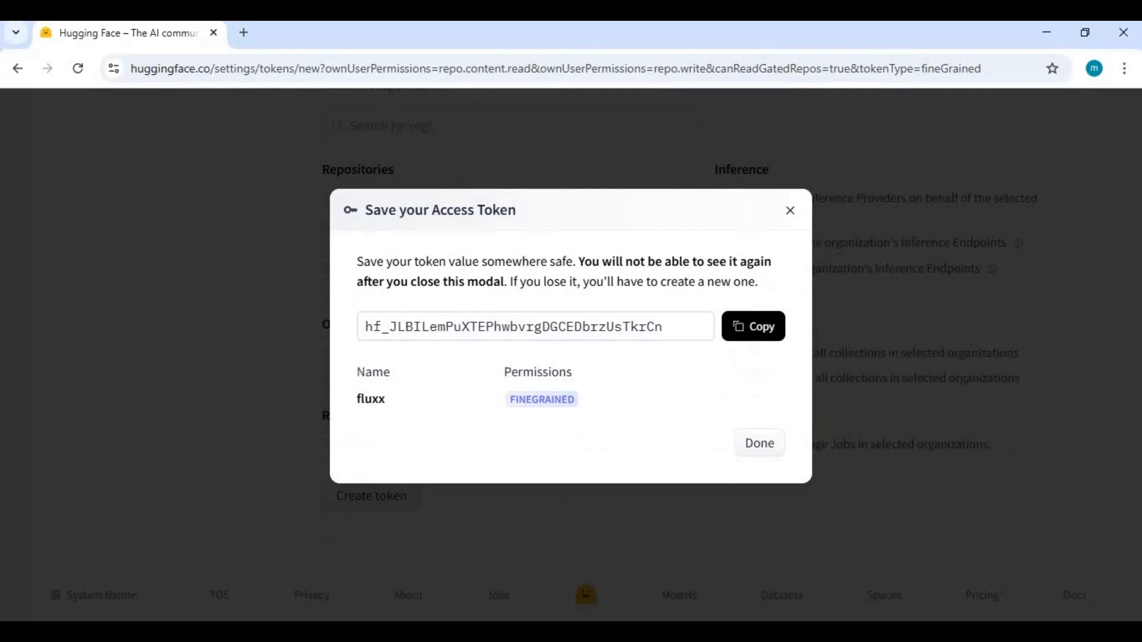
{"action": "left_click", "coordinate": [524, 32]}
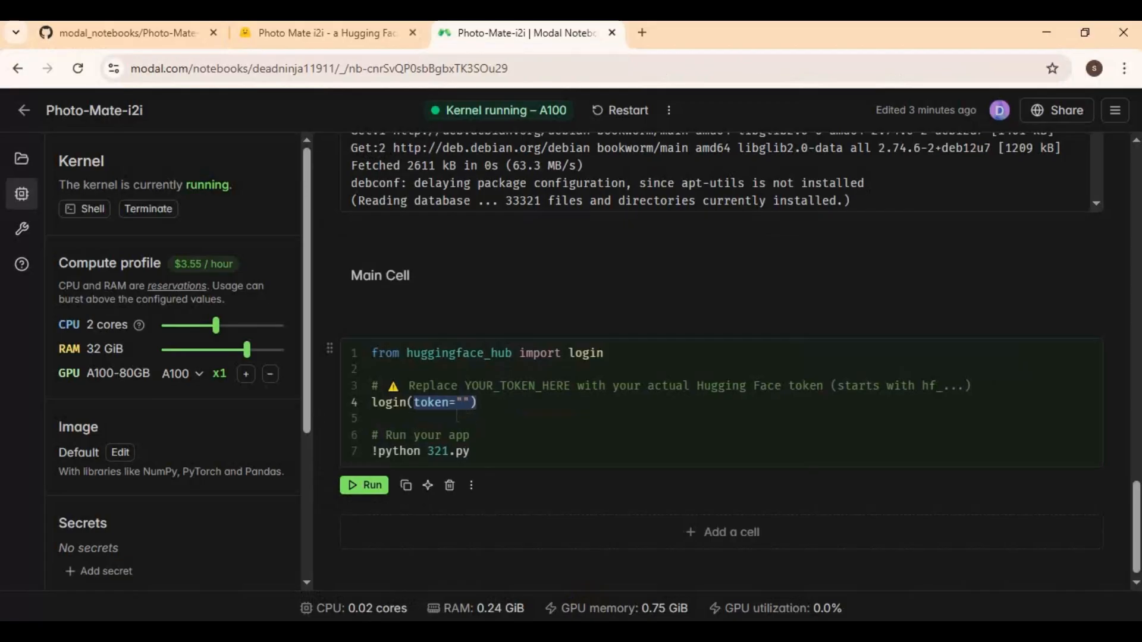
Paste the Hugging Face token into login(token="") and browse to the Photo-Mate-i2i files.
{"action": "left_click", "coordinate": [465, 402]}
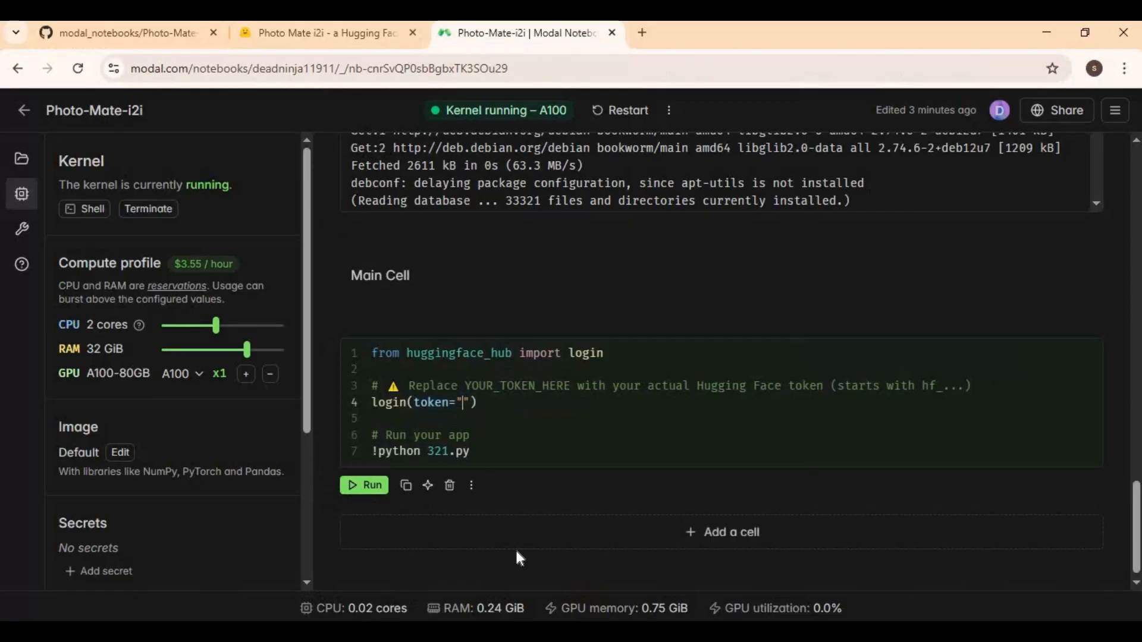
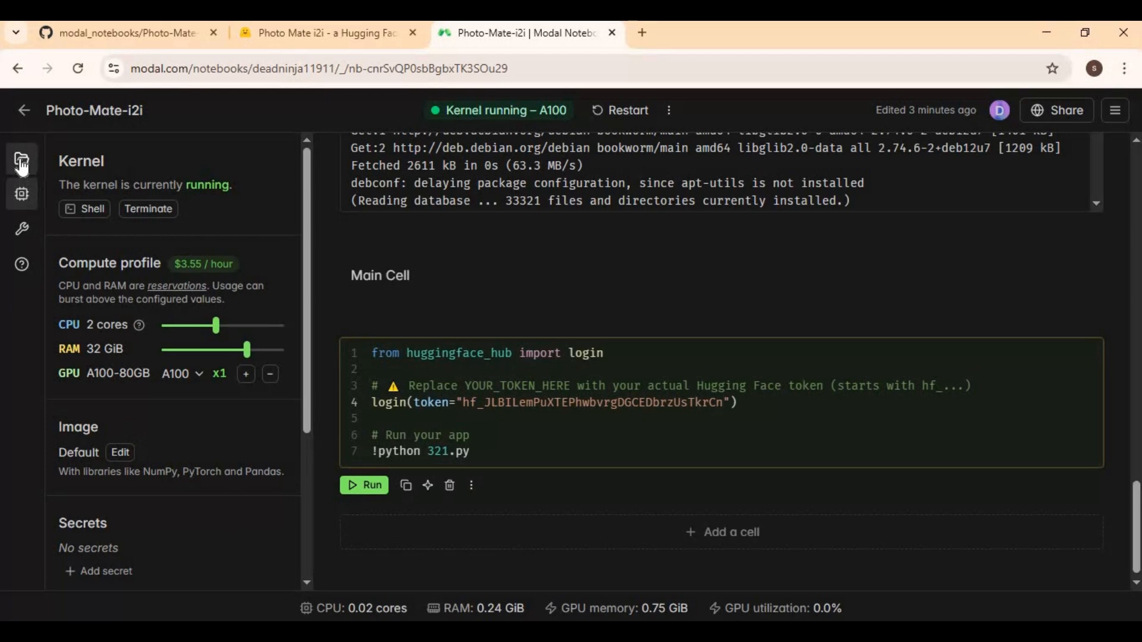
{"action": "left_click", "coordinate": [21, 159]}
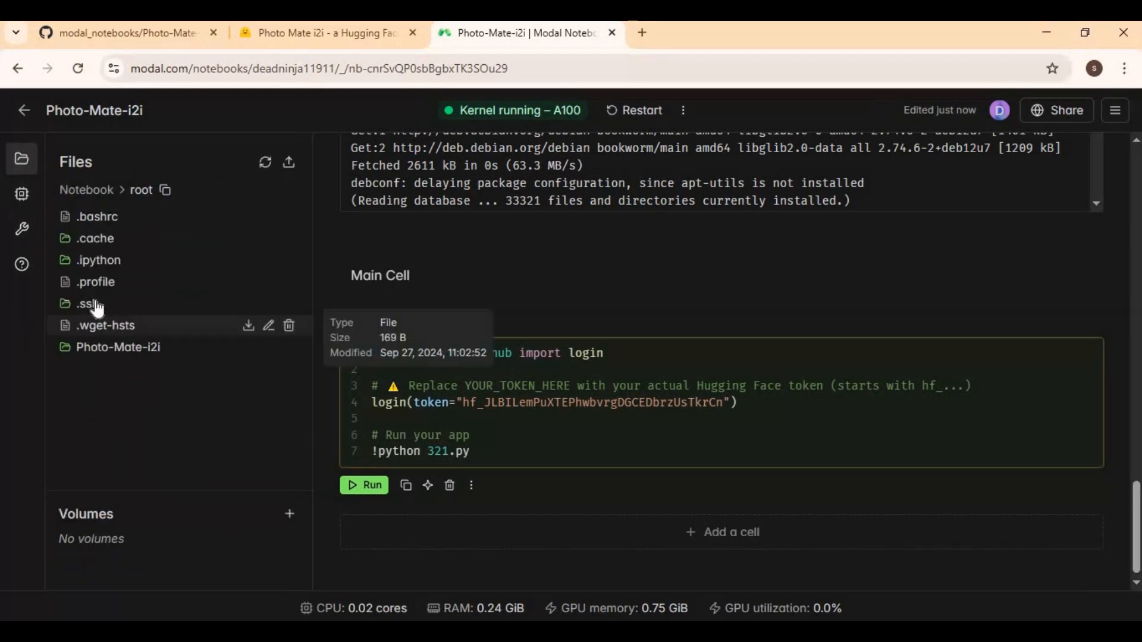
{"action": "left_click", "coordinate": [117, 347]}
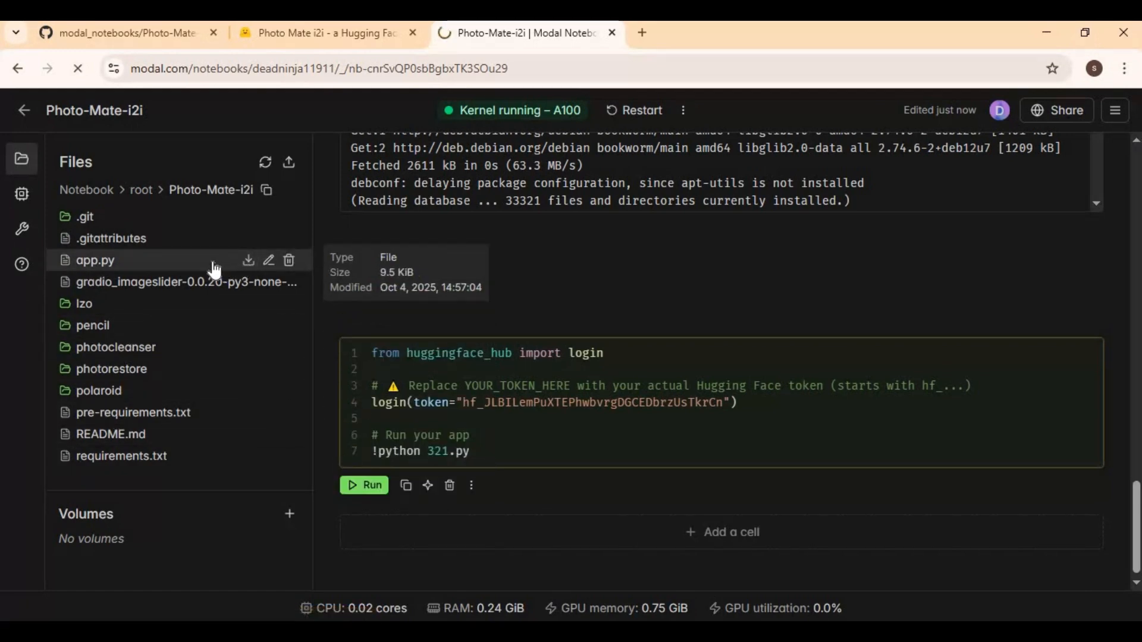
Download app.py and open the downloaded copy in Notepad++.
{"action": "left_click", "coordinate": [248, 259]}
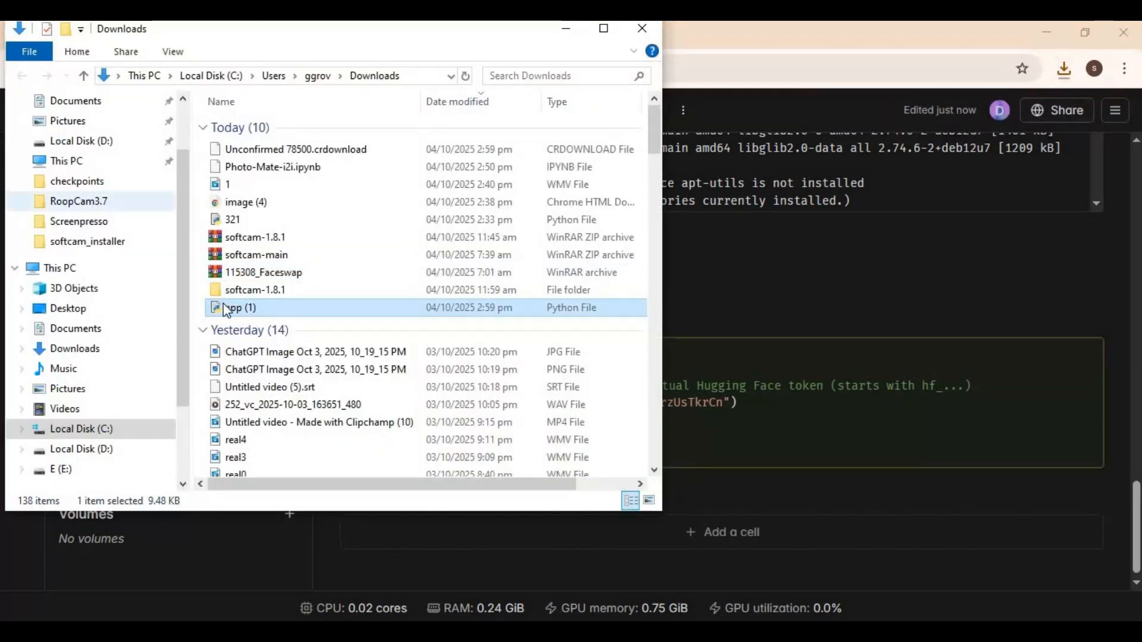
{"action": "right_click", "coordinate": [236, 308]}
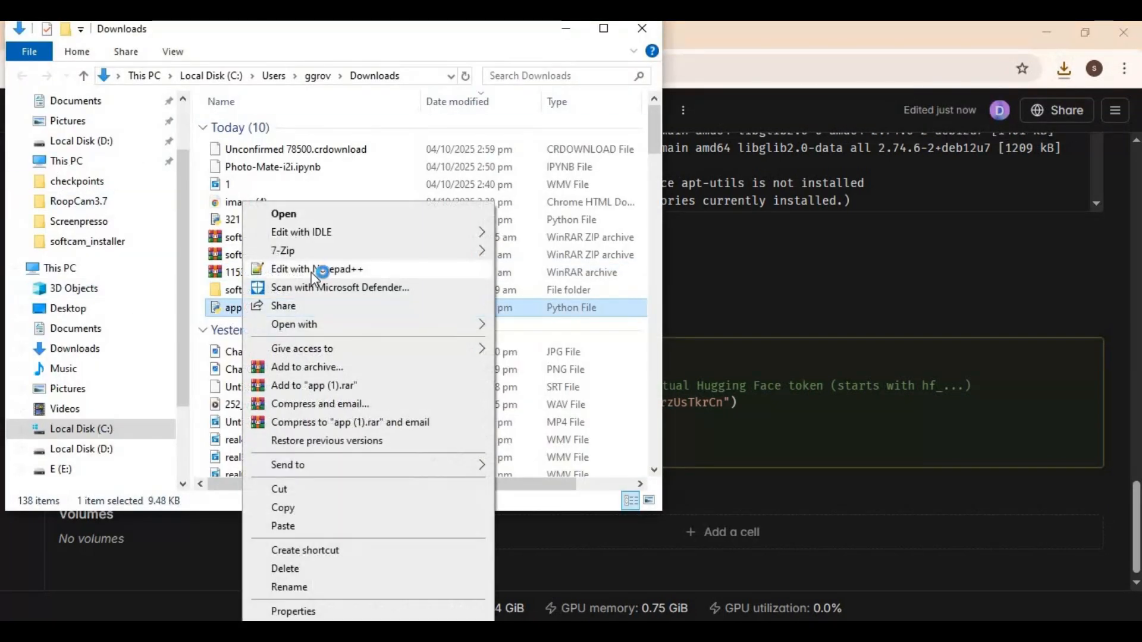
{"action": "left_click", "coordinate": [317, 269]}
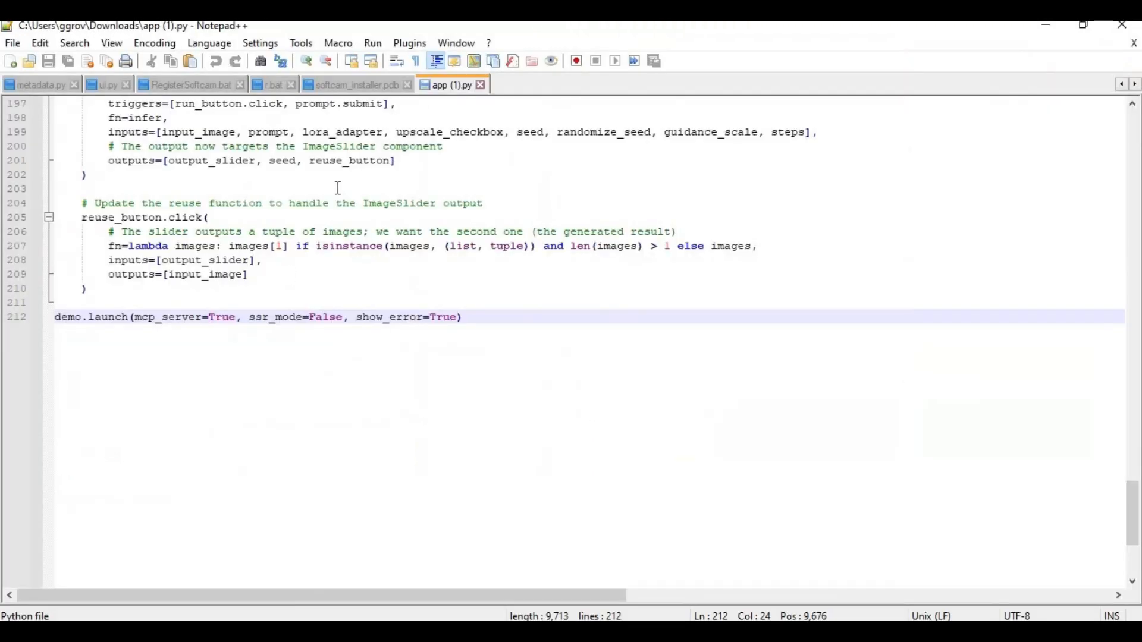
Replace the demo.launch arguments with share=True and save the app file.
{"action": "left_click", "coordinate": [135, 317]}
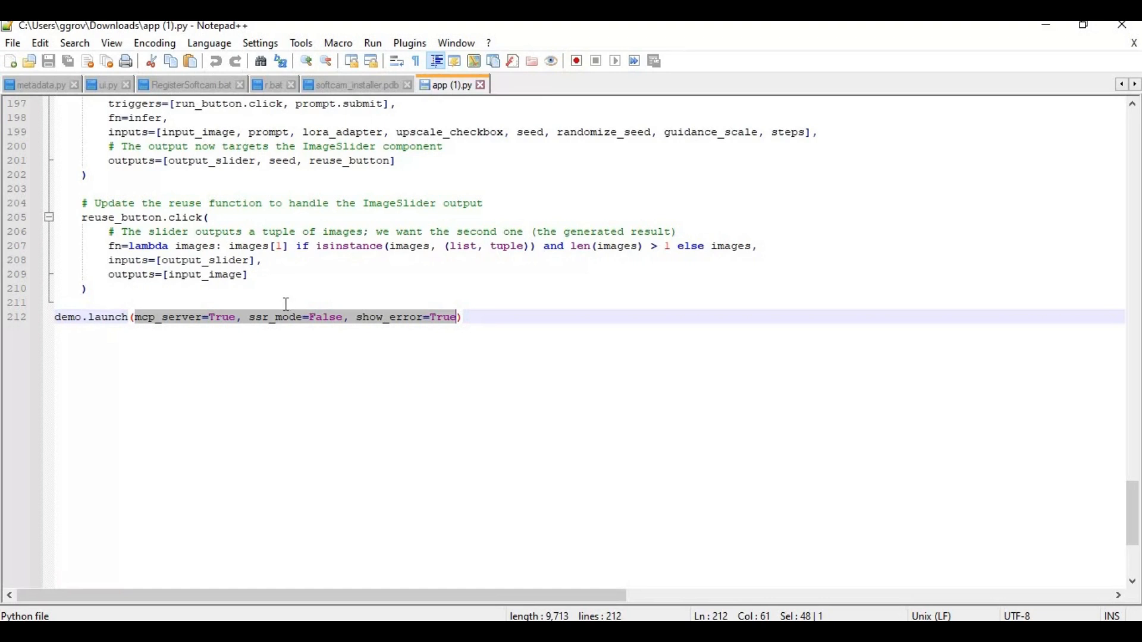
{"action": "left_click", "coordinate": [56, 302]}
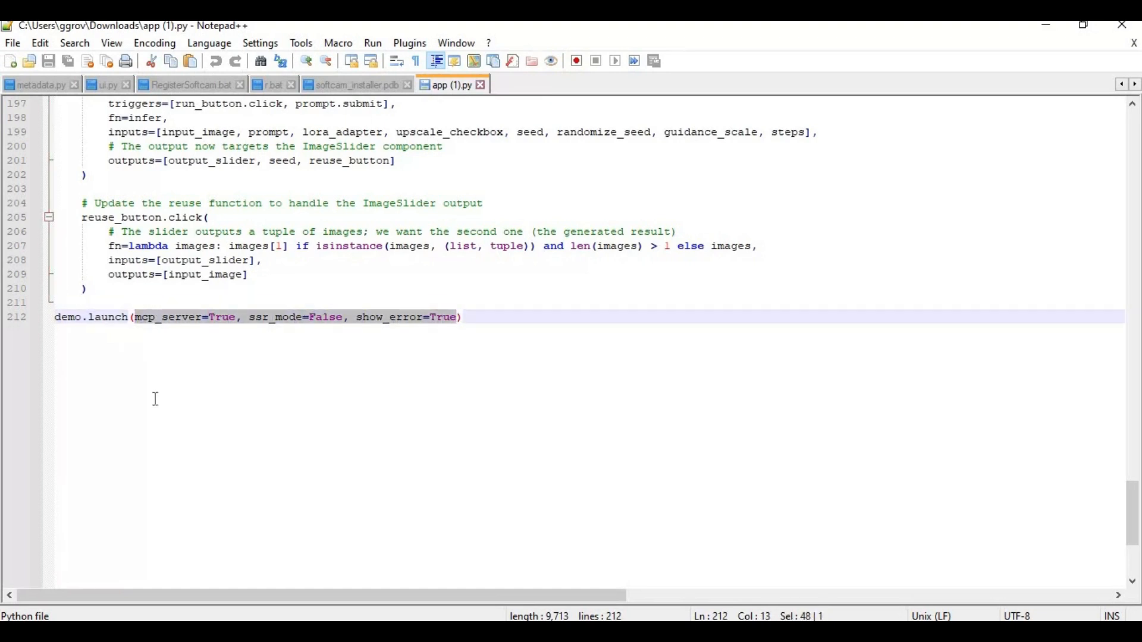
{"action": "key", "text": "Delete"}
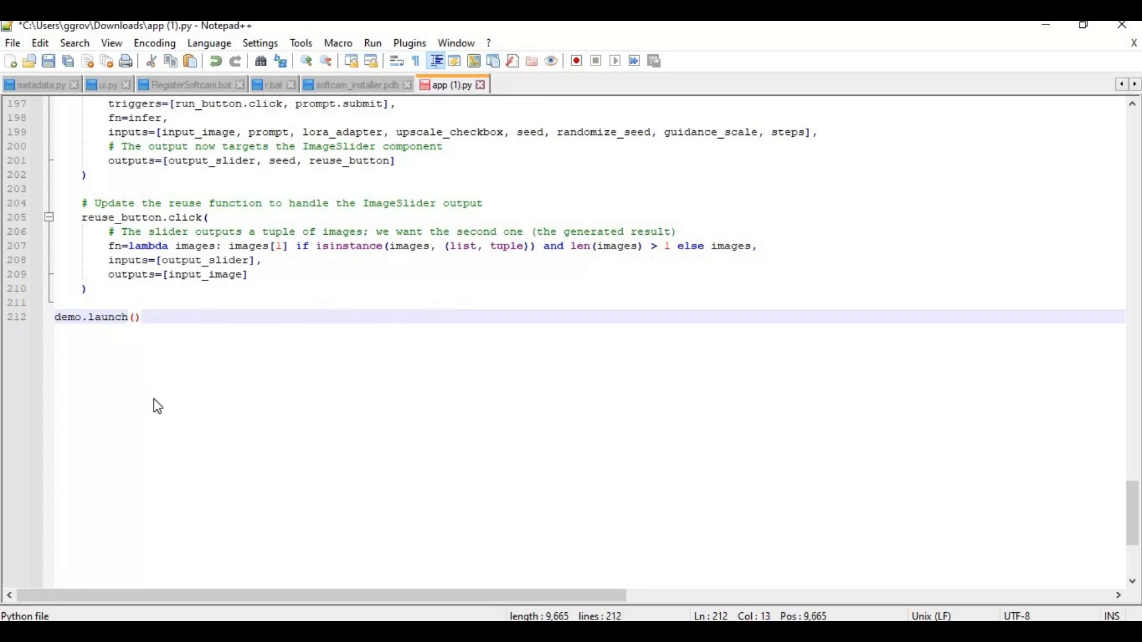
{"action": "type", "text": "share"}
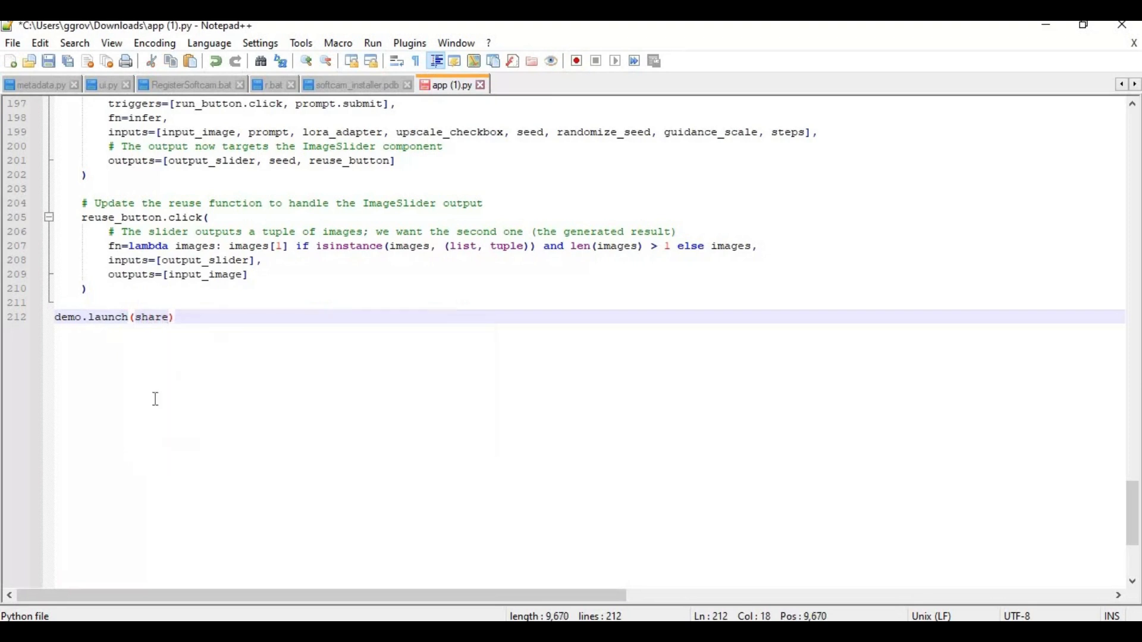
{"action": "type", "text": "="}
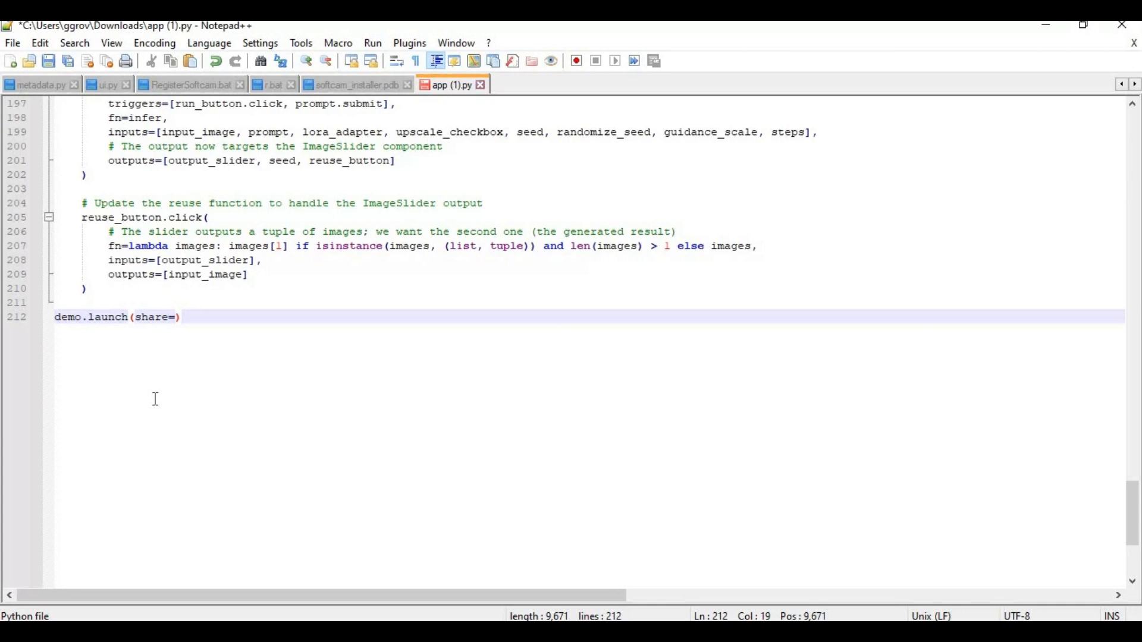
{"action": "type", "text": "True"}
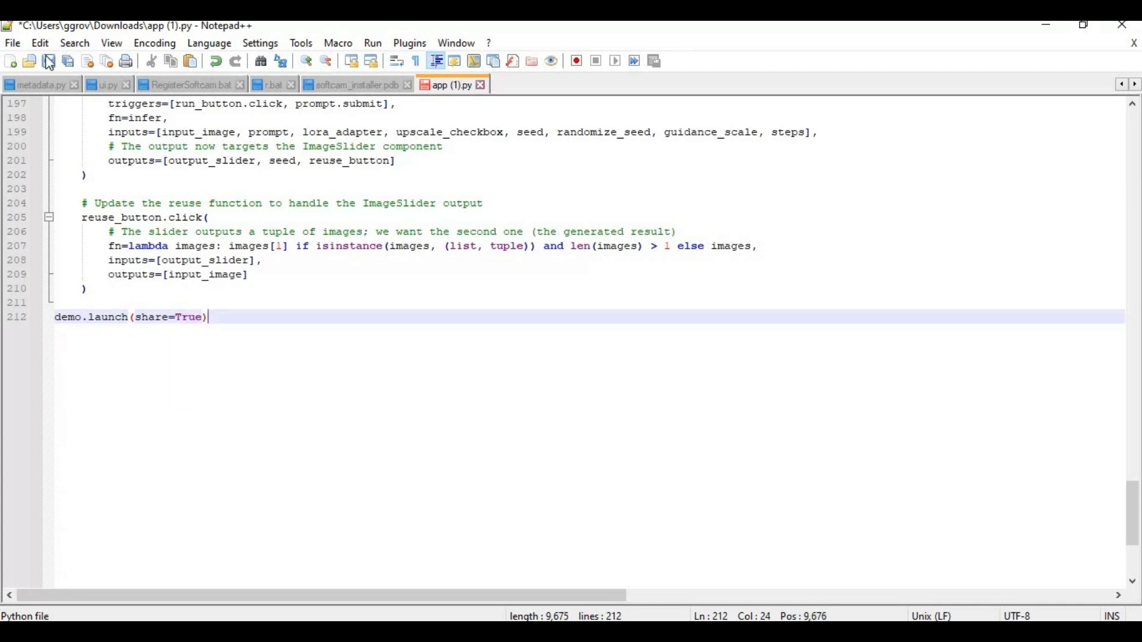
{"action": "left_click", "coordinate": [12, 42]}
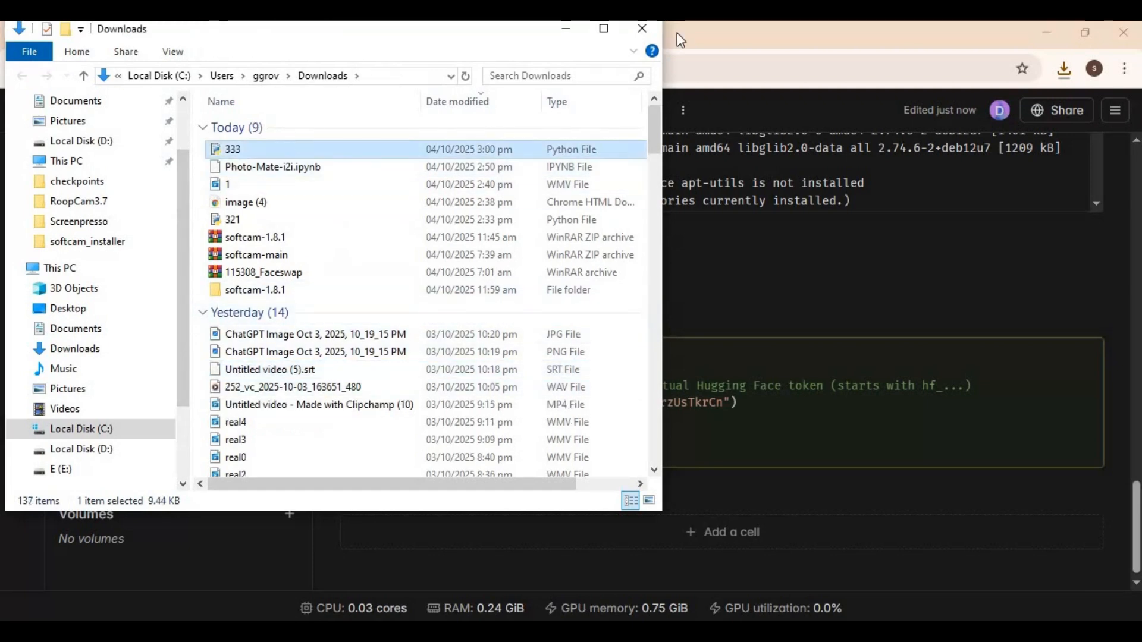
Upload 333.py from Downloads into the Photo-Mate-i2i notebook folder.
{"action": "left_click", "coordinate": [641, 28]}
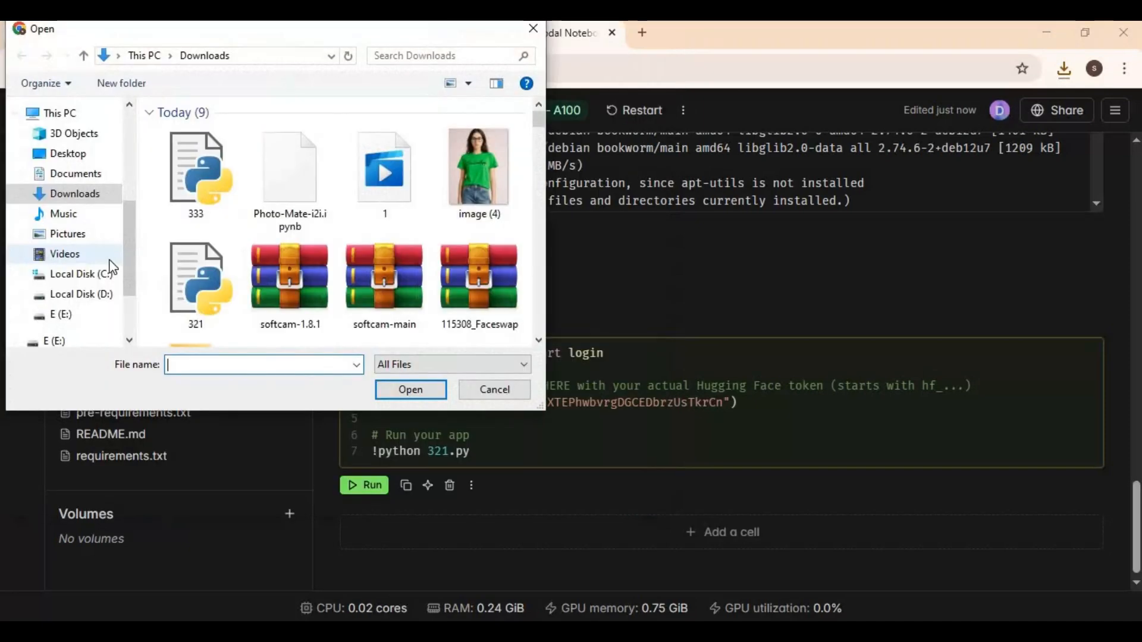
{"action": "left_click", "coordinate": [494, 389]}
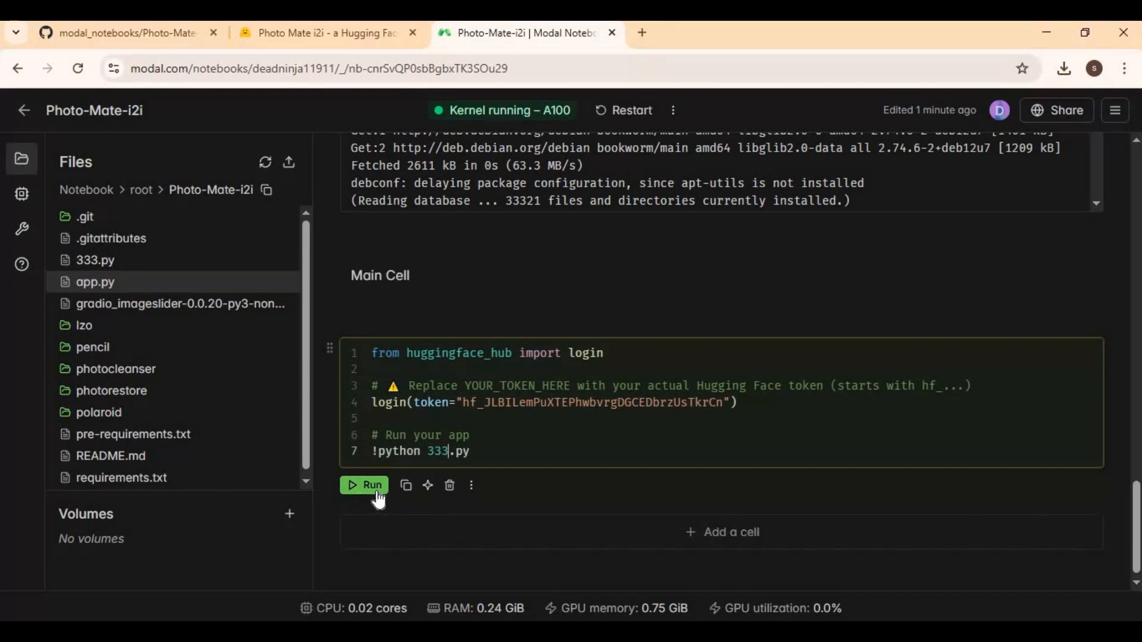
Run the python 333.py cell and open its public gradio.live link in a new tab.
{"action": "left_click", "coordinate": [363, 485]}
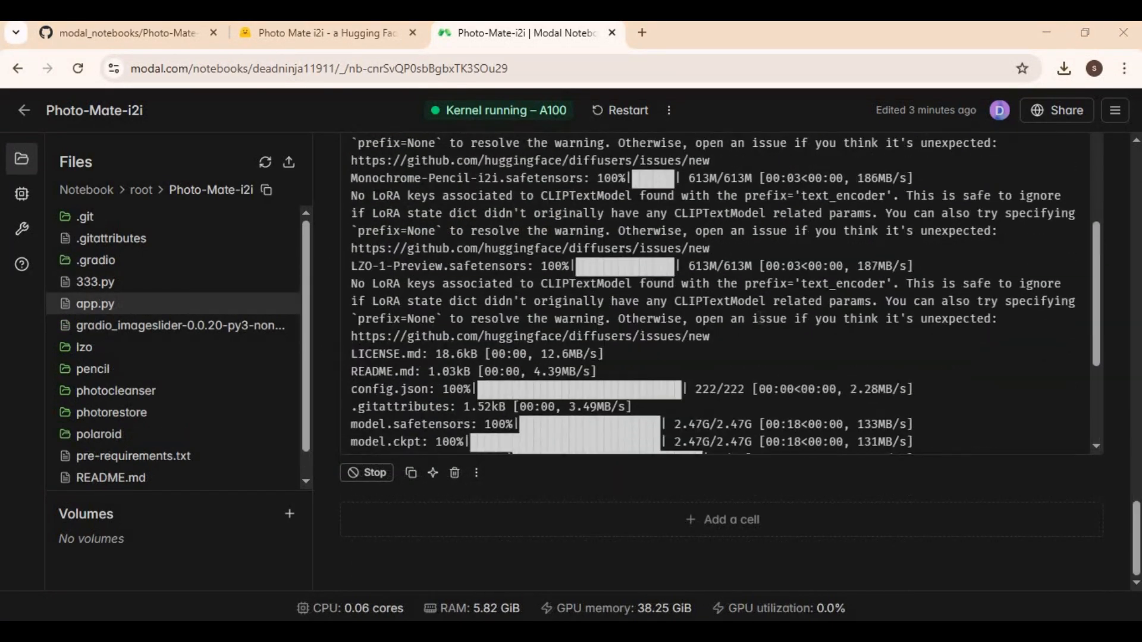
{"action": "scroll", "scroll_direction": "down", "scroll_amount": 3}
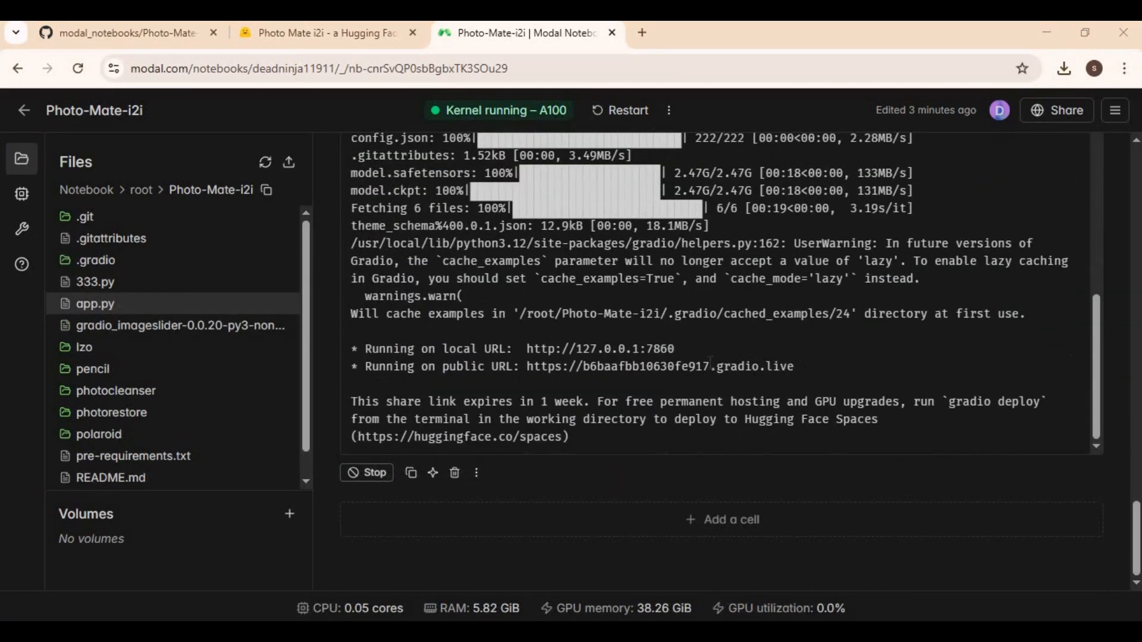
{"action": "double_click", "coordinate": [659, 366]}
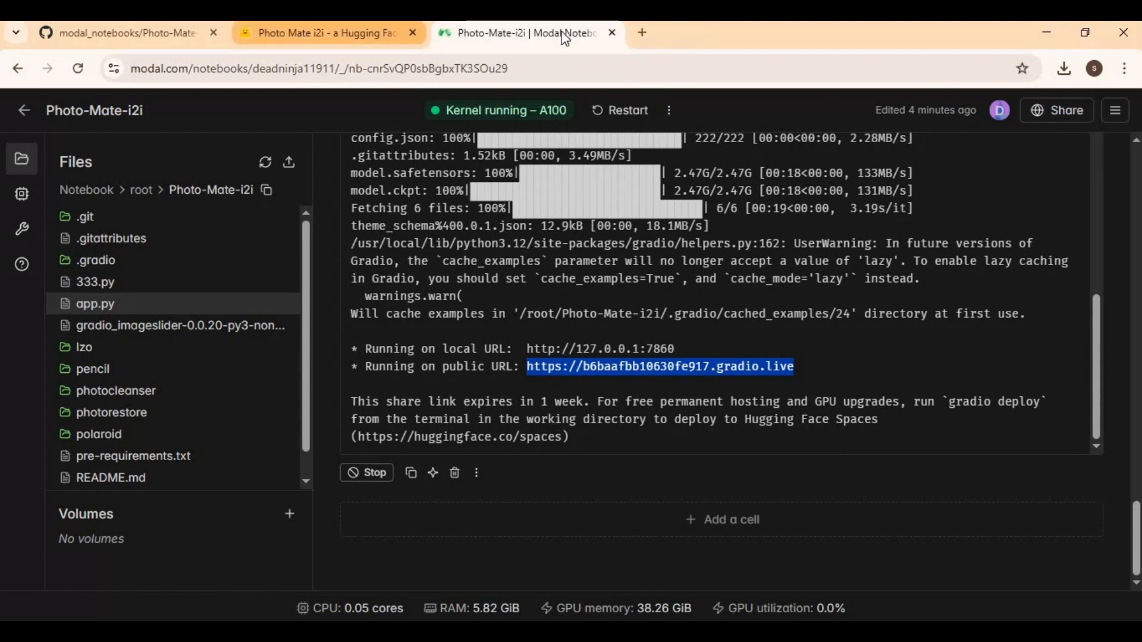
{"action": "left_click", "coordinate": [642, 33]}
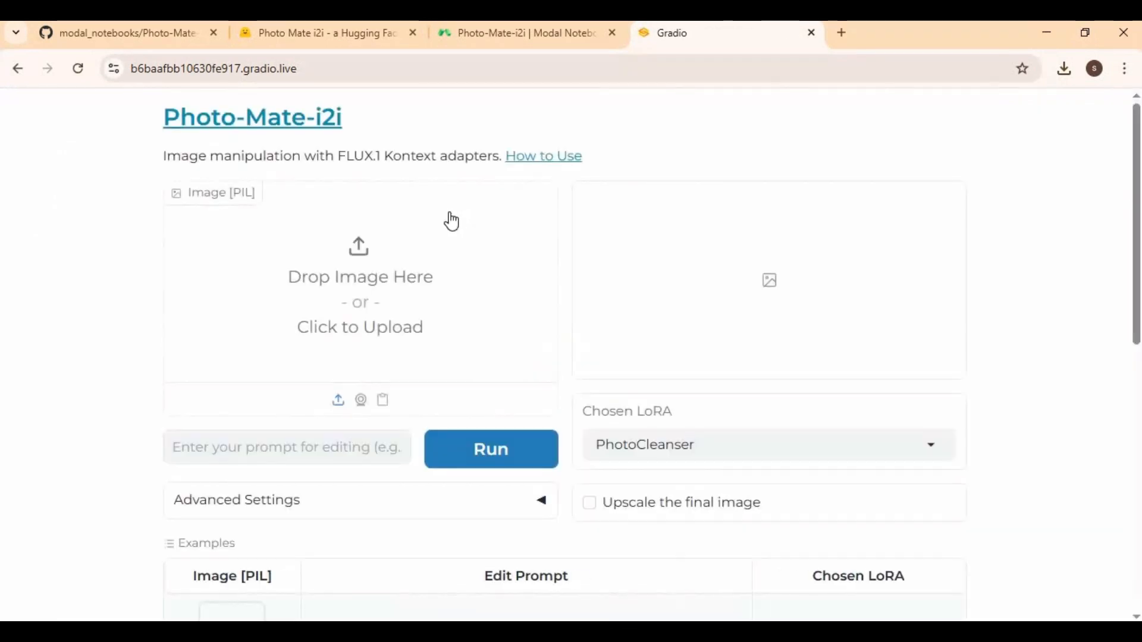
{"action": "mouse_move", "coordinate": [461, 251]}
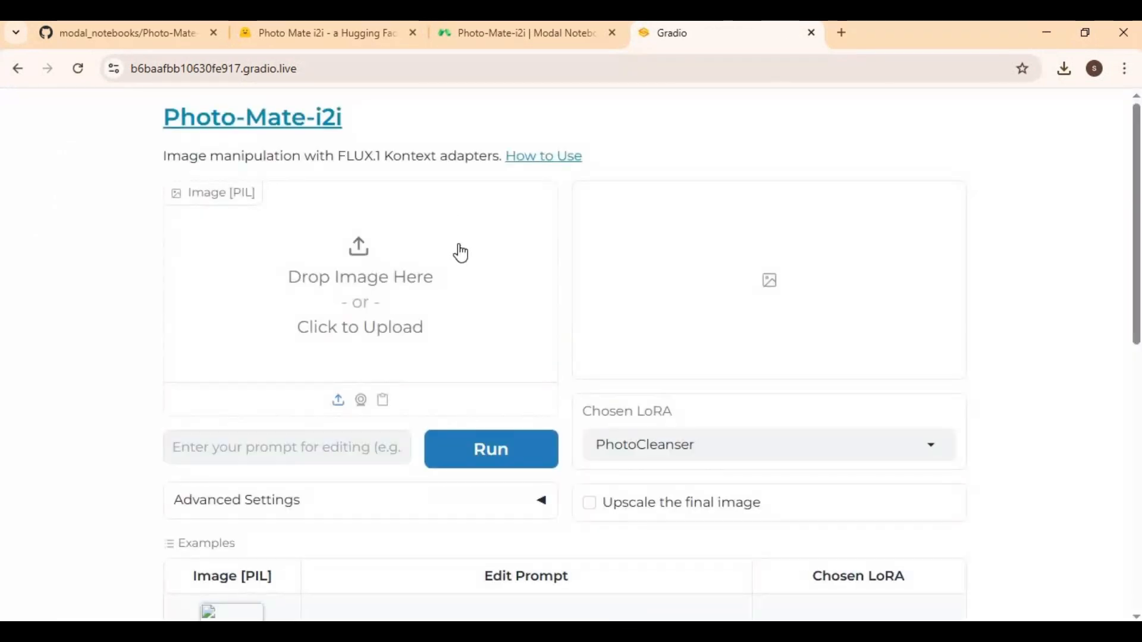
{"action": "mouse_move", "coordinate": [409, 301]}
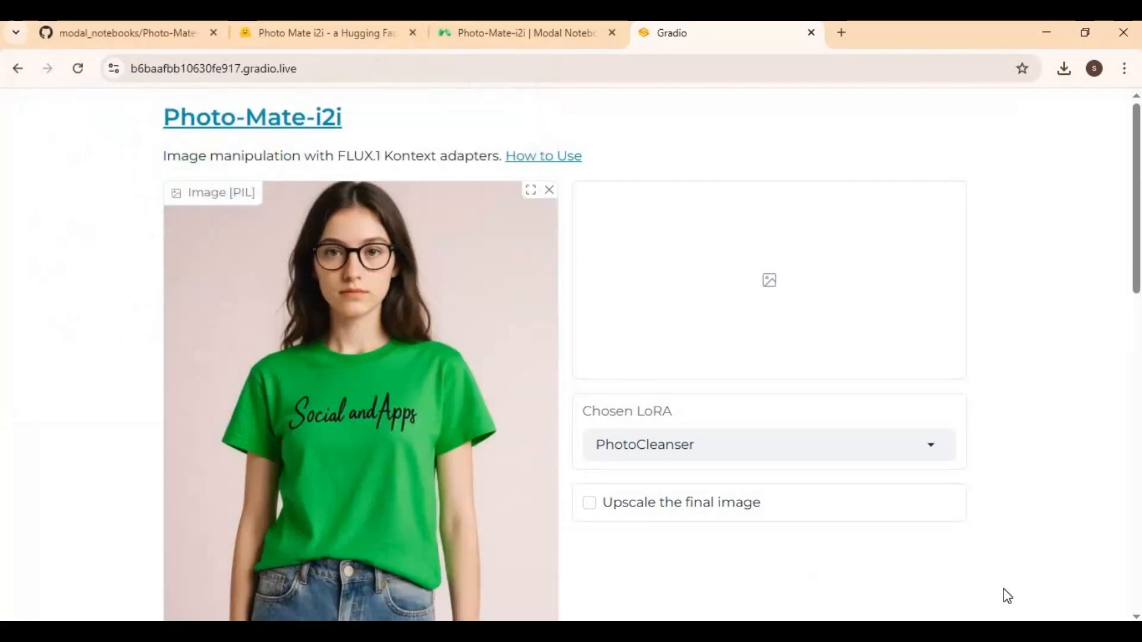
Run the prompt 'remove glasses' on the uploaded portrait of the woman in green.
{"action": "scroll", "scroll_direction": "down", "scroll_amount": 3}
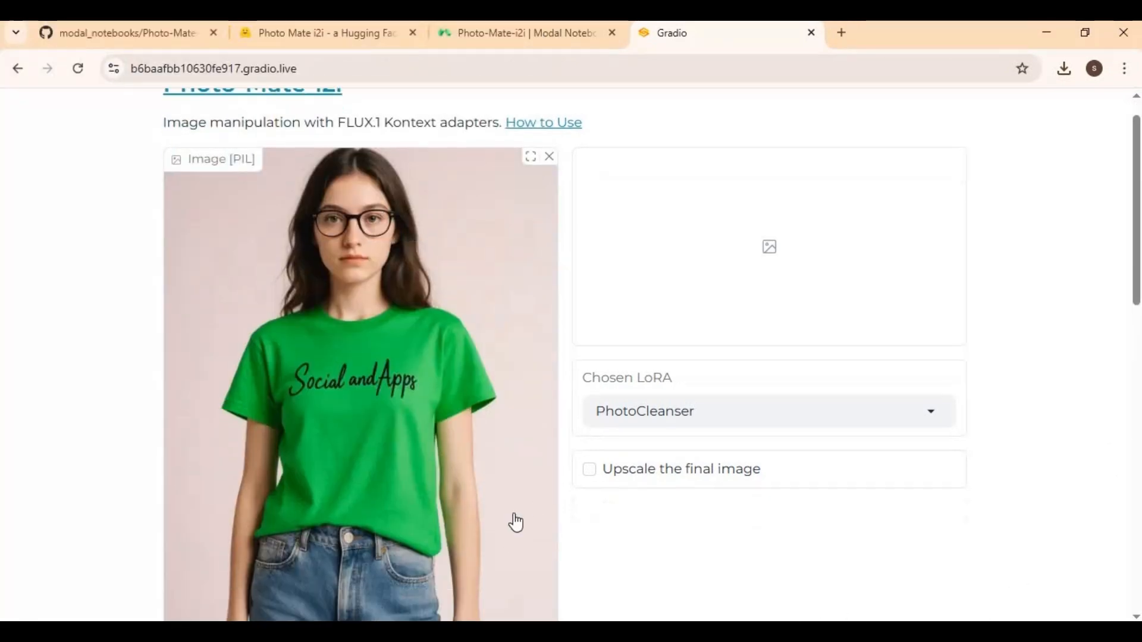
{"action": "scroll", "scroll_direction": "down", "scroll_amount": 3}
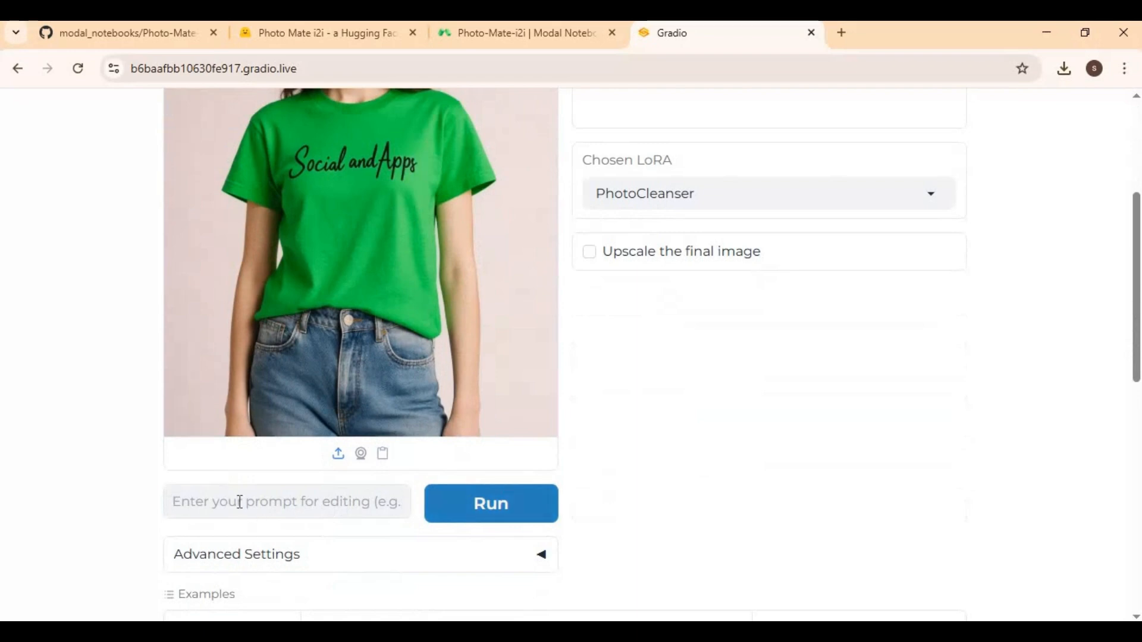
{"action": "type", "text": "remo"}
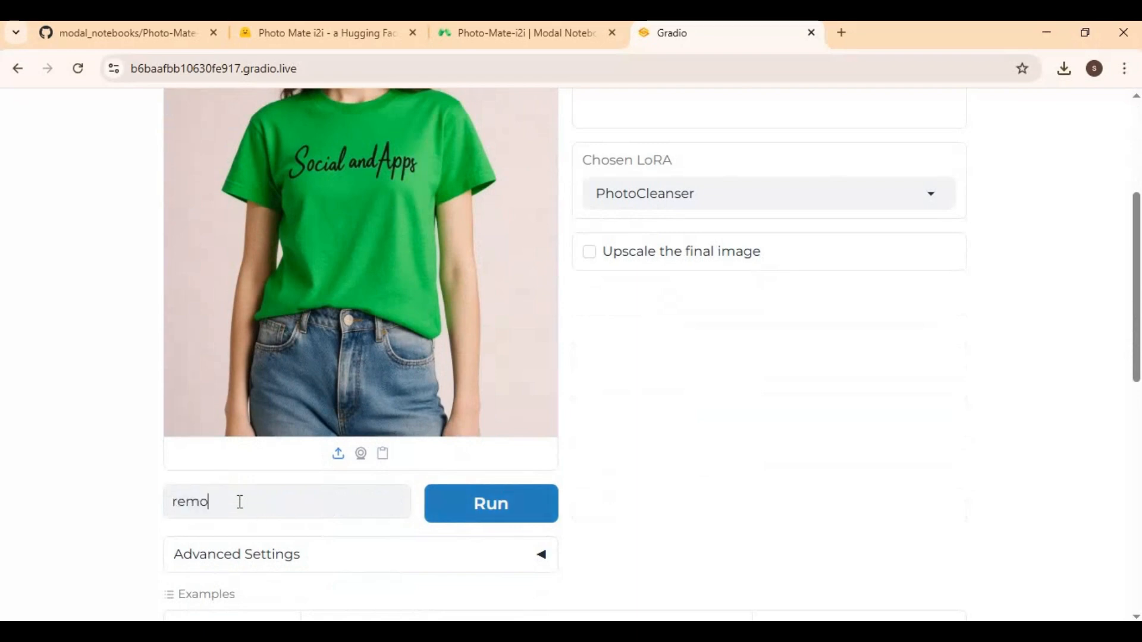
{"action": "type", "text": "ve gla"}
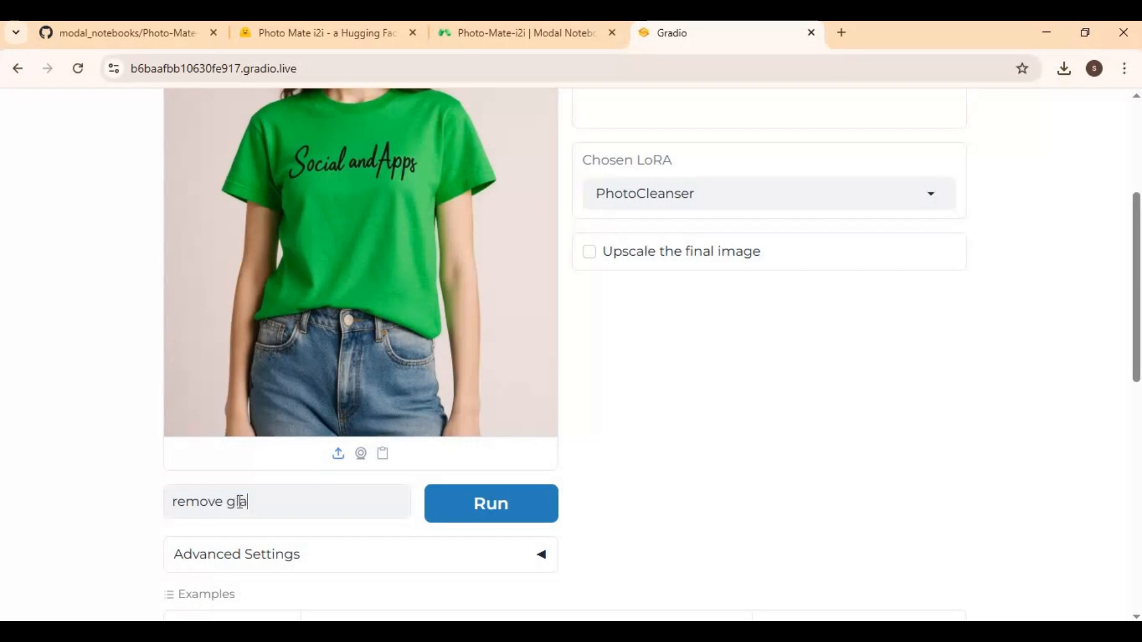
{"action": "type", "text": "sses"}
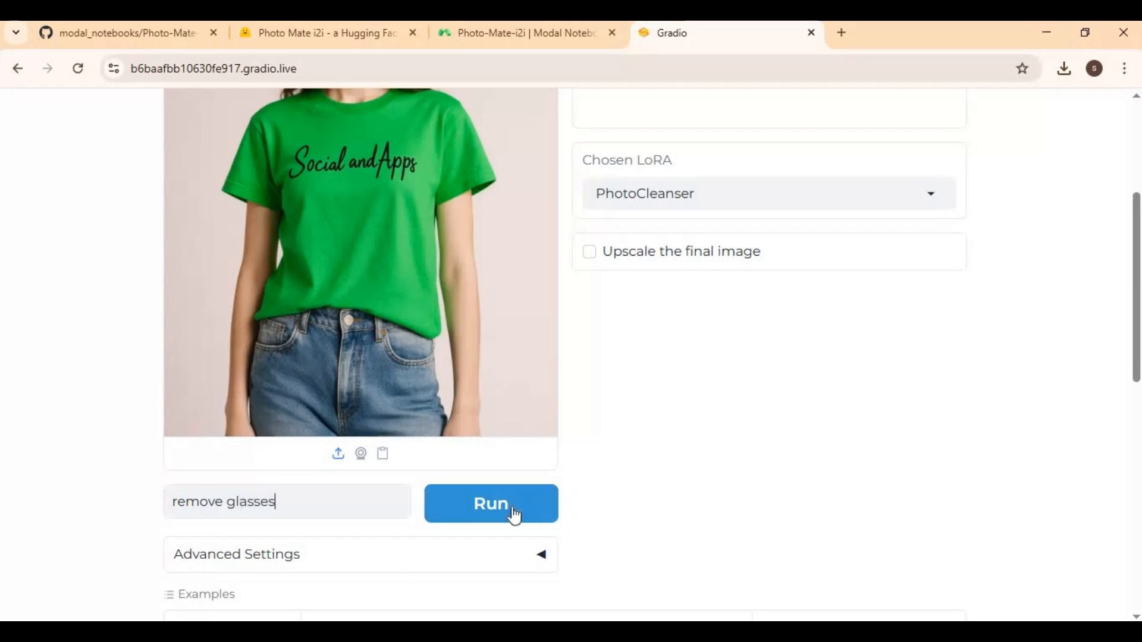
{"action": "left_click", "coordinate": [491, 503]}
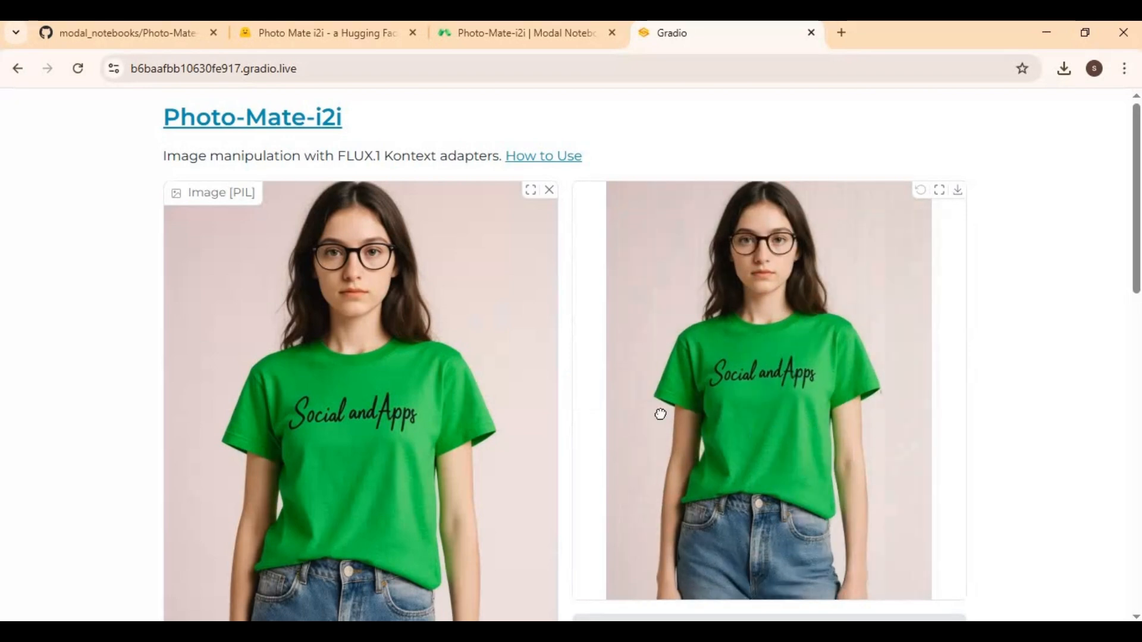
{"action": "mouse_move", "coordinate": [916, 438]}
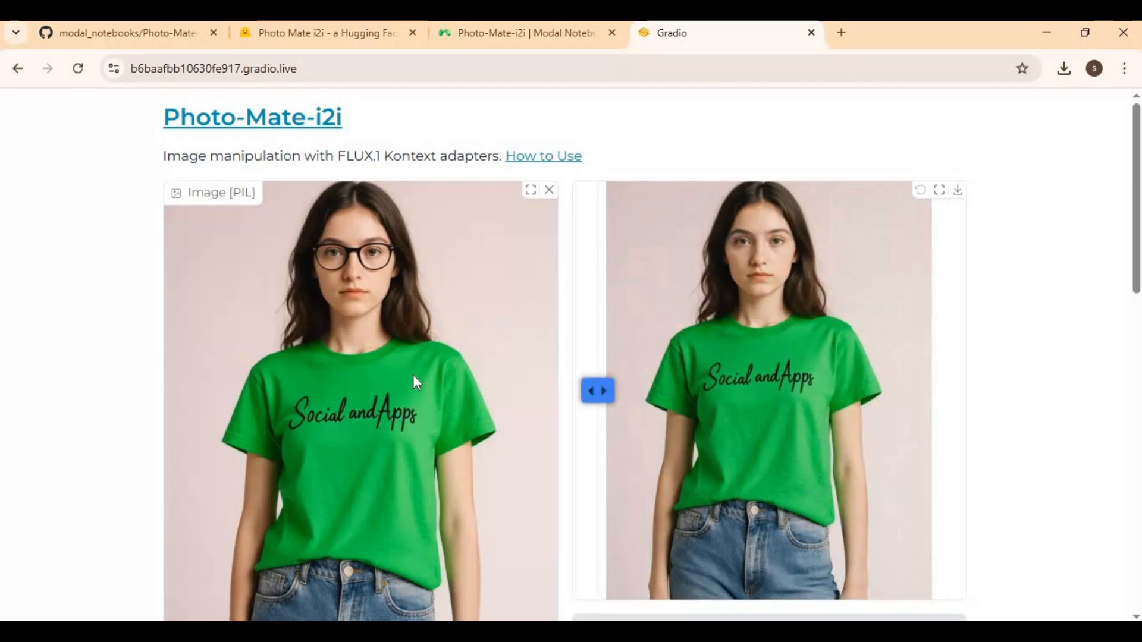
Run the prompt 'change shirt color to sky blue' on the portrait.
{"action": "scroll", "scroll_direction": "down", "scroll_amount": 3}
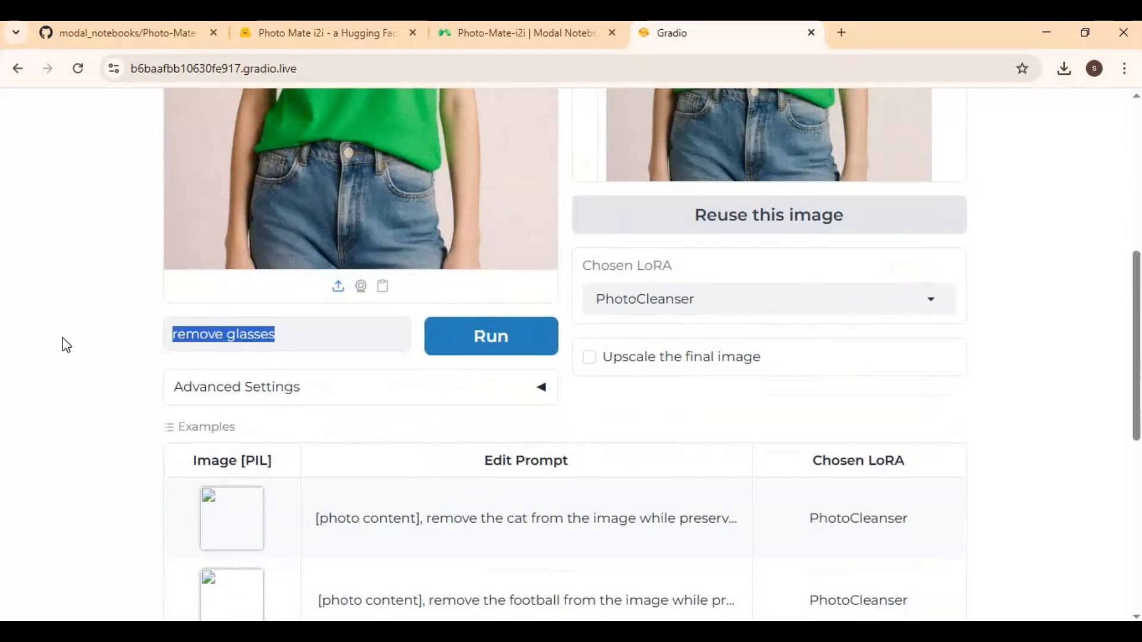
{"action": "type", "text": "change shirt c"}
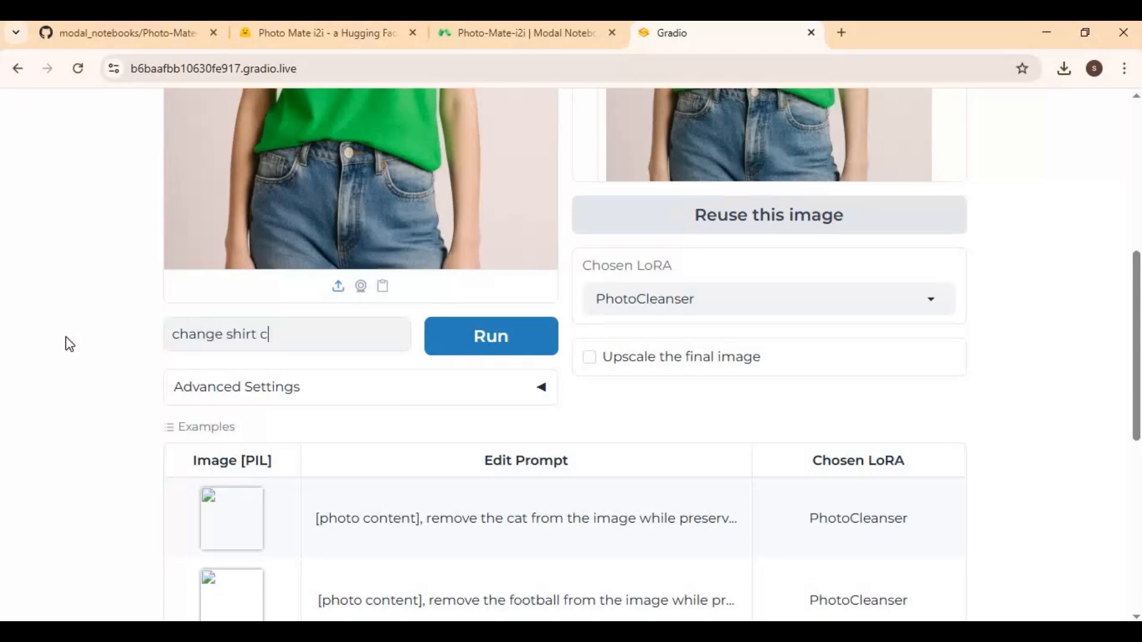
{"action": "type", "text": "olor to"}
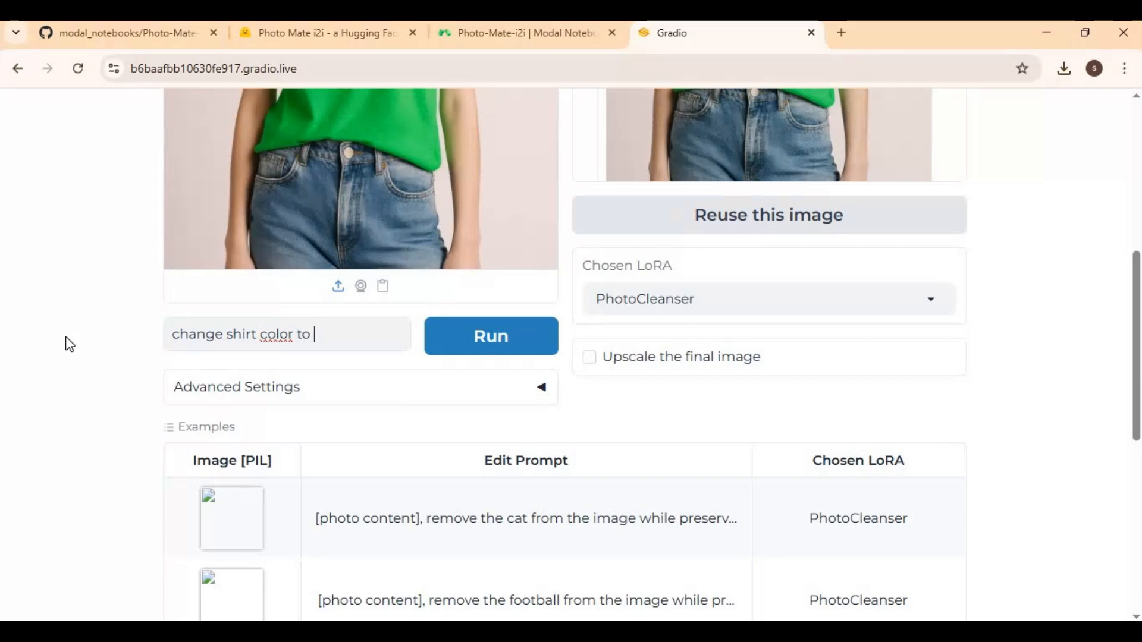
{"action": "type", "text": "sky b"}
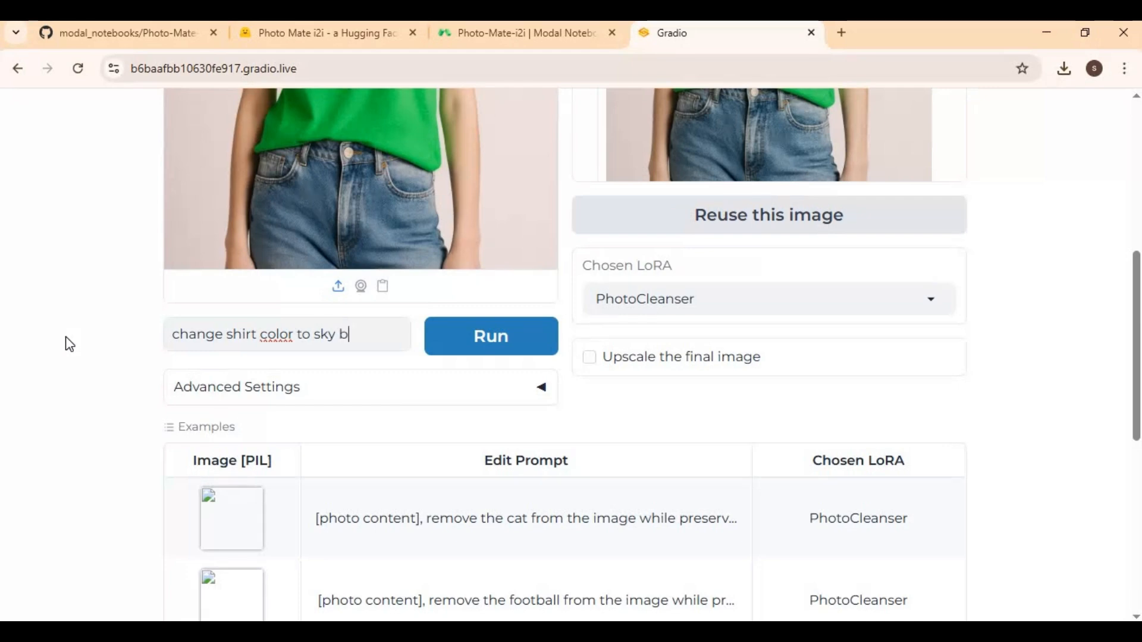
{"action": "type", "text": "lue"}
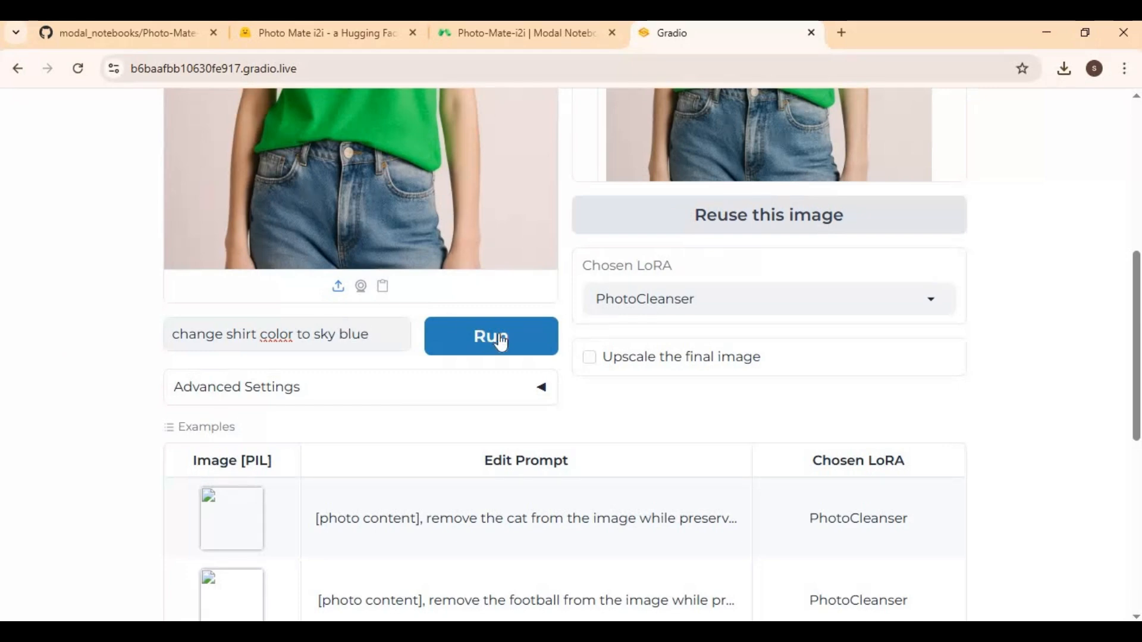
{"action": "left_click", "coordinate": [491, 337]}
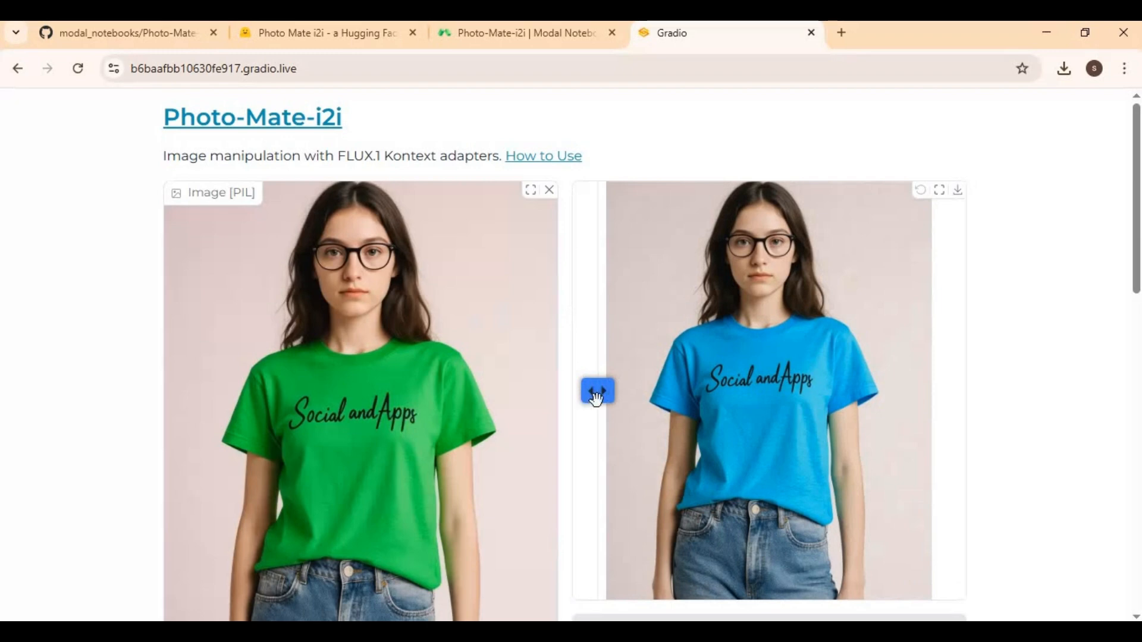
{"action": "mouse_move", "coordinate": [755, 411]}
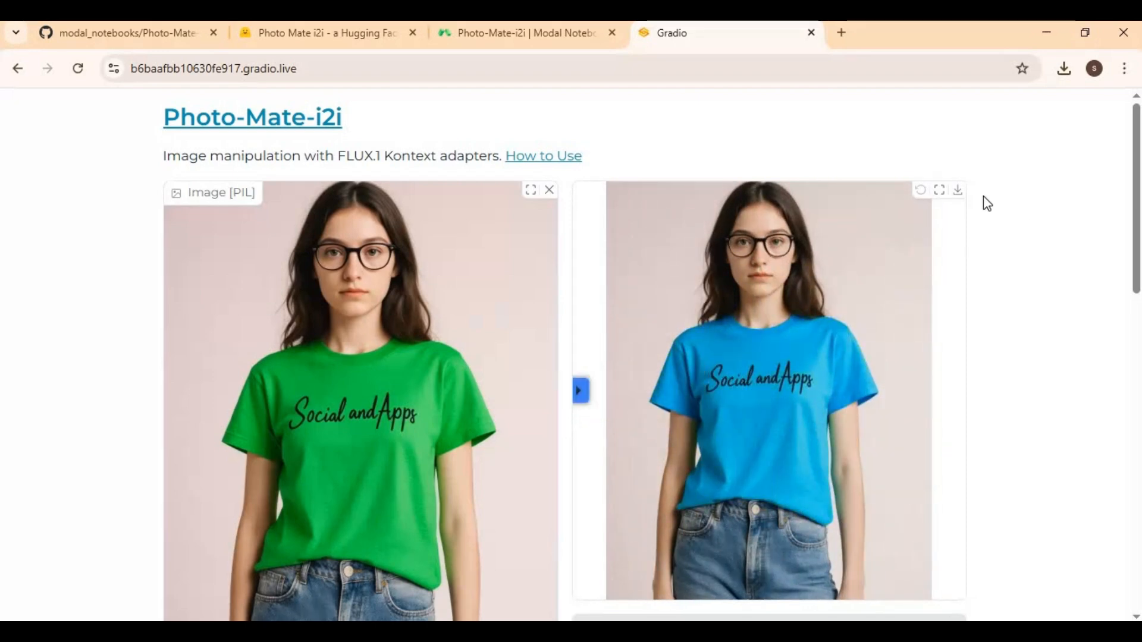
{"action": "mouse_move", "coordinate": [922, 311]}
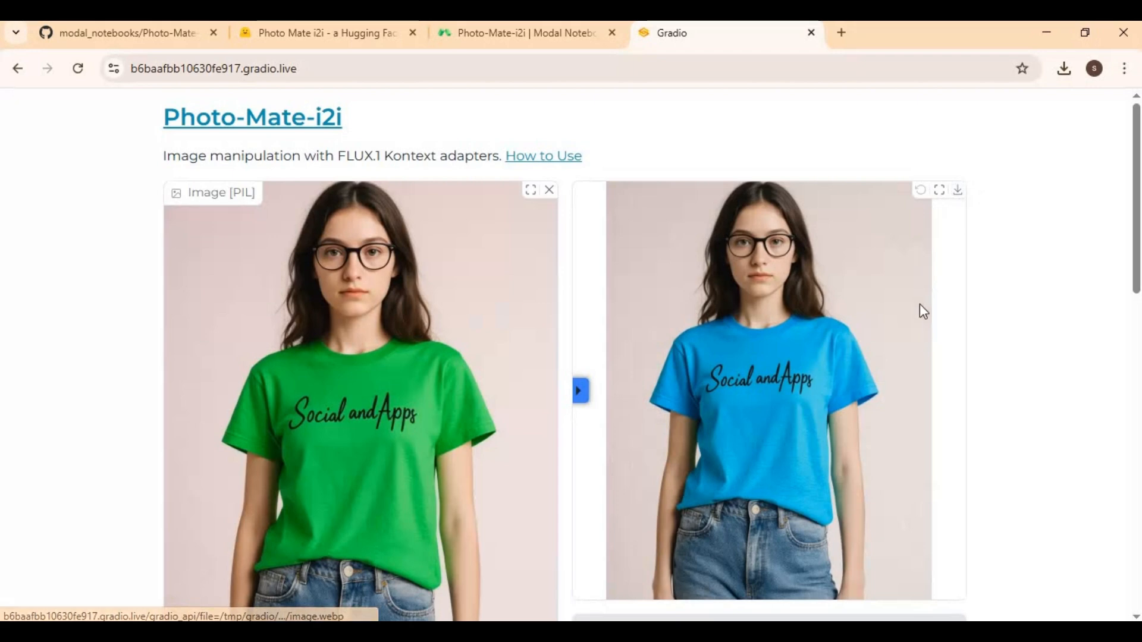
{"action": "mouse_move", "coordinate": [957, 190]}
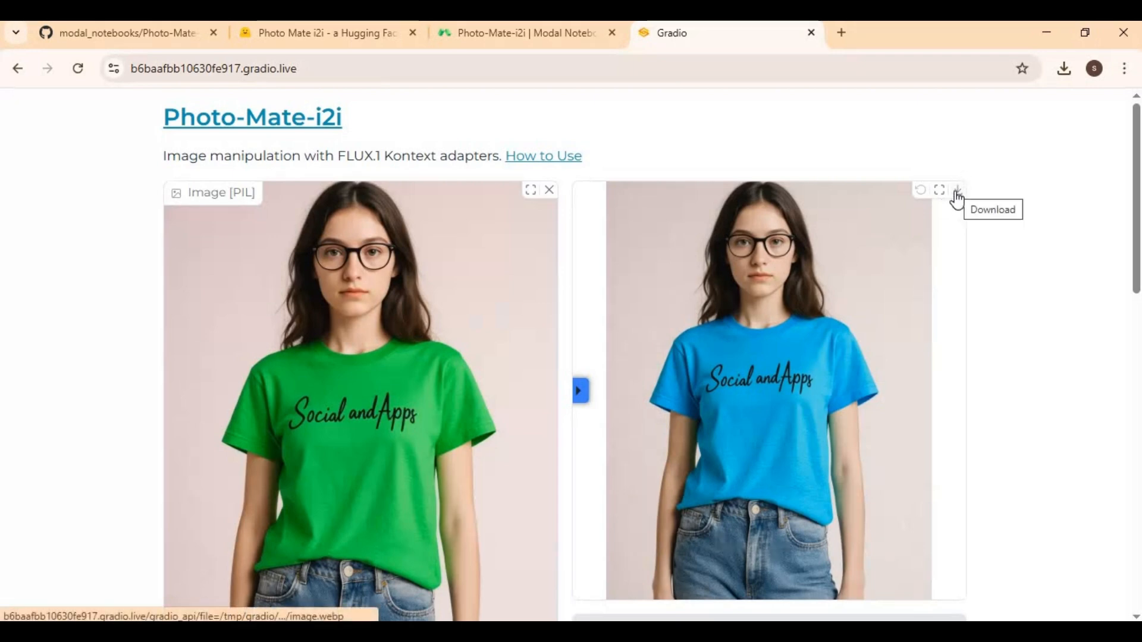
Download the sky-blue shirt output image and open the Chosen LoRA adapter dropdown.
{"action": "left_click", "coordinate": [956, 190]}
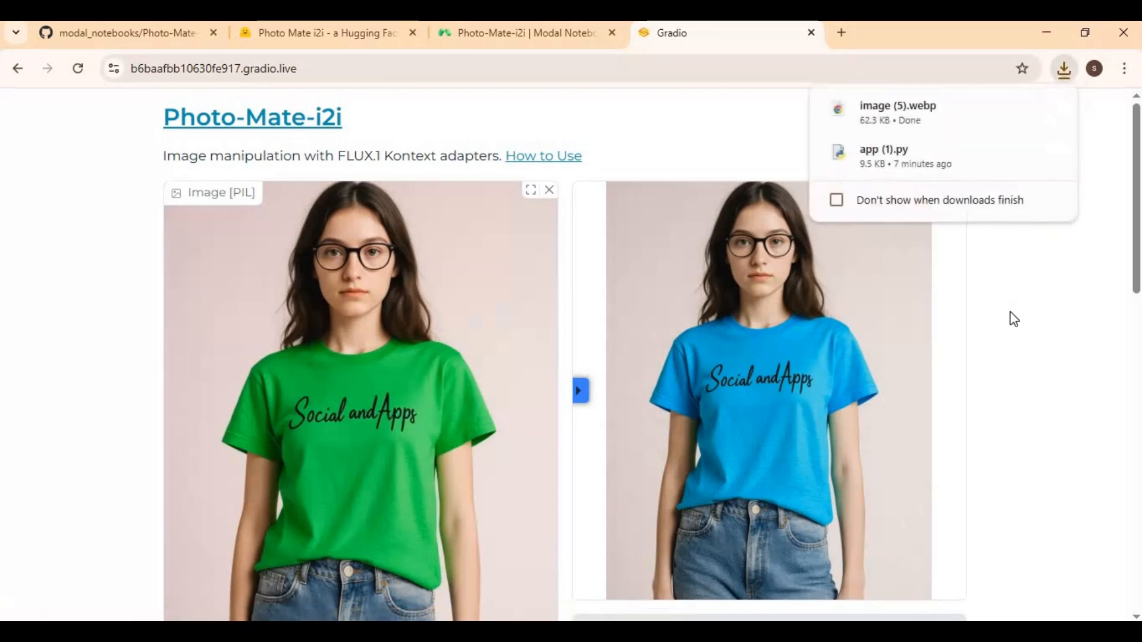
{"action": "scroll", "scroll_direction": "down", "scroll_amount": 3}
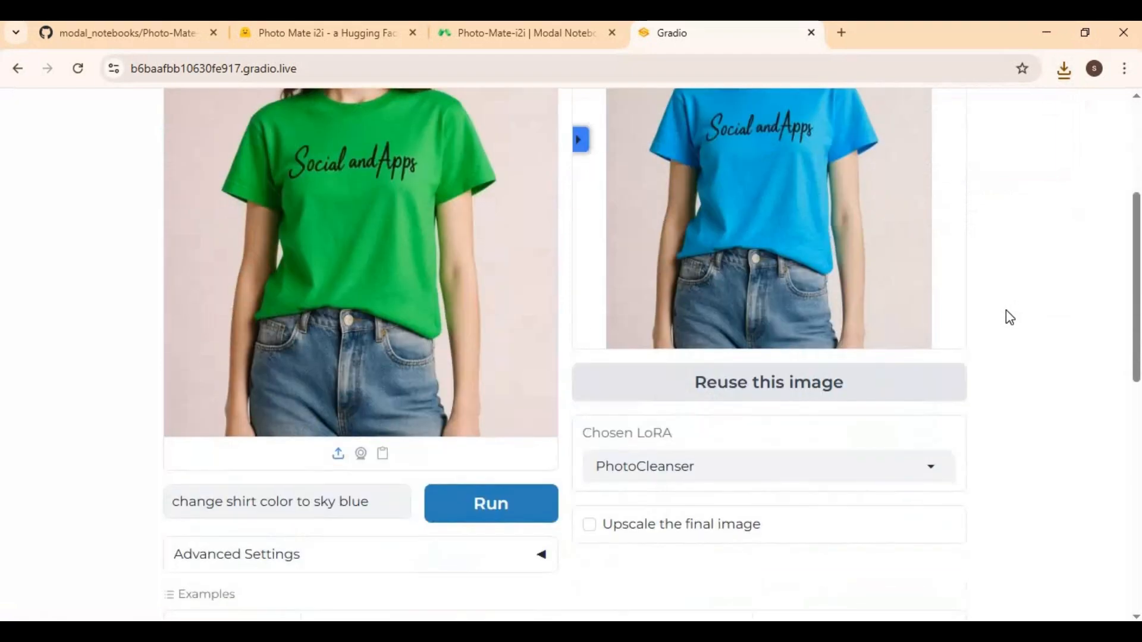
{"action": "left_click", "coordinate": [766, 466]}
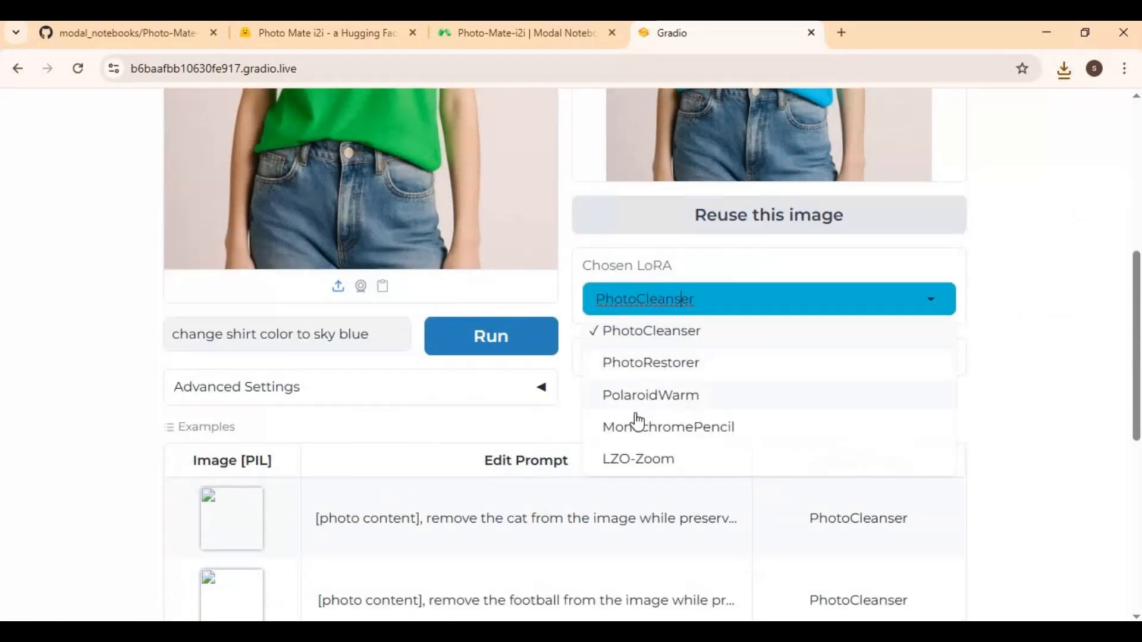